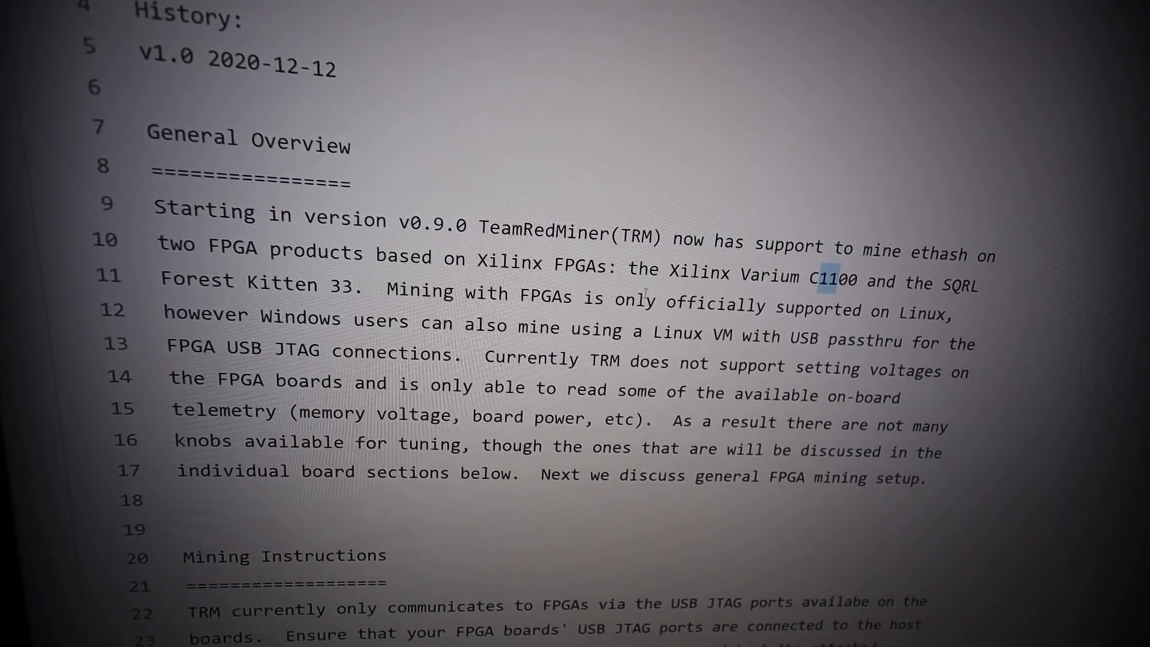
- View the Team Red Miner v0.9.0 release notes announcing FPGA ethash support on GitHub
{"action": "double_click", "coordinate": [300, 273]}
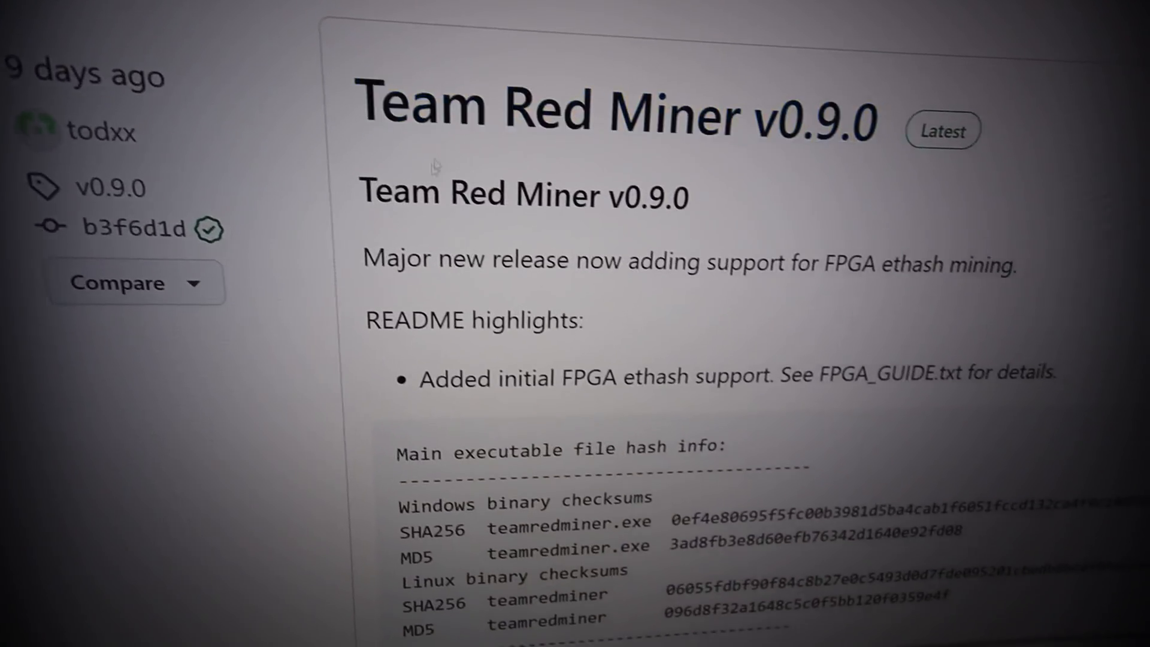
{"action": "scroll", "scroll_direction": "down", "scroll_amount": 3}
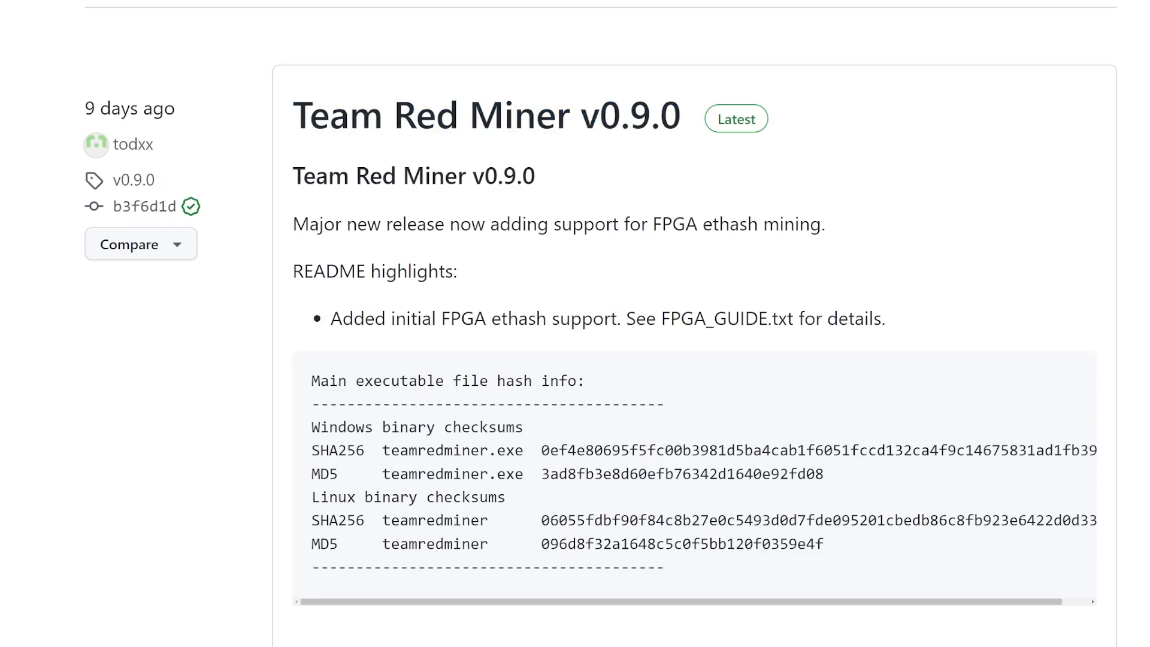
- Follow the FPGA_GUIDE.txt link and read the TeamRedMiner FPGA Guide
{"action": "left_click", "coordinate": [721, 319]}
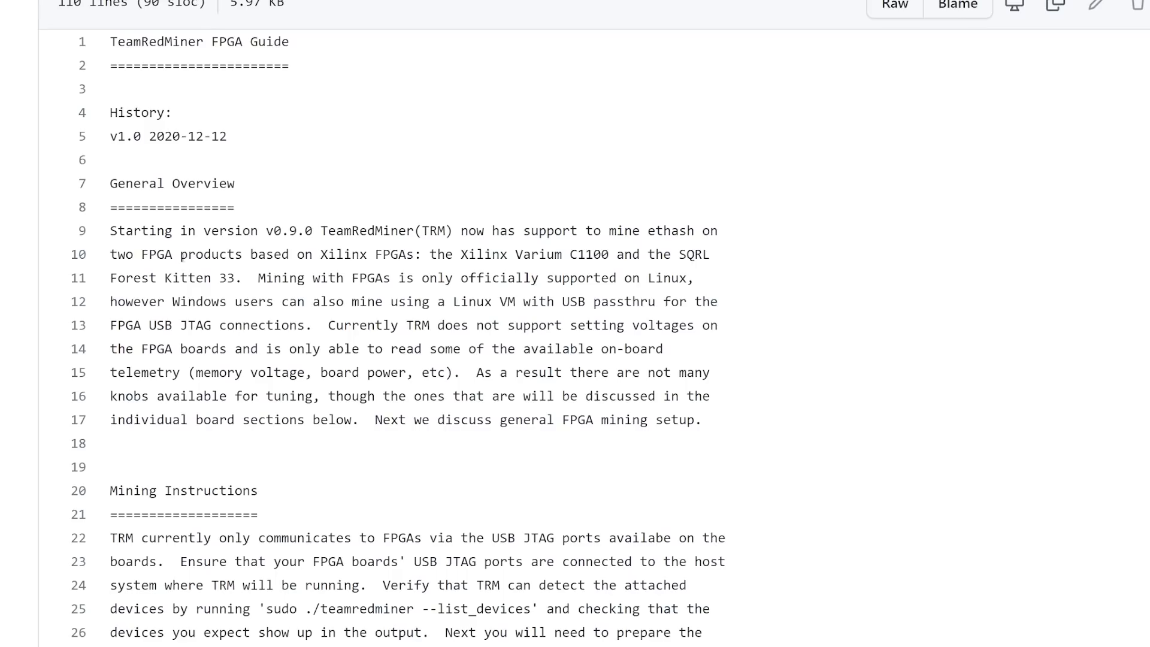
{"action": "double_click", "coordinate": [214, 254]}
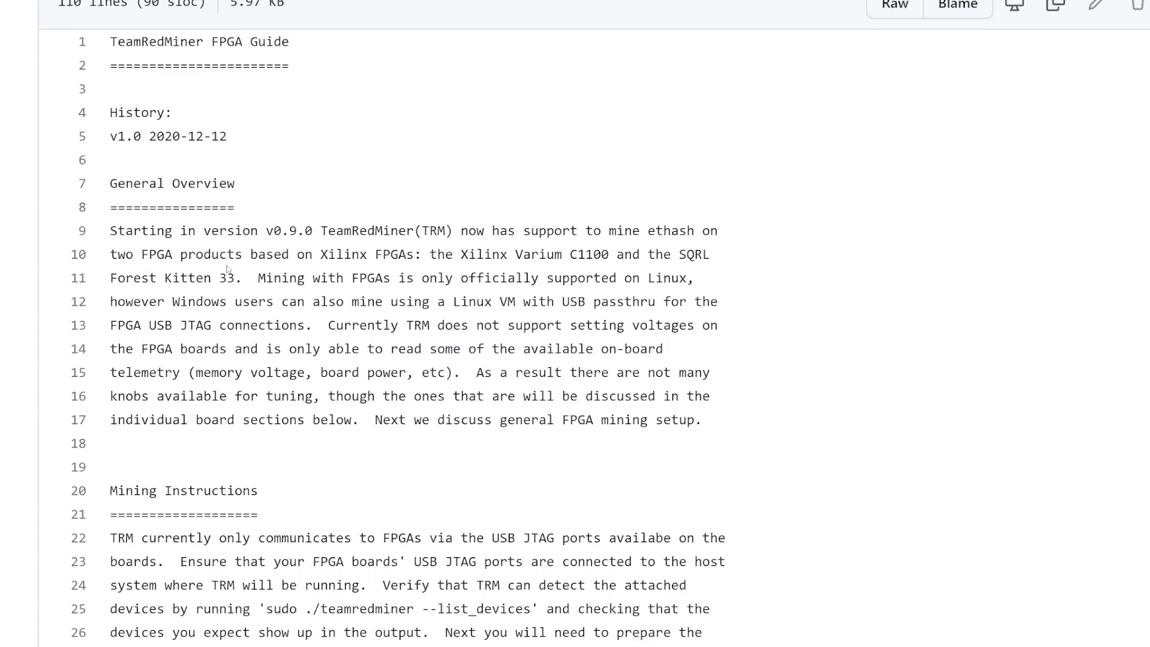
{"action": "mouse_move", "coordinate": [243, 282]}
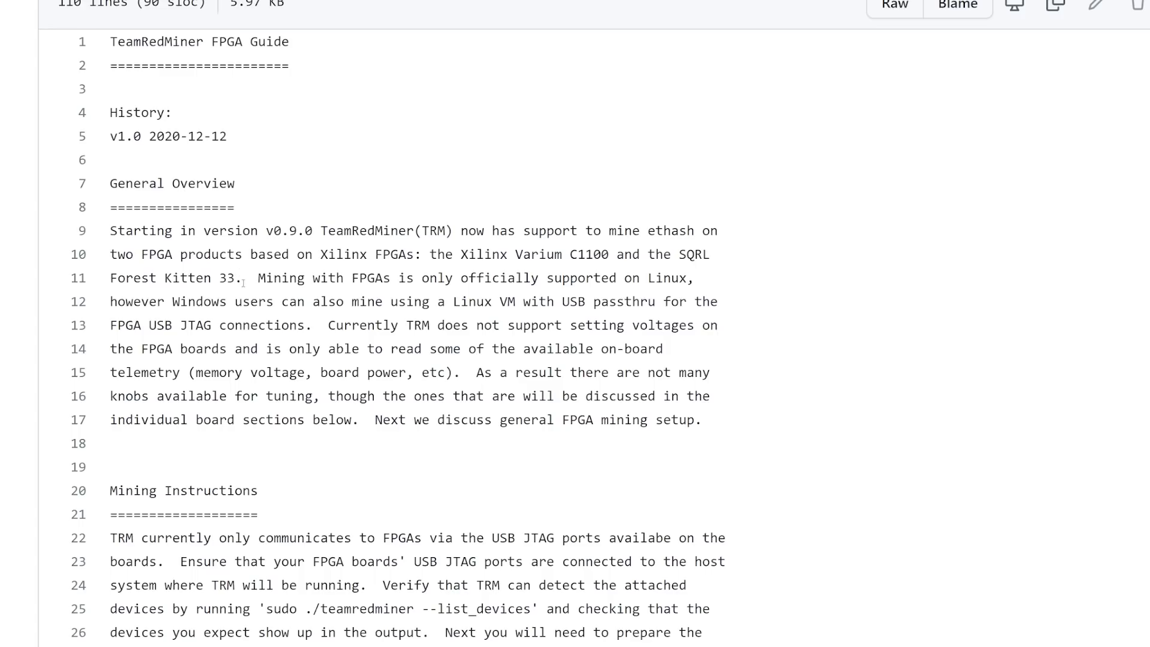
{"action": "mouse_move", "coordinate": [678, 254]}
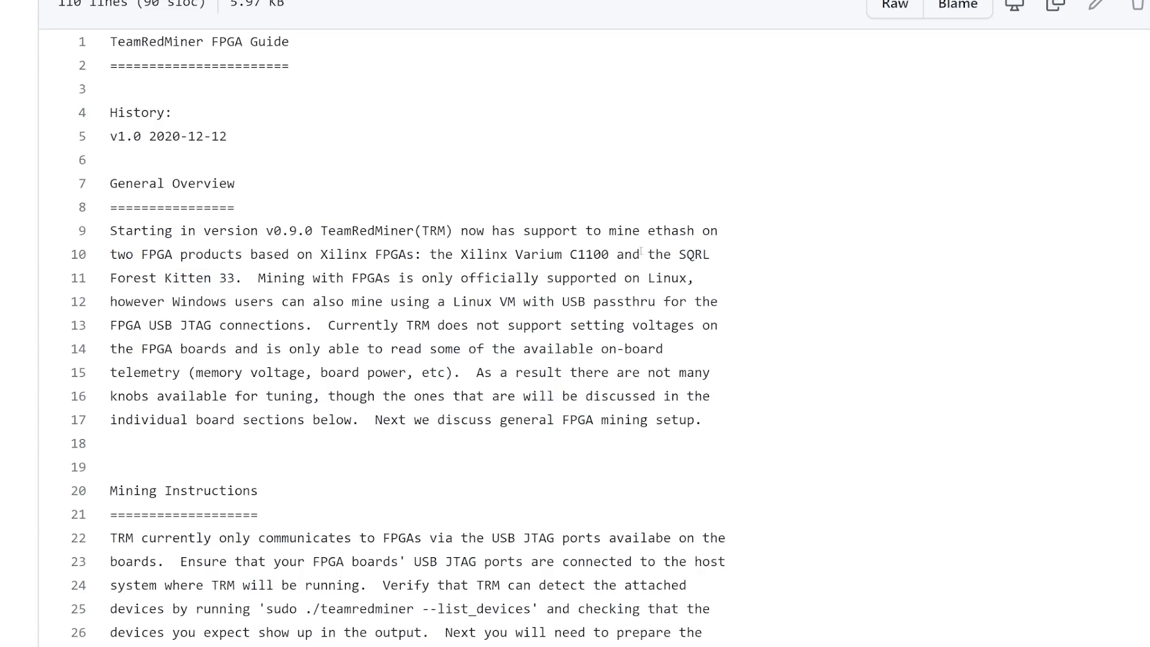
{"action": "double_click", "coordinate": [589, 254]}
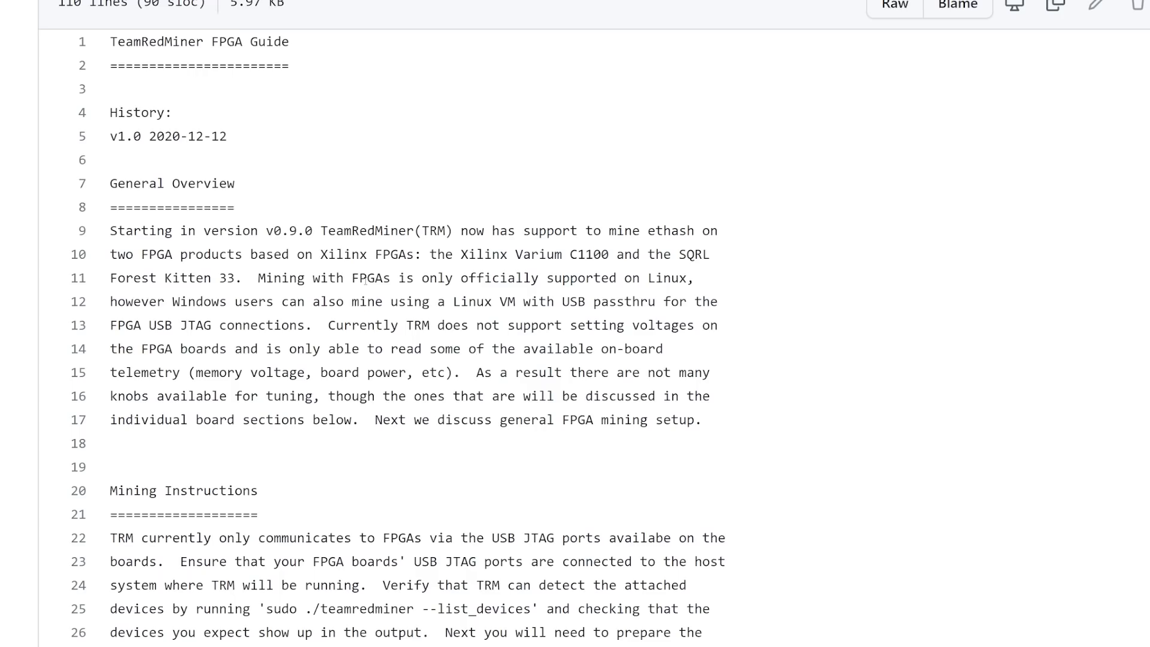
{"action": "scroll", "scroll_direction": "down", "scroll_amount": 3}
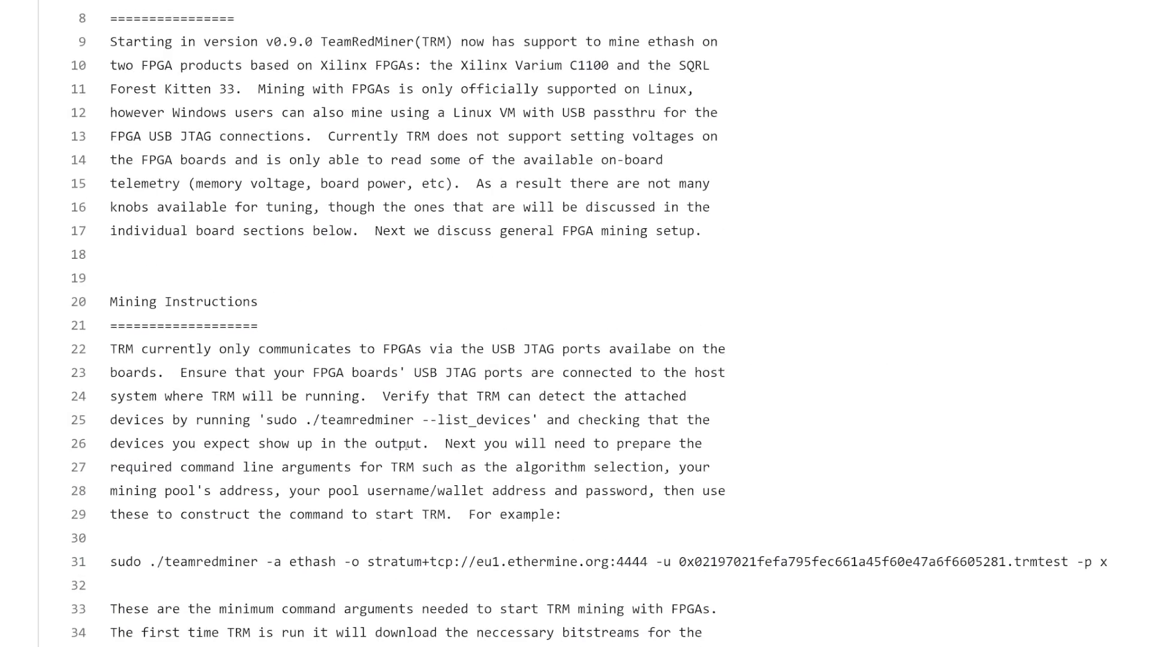
{"action": "scroll", "scroll_direction": "up", "scroll_amount": 3}
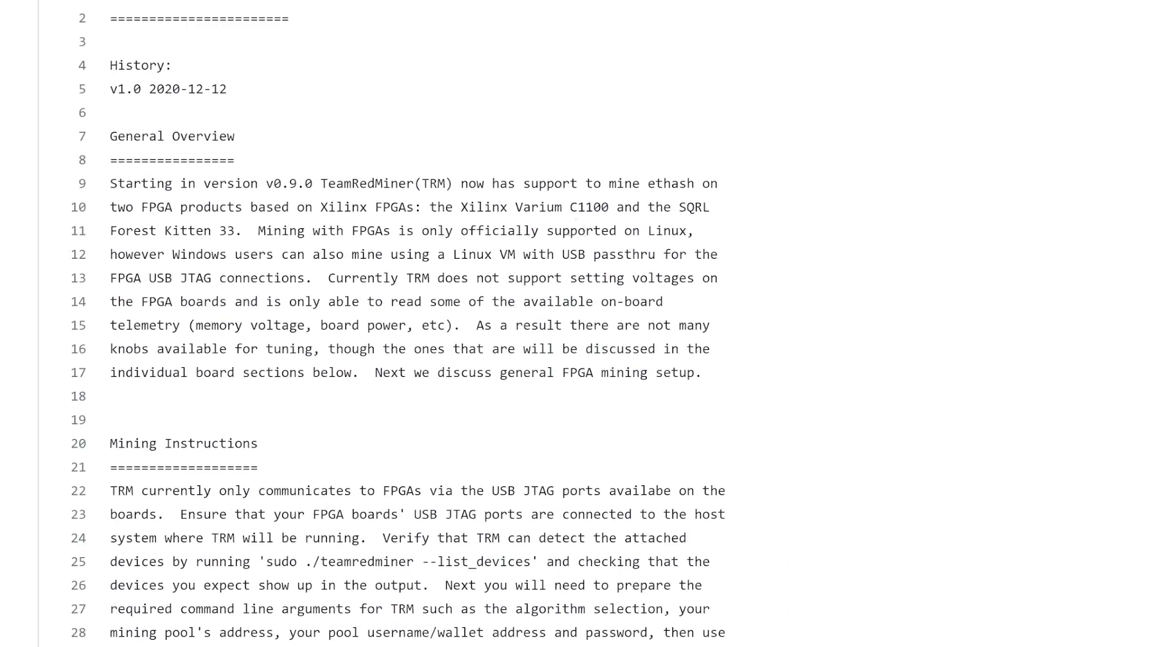
{"action": "double_click", "coordinate": [223, 254]}
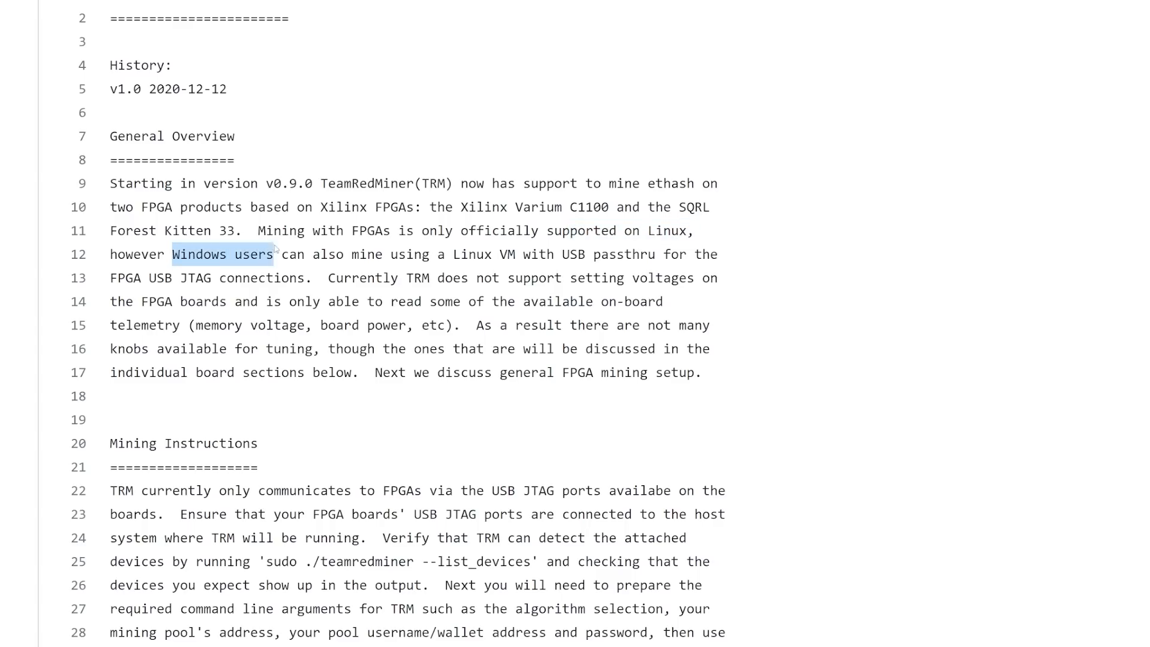
{"action": "left_click_drag", "start_coordinate": [223, 254], "coordinate": [515, 254]}
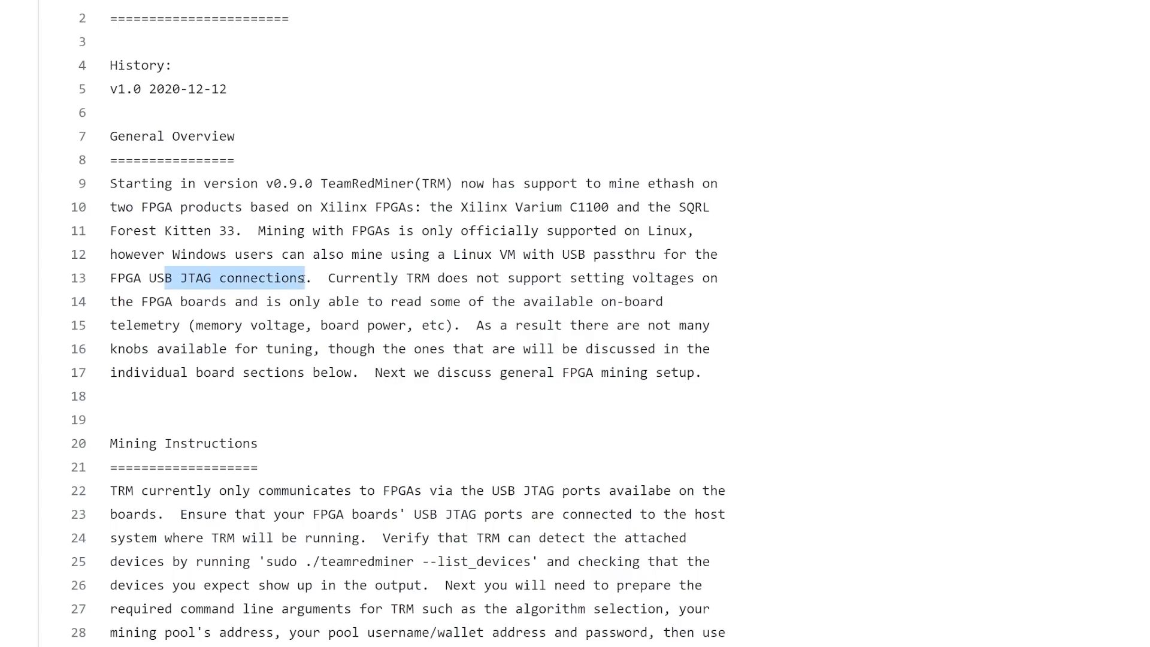
{"action": "left_click", "coordinate": [447, 247]}
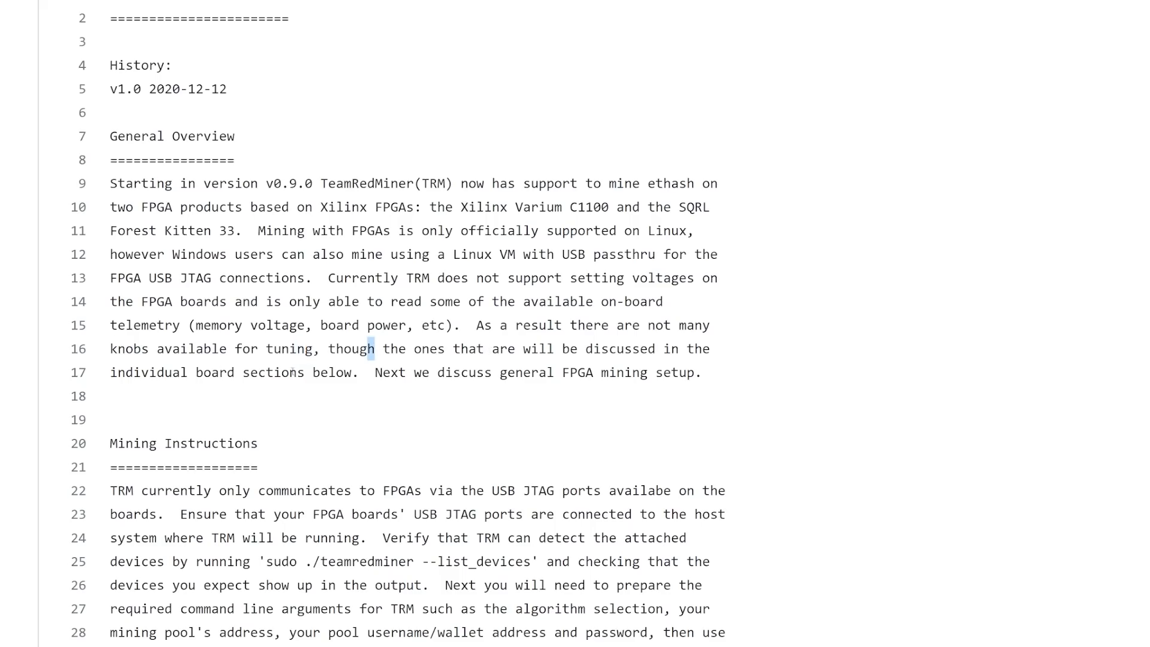
{"action": "scroll", "scroll_direction": "down", "scroll_amount": 3}
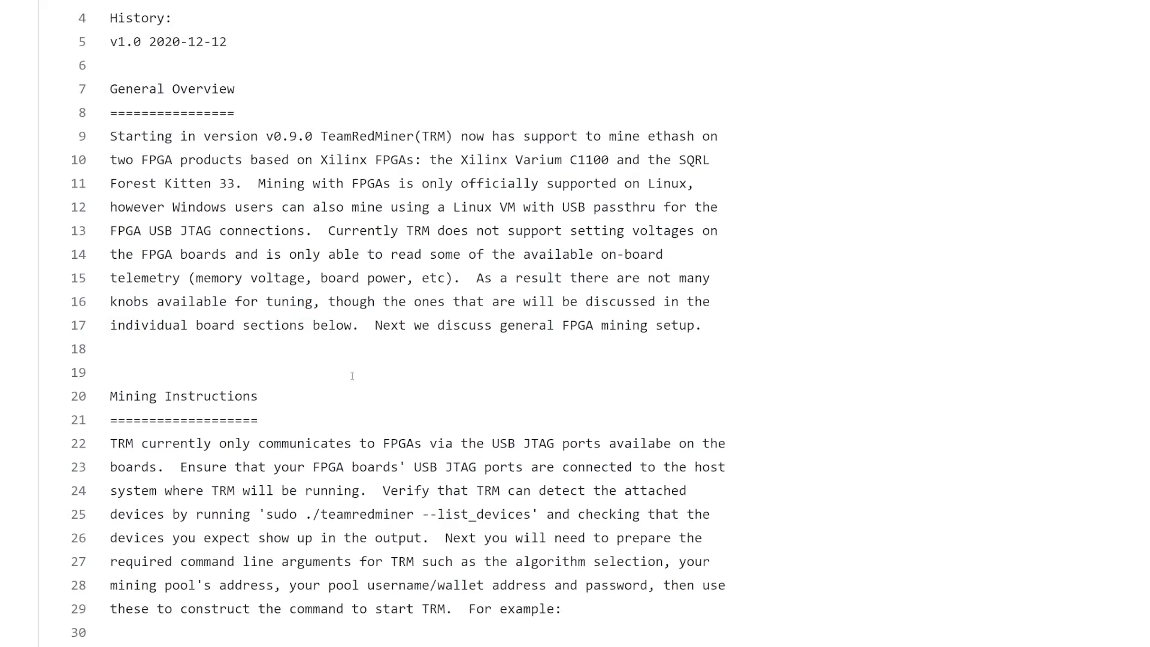
{"action": "scroll", "scroll_direction": "down", "scroll_amount": 3}
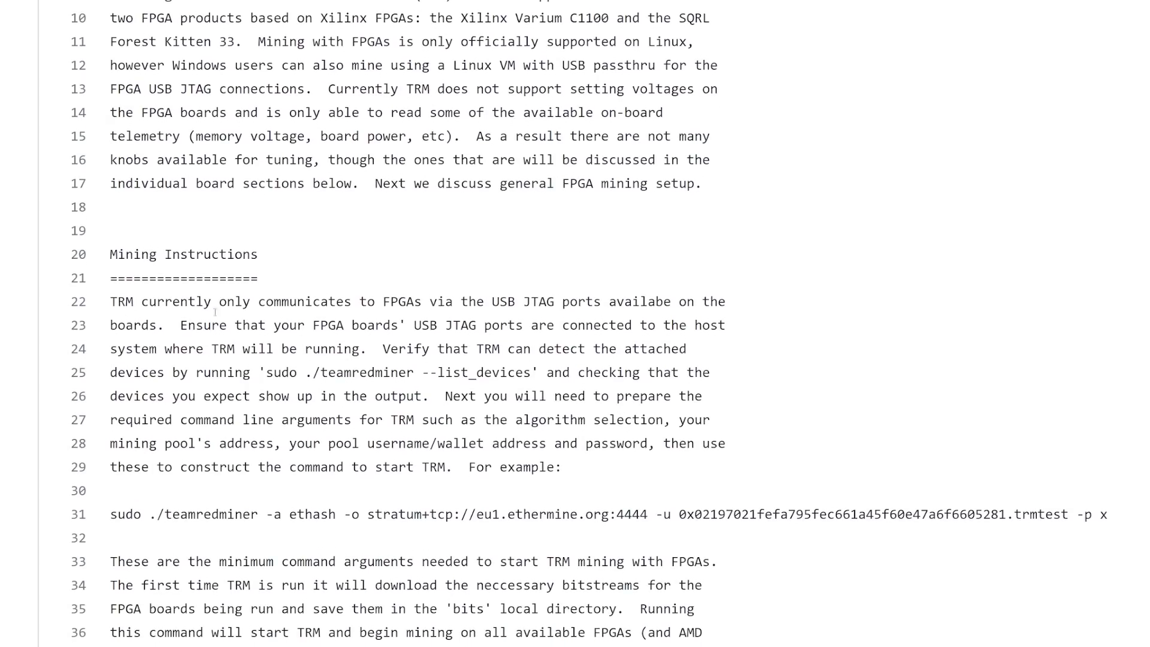
{"action": "scroll", "scroll_direction": "down", "scroll_amount": 3}
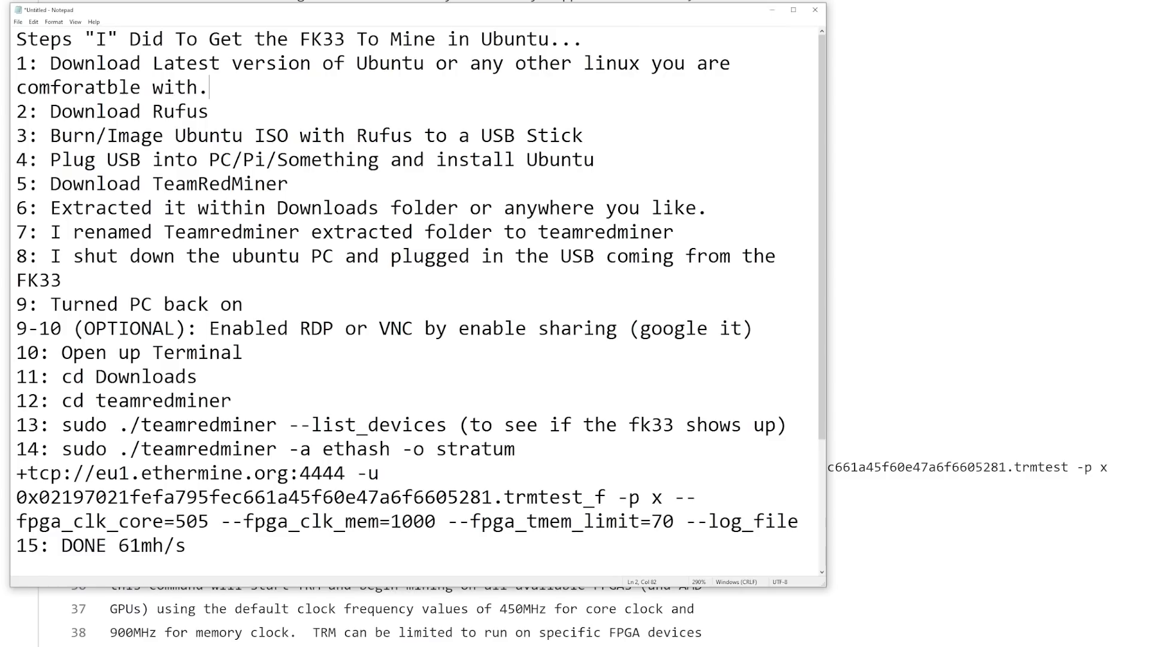
{"action": "mouse_move", "coordinate": [349, 269]}
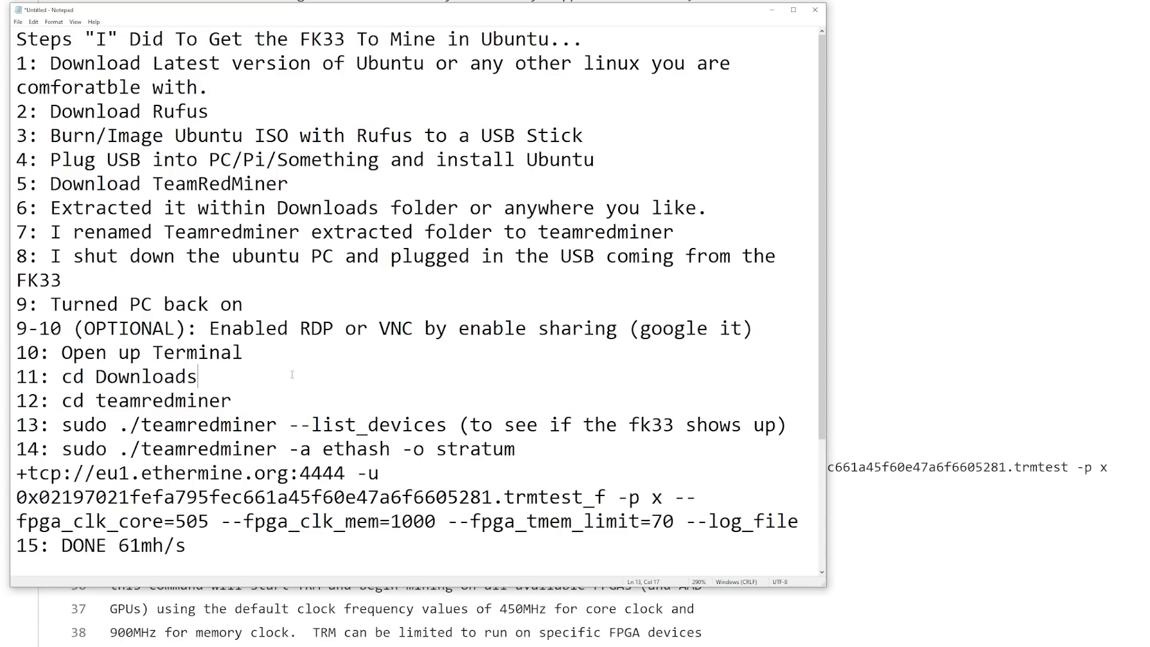
{"action": "mouse_move", "coordinate": [246, 280]}
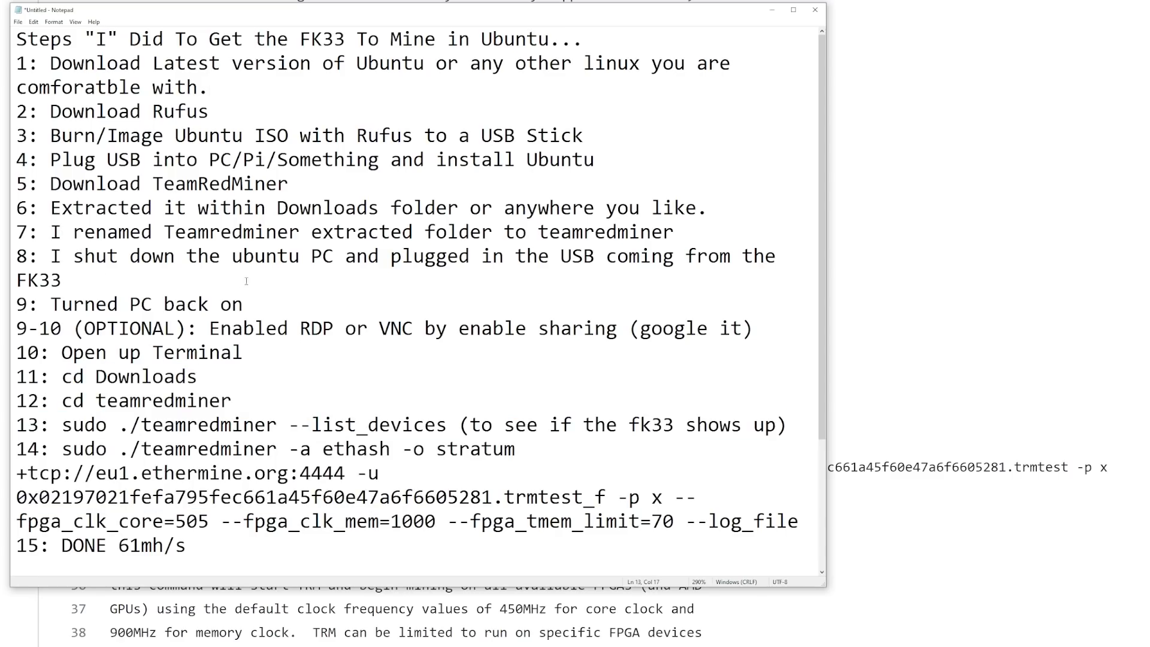
- Switch to the Notepad window with the numbered FK33 Ubuntu setup steps
{"action": "double_click", "coordinate": [374, 64]}
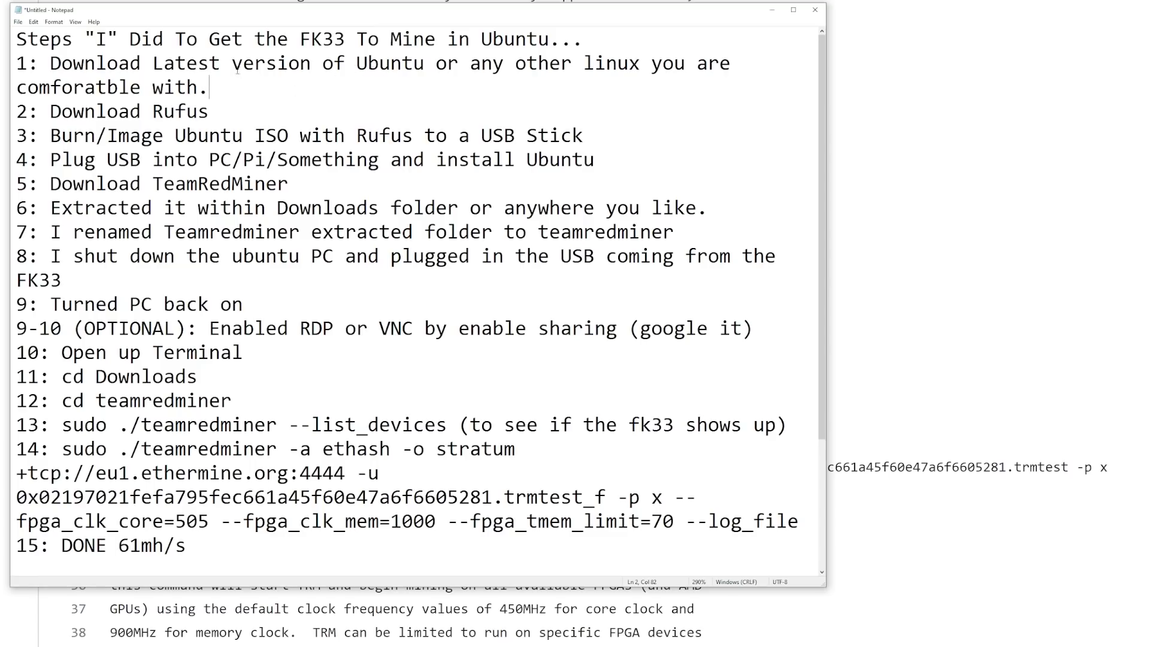
{"action": "mouse_move", "coordinate": [342, 87]}
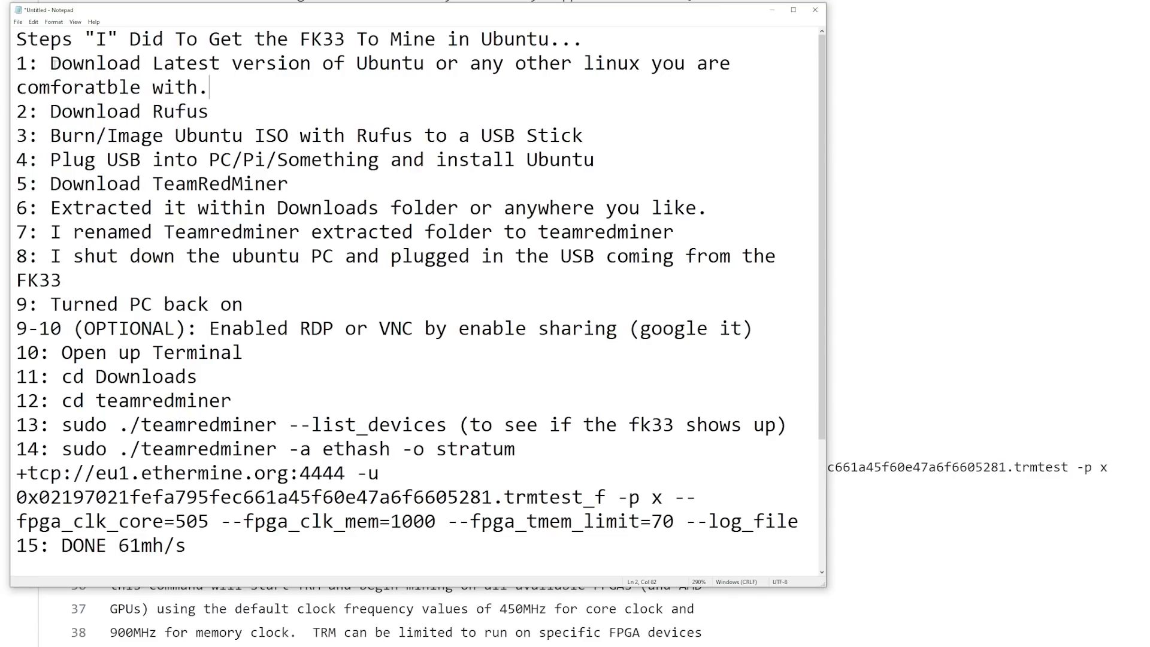
{"action": "left_click", "coordinate": [210, 88]}
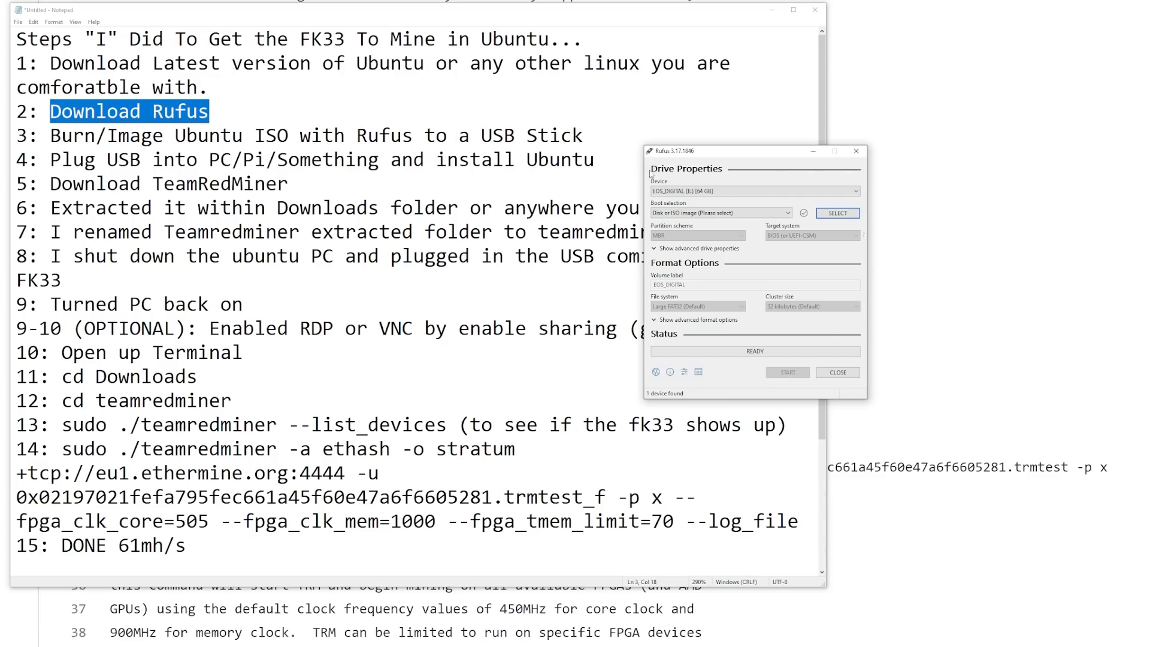
{"action": "mouse_move", "coordinate": [666, 182]}
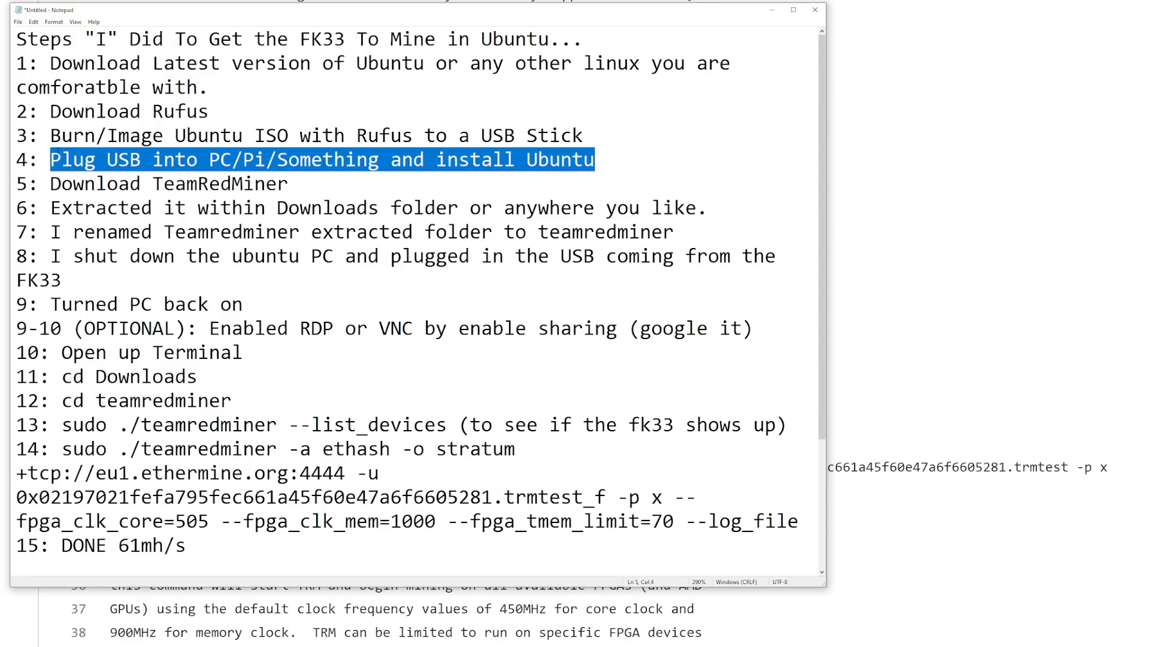
{"action": "mouse_move", "coordinate": [725, 185]}
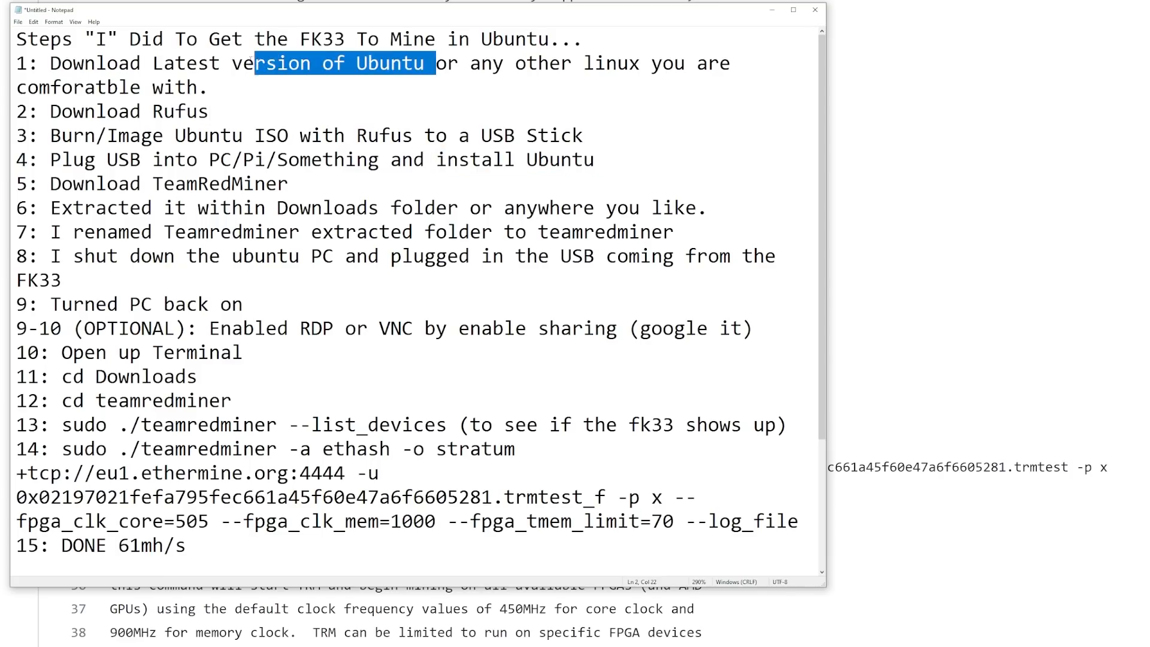
- Clear the step 1 highlight and highlight the next setup step in the list
{"action": "left_click", "coordinate": [212, 87]}
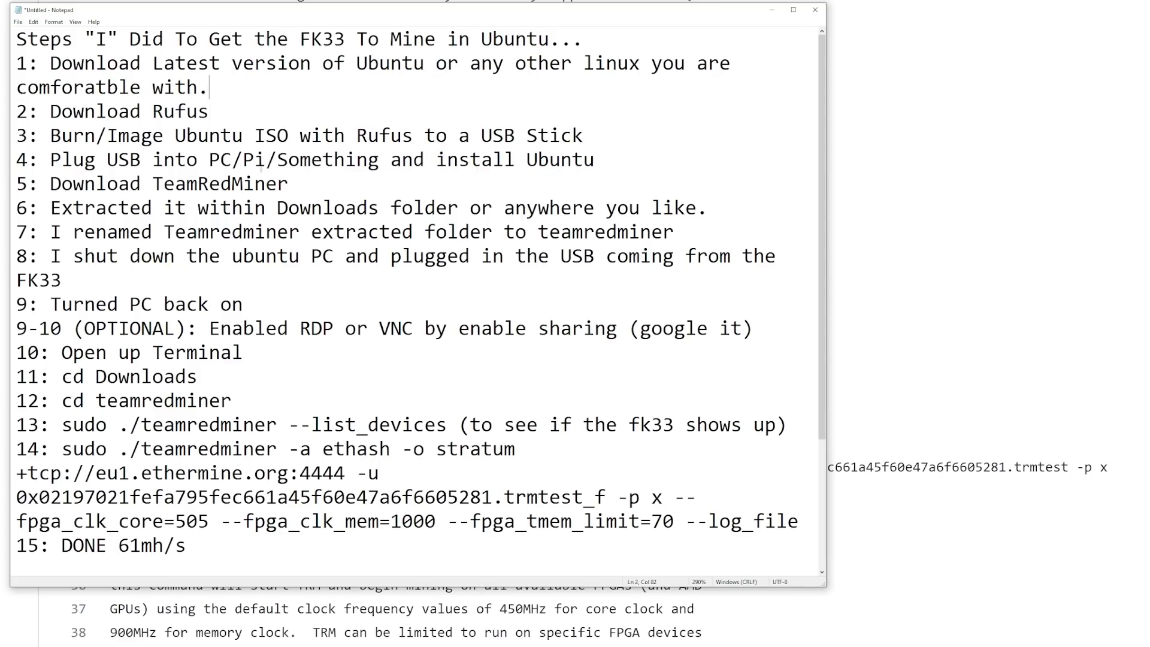
{"action": "left_click_drag", "start_coordinate": [17, 184], "coordinate": [254, 207]}
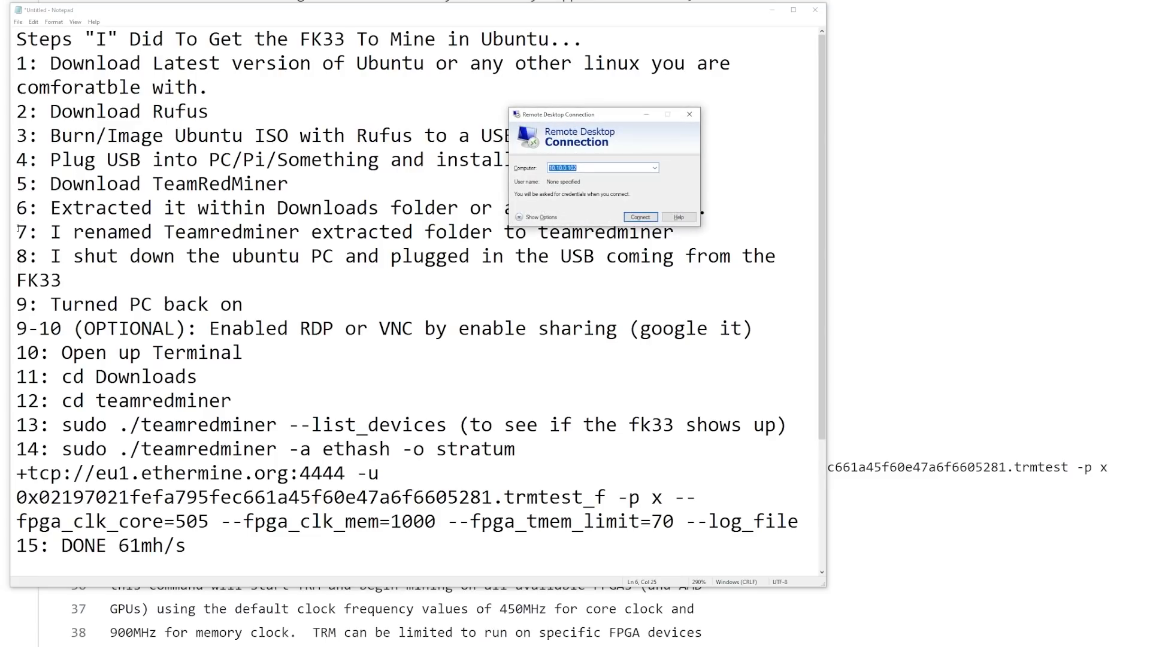
- Connect the Remote Desktop session to the Ubuntu machine
{"action": "left_click", "coordinate": [639, 216]}
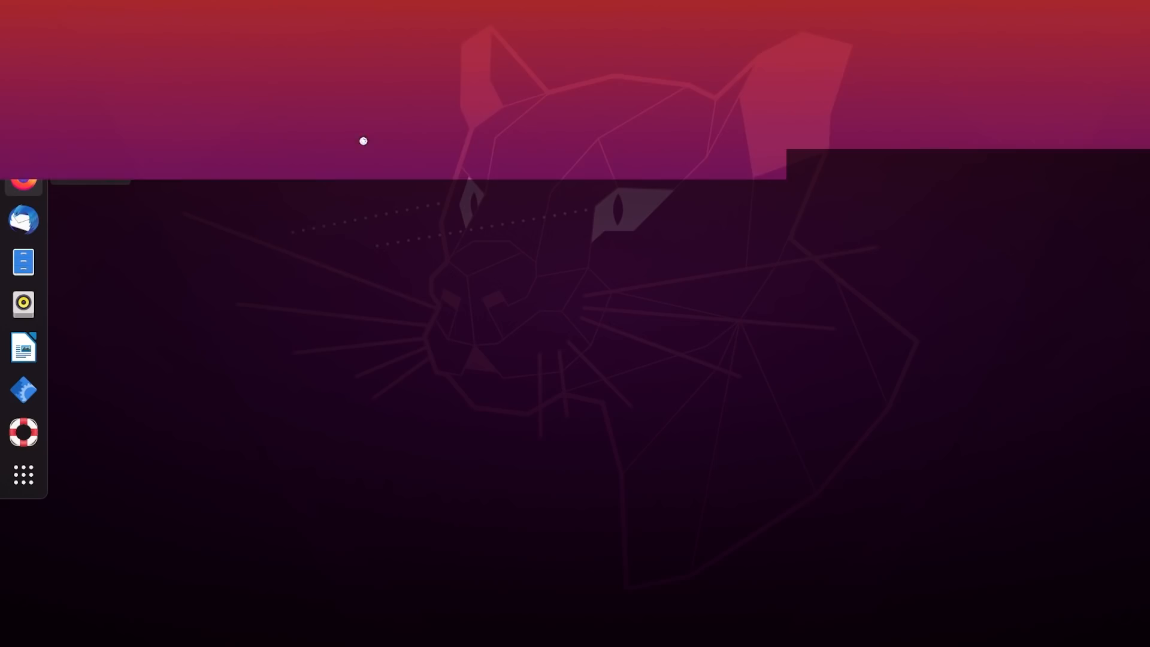
- In the Ubuntu browser, download teamredminer-v0.9.0-linux.tgz from the release Assets, saving the file
{"action": "left_click", "coordinate": [23, 179]}
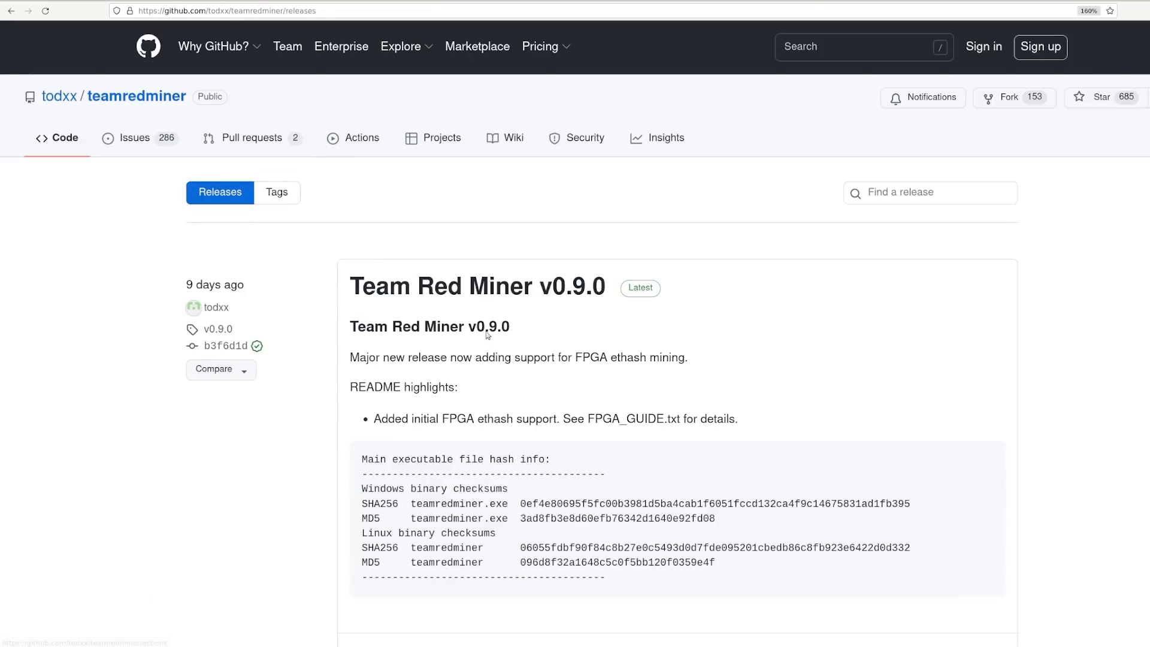
{"action": "scroll", "scroll_direction": "down", "scroll_amount": 3}
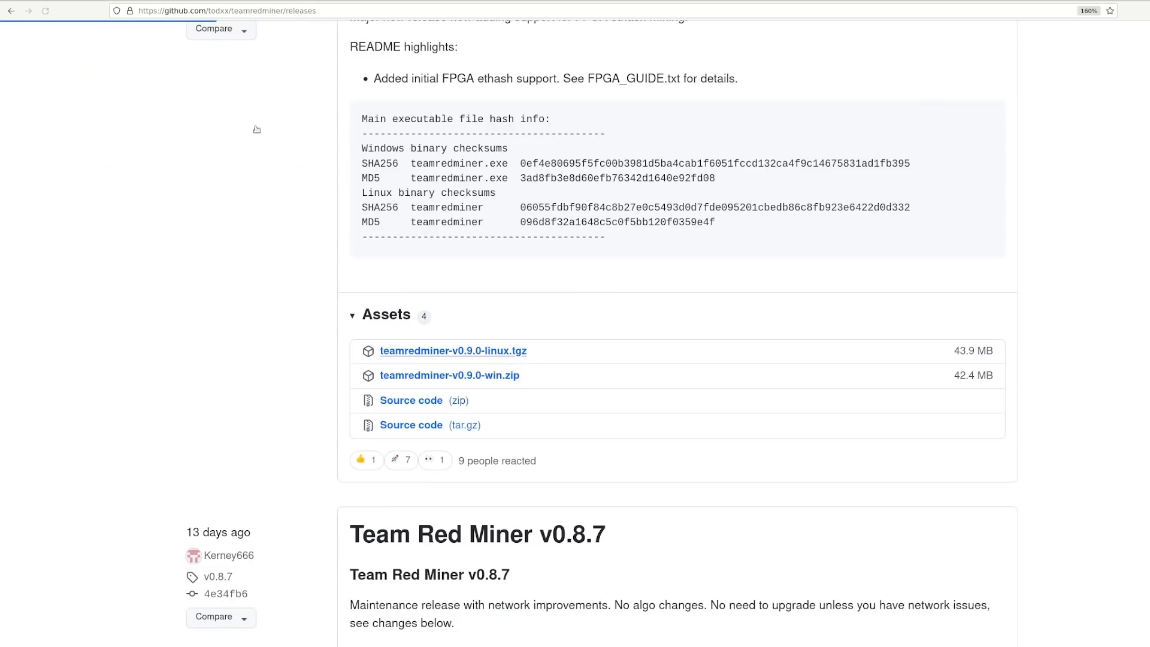
{"action": "left_click", "coordinate": [452, 351]}
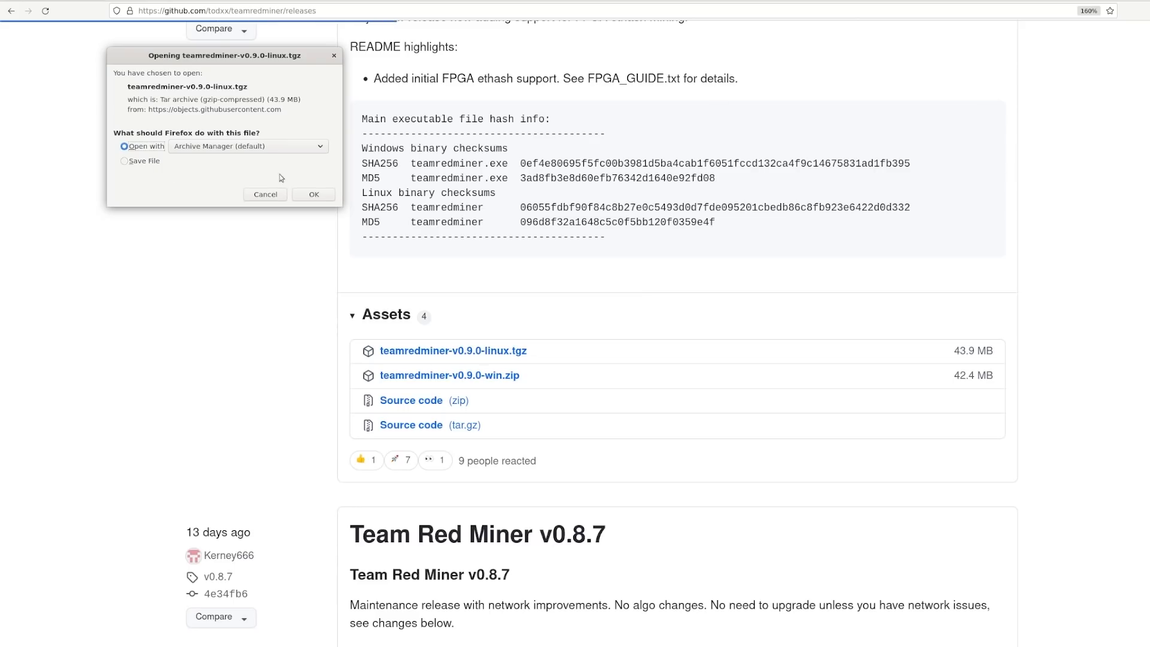
{"action": "left_click", "coordinate": [124, 161]}
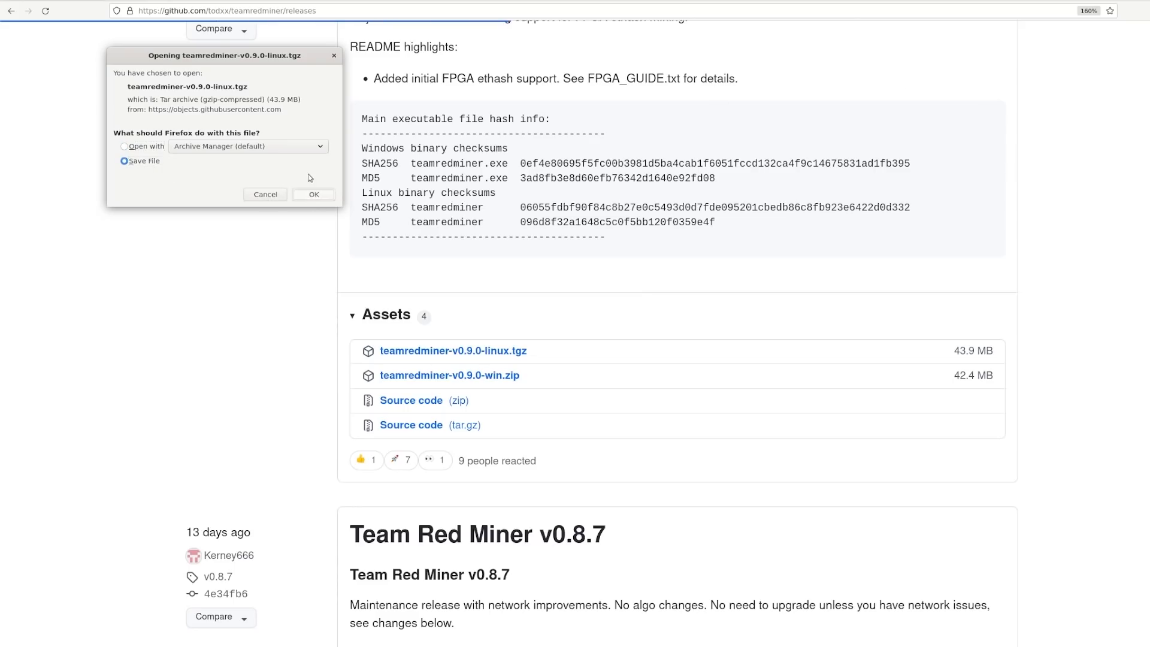
{"action": "left_click", "coordinate": [313, 194]}
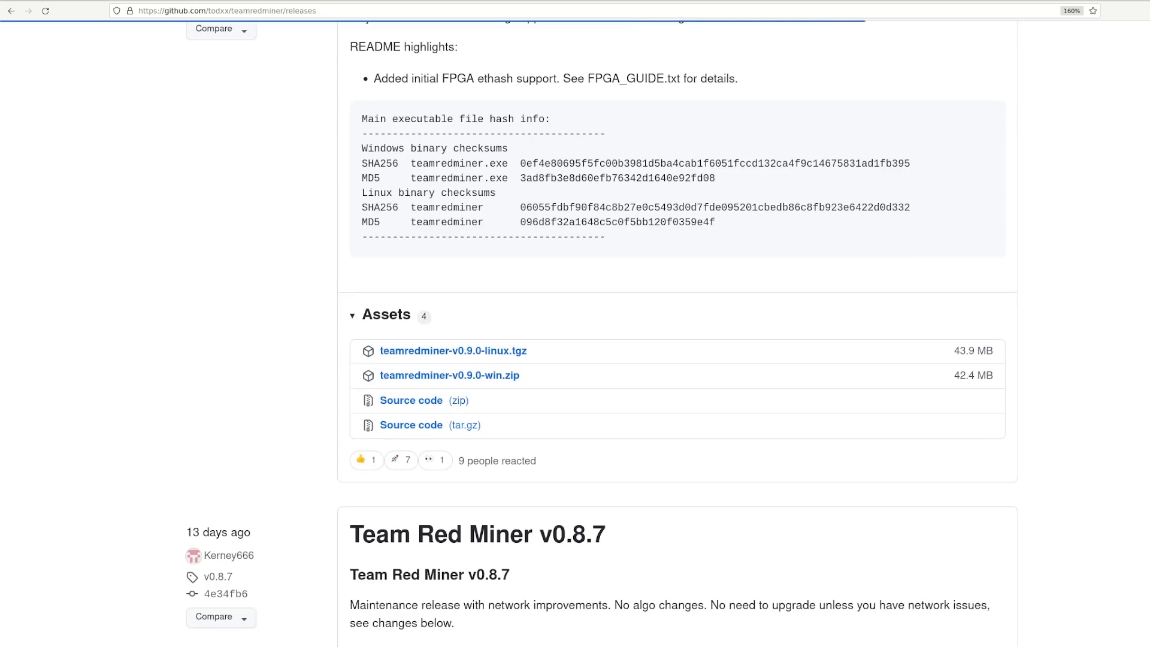
{"action": "left_click", "coordinate": [452, 351]}
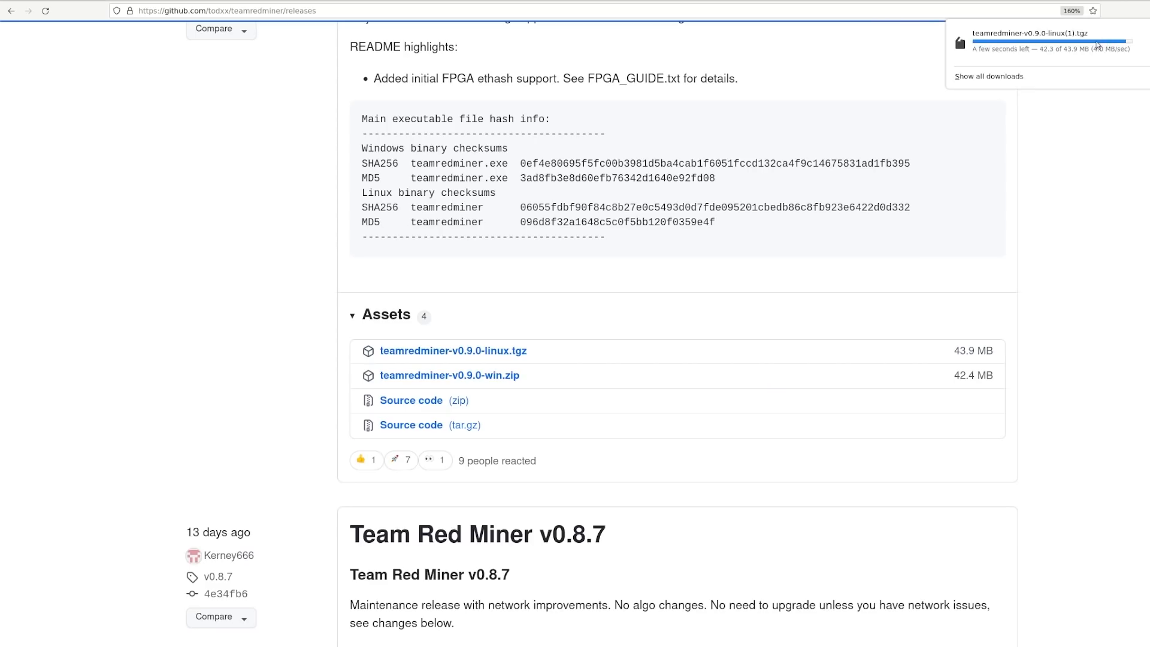
- Show the finished archive download in its containing Downloads folder
{"action": "right_click", "coordinate": [1041, 38]}
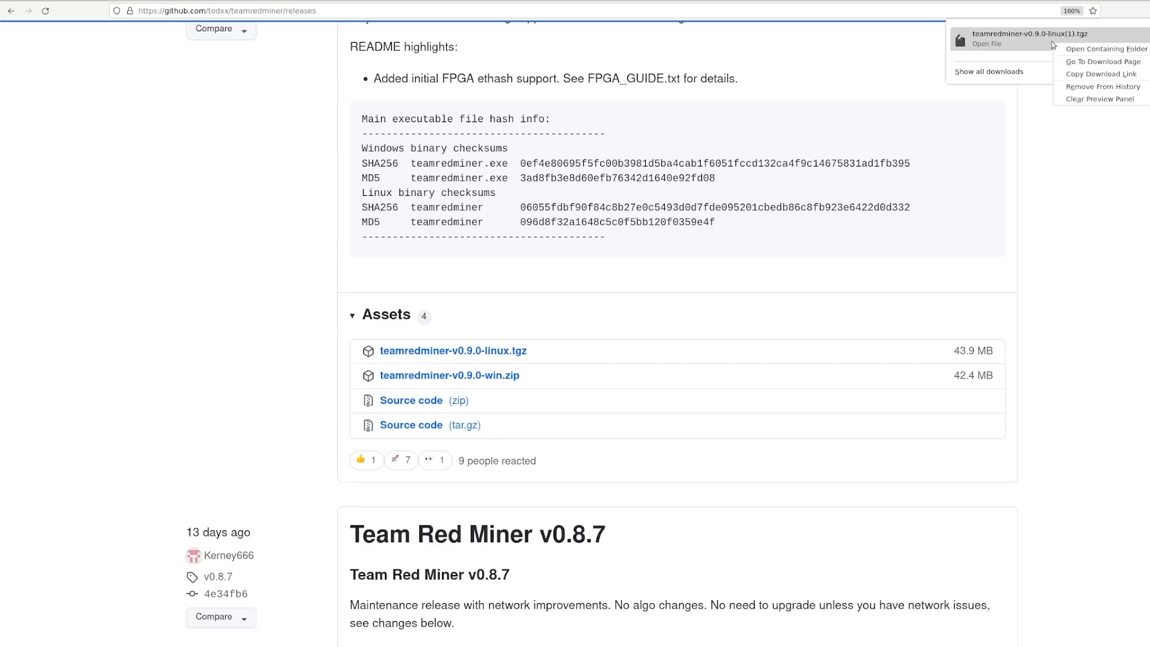
{"action": "mouse_move", "coordinate": [1103, 48]}
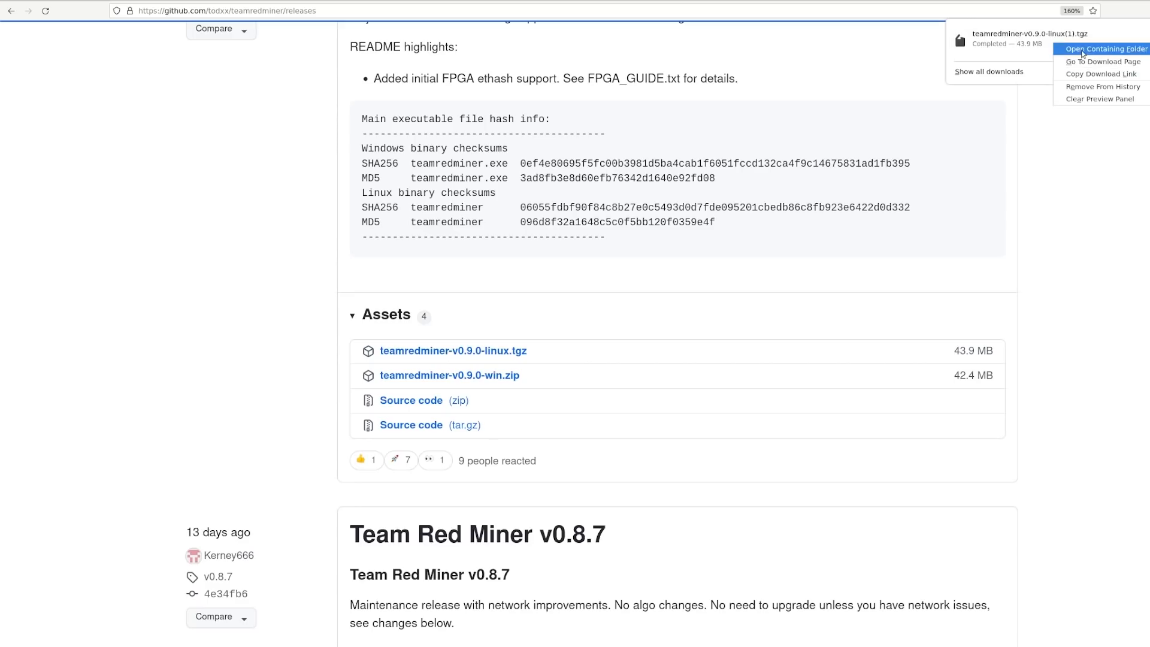
{"action": "left_click", "coordinate": [1102, 48]}
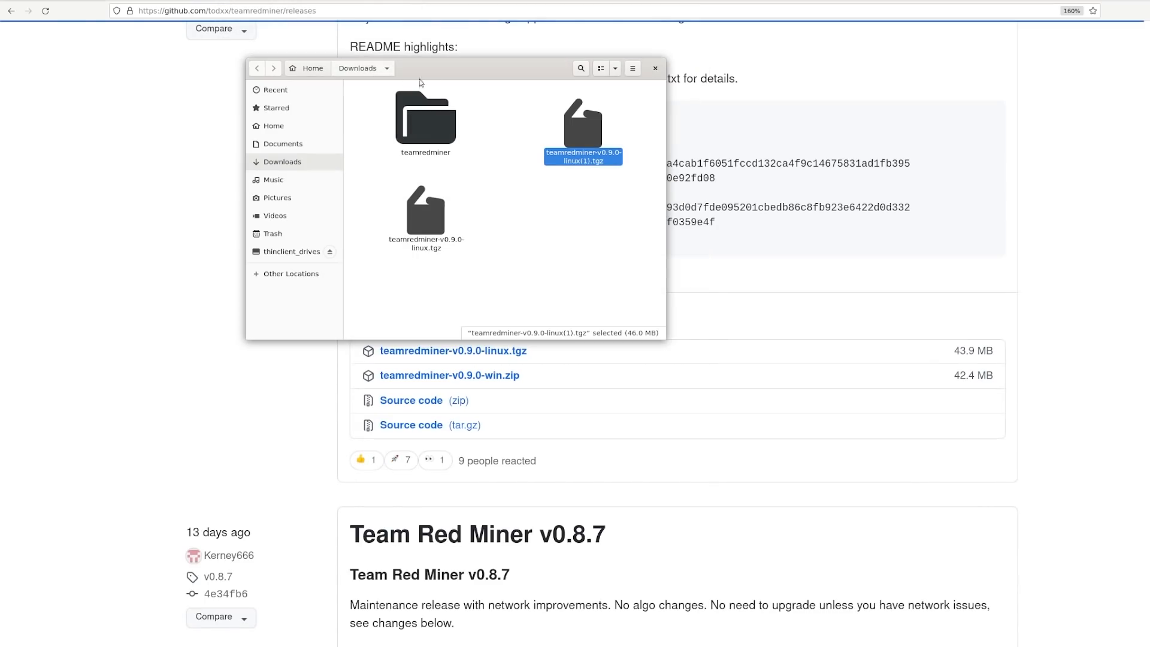
- Review the Extract to… and Rename… actions on the archive and the extracted teamredminer folder
{"action": "left_click", "coordinate": [654, 67]}
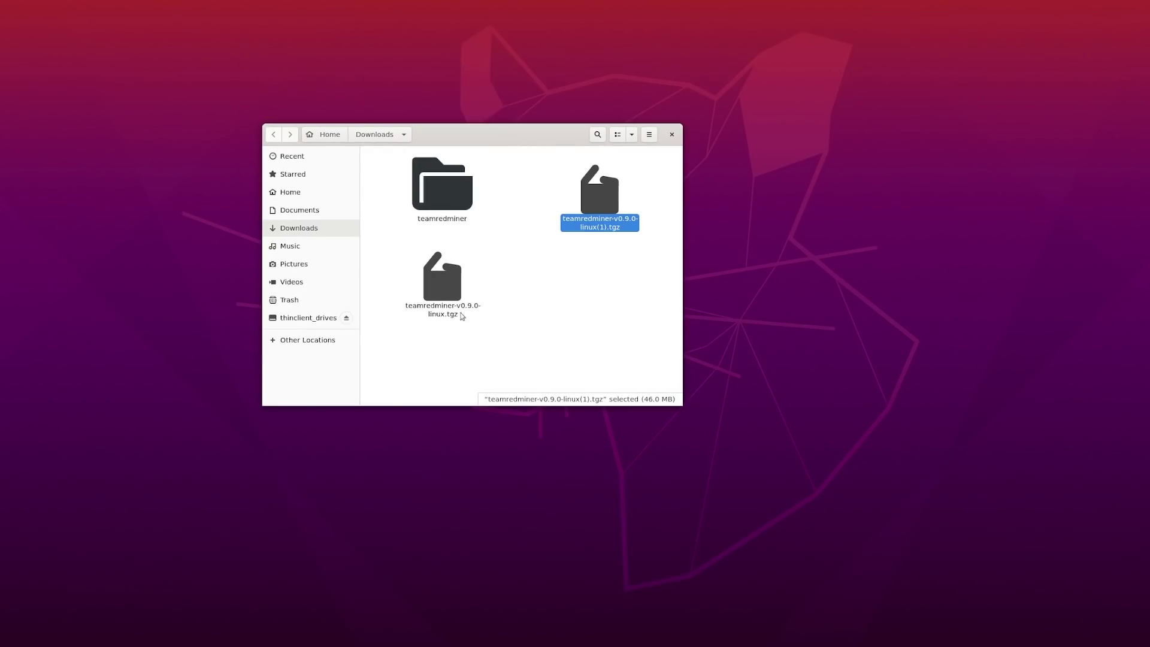
{"action": "right_click", "coordinate": [442, 281]}
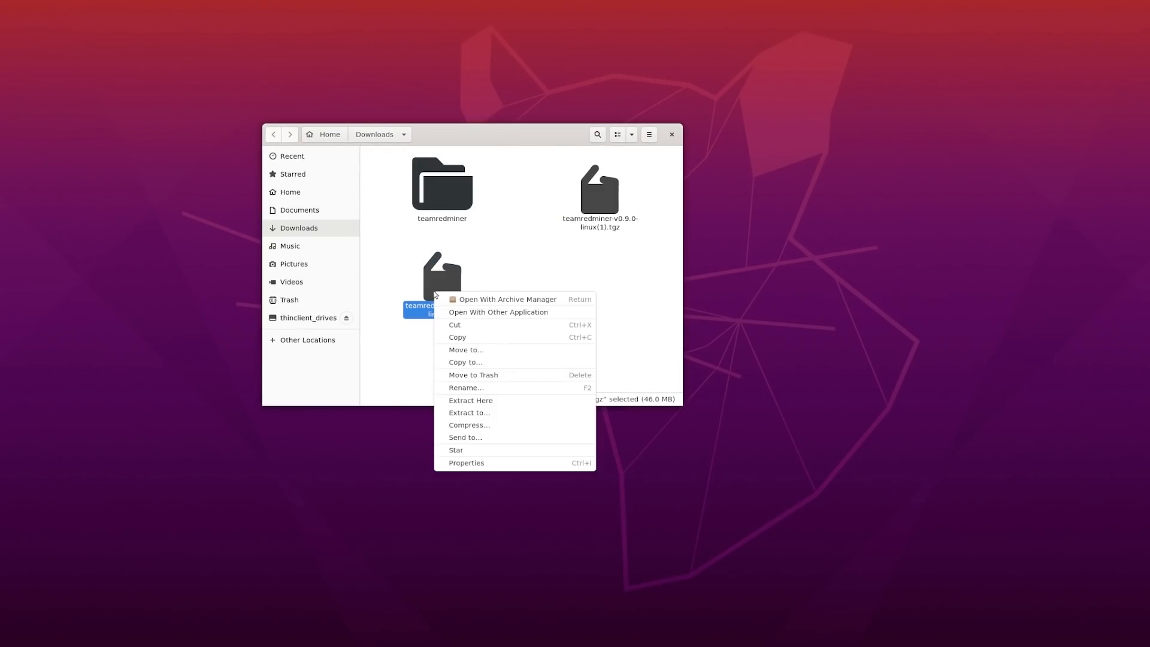
{"action": "mouse_move", "coordinate": [481, 417]}
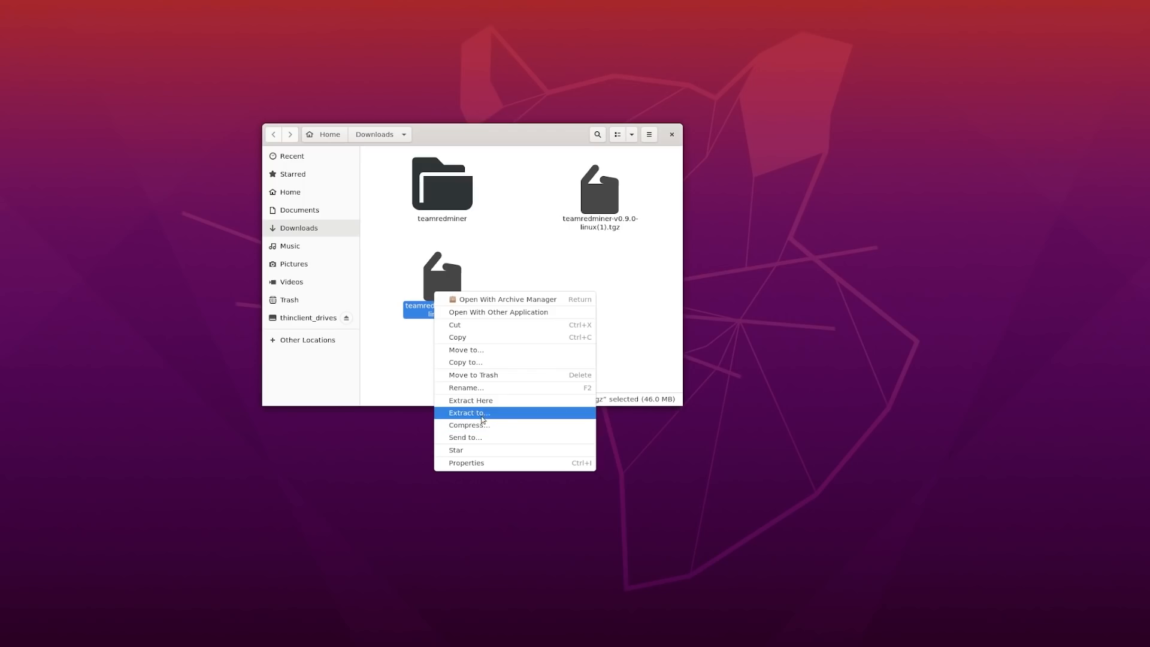
{"action": "mouse_move", "coordinate": [433, 194]}
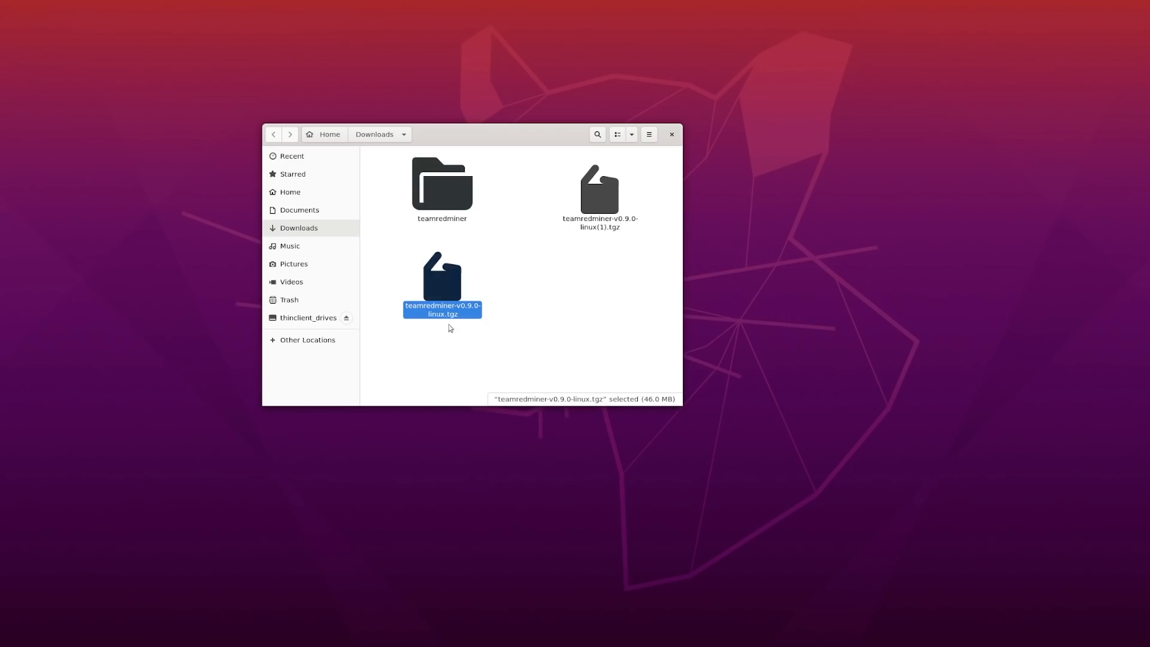
{"action": "right_click", "coordinate": [442, 283]}
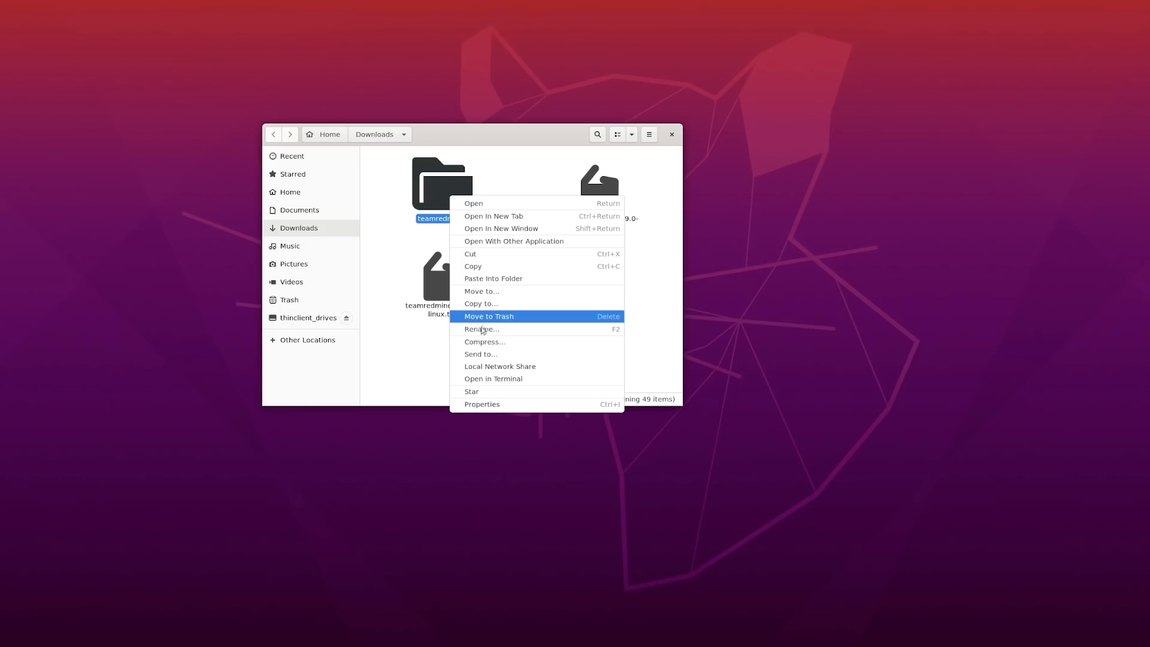
{"action": "mouse_move", "coordinate": [480, 329]}
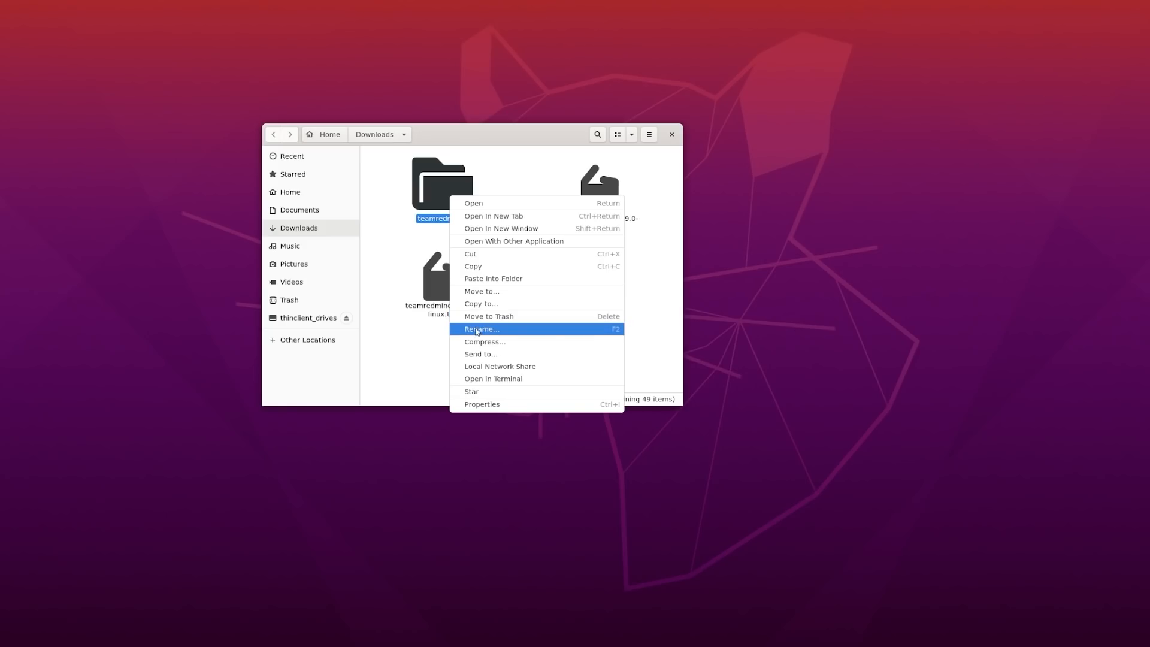
{"action": "mouse_move", "coordinate": [440, 315]}
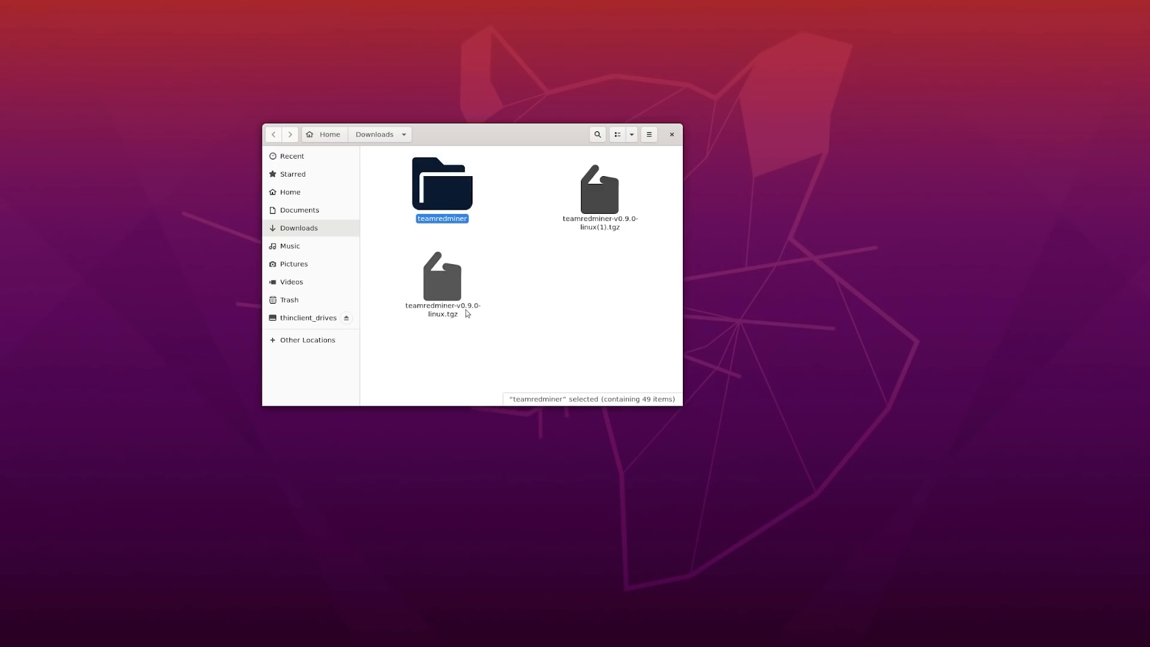
{"action": "mouse_move", "coordinate": [443, 322]}
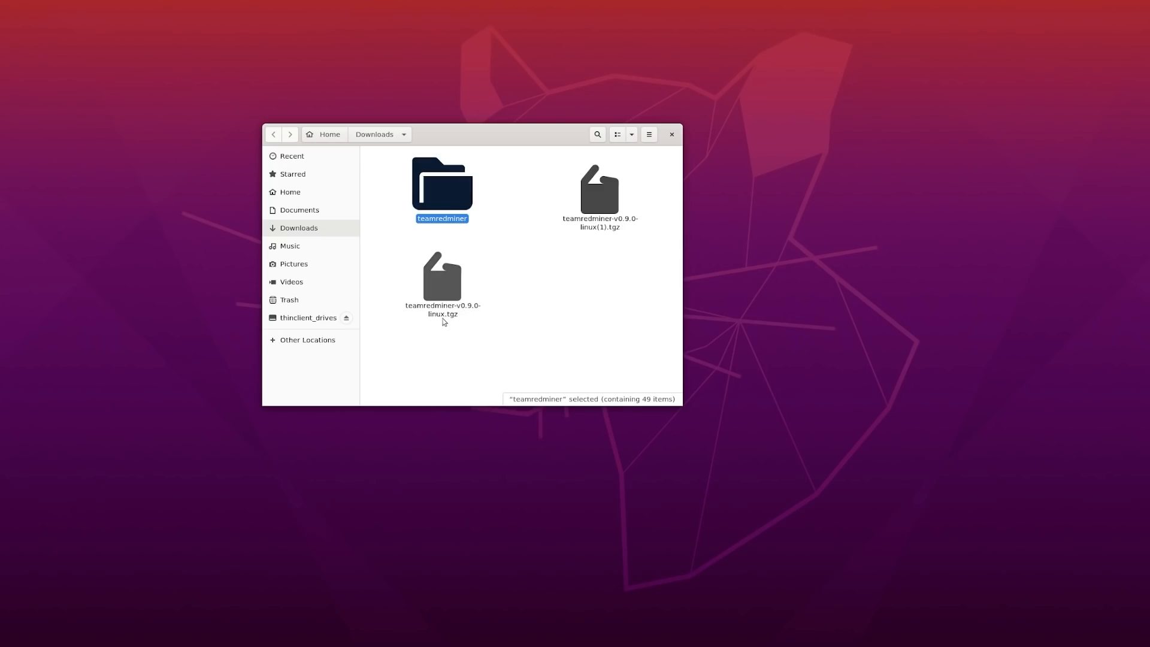
{"action": "right_click", "coordinate": [442, 186]}
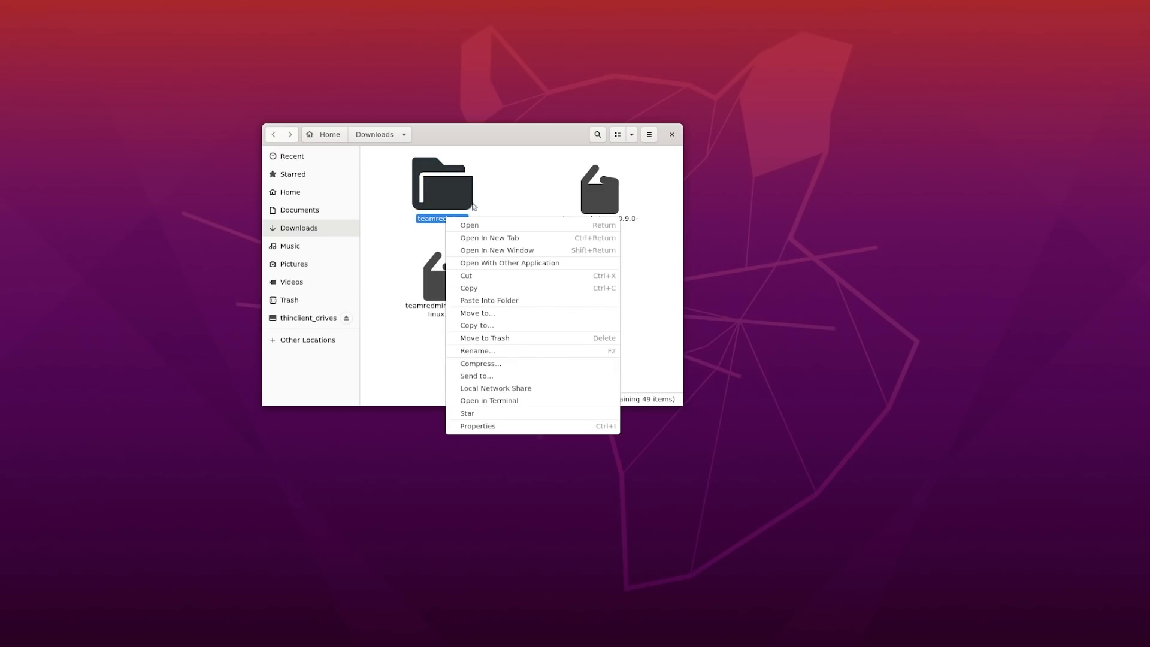
{"action": "left_click", "coordinate": [468, 226]}
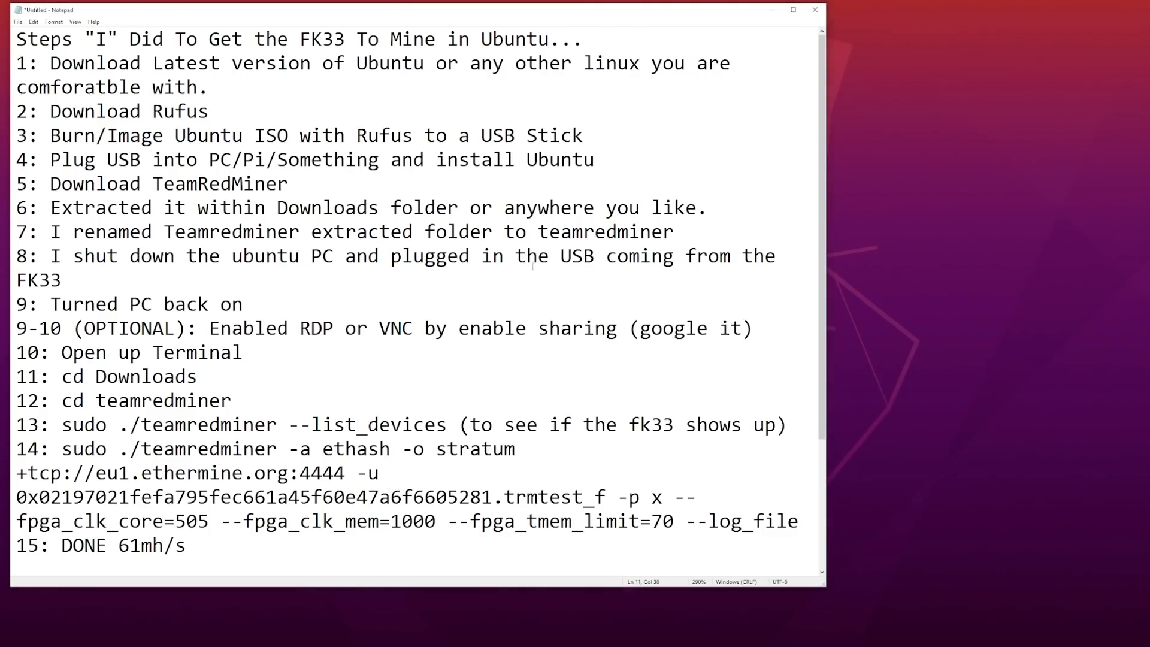
{"action": "double_click", "coordinate": [40, 279]}
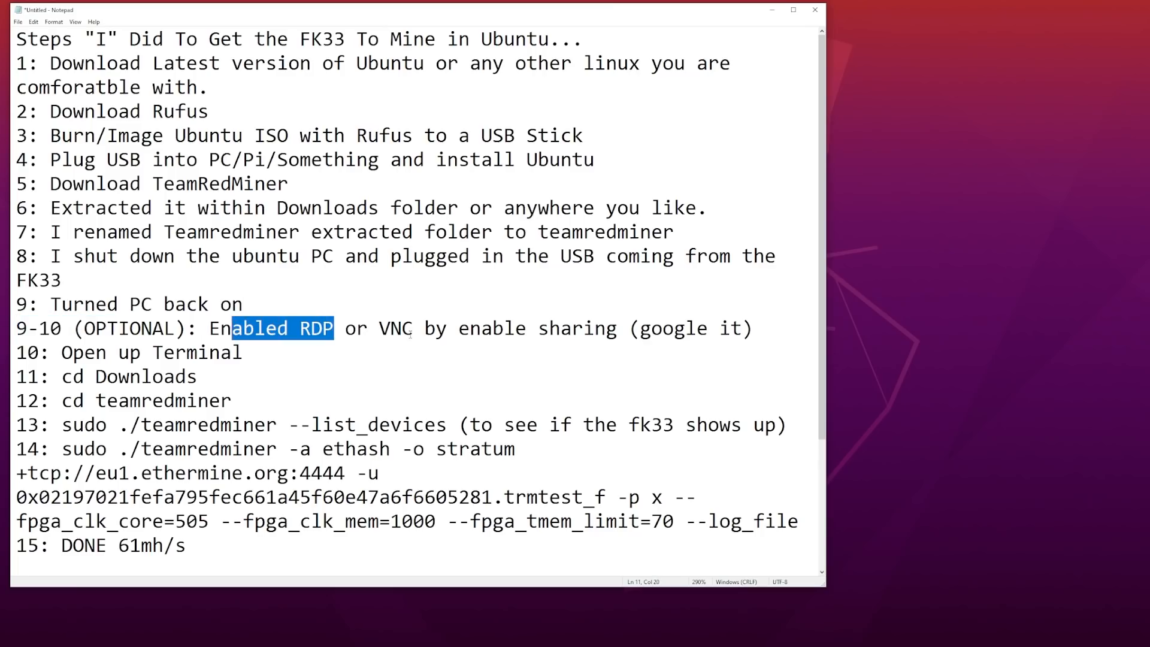
{"action": "left_click", "coordinate": [459, 328]}
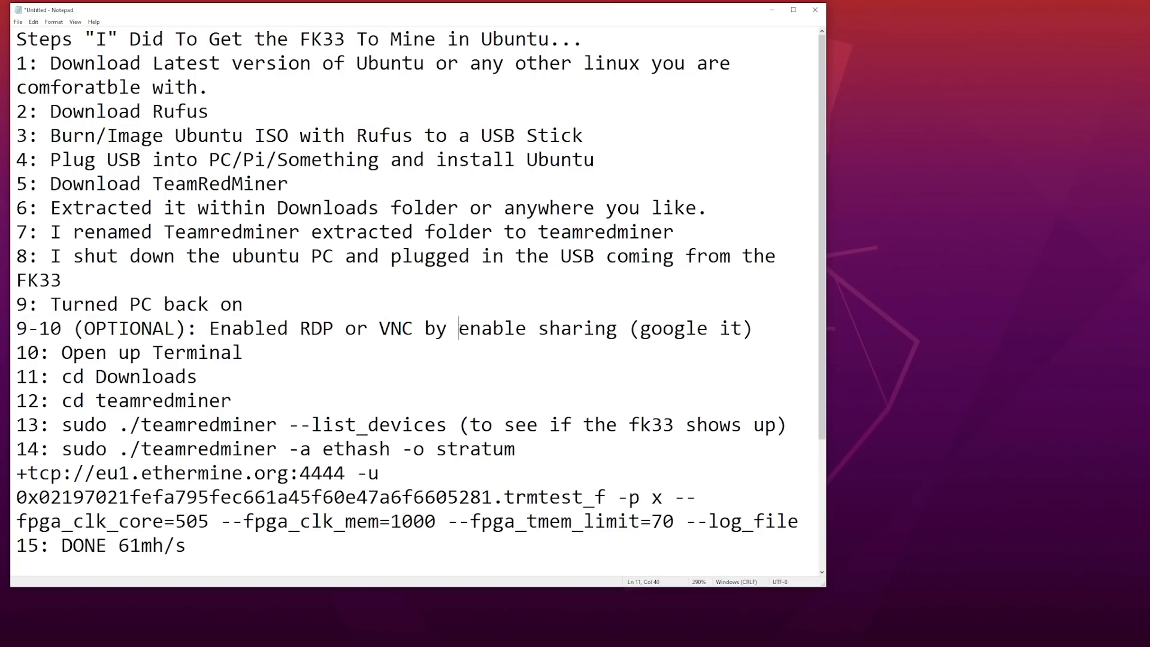
{"action": "left_click", "coordinate": [414, 328]}
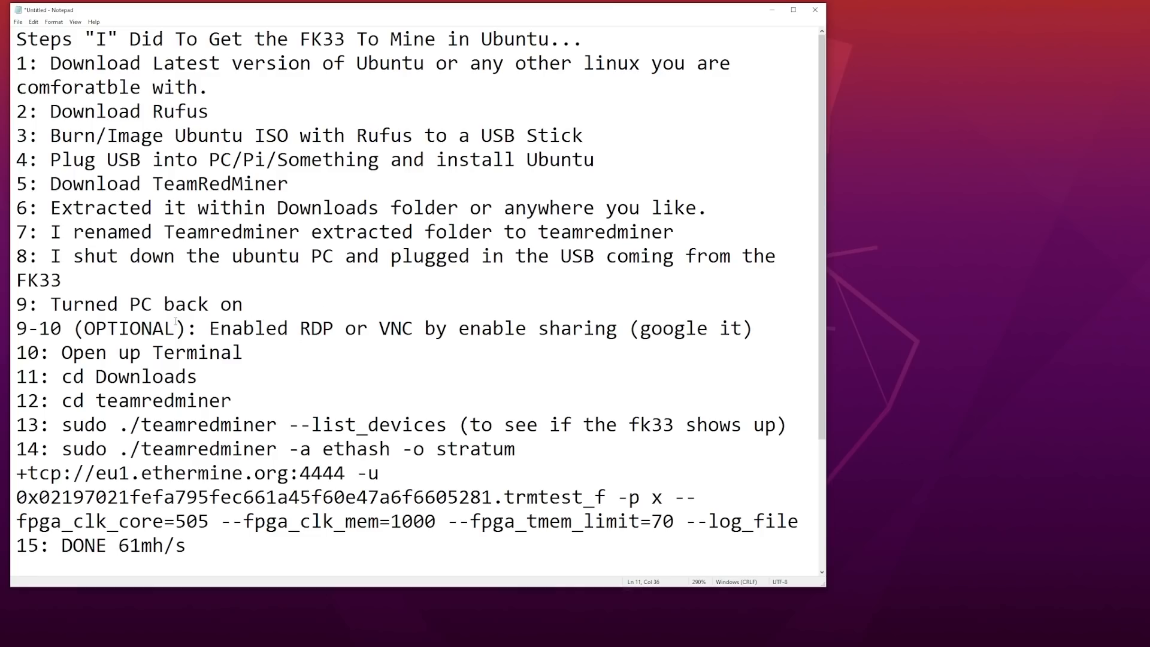
{"action": "left_click", "coordinate": [137, 263]}
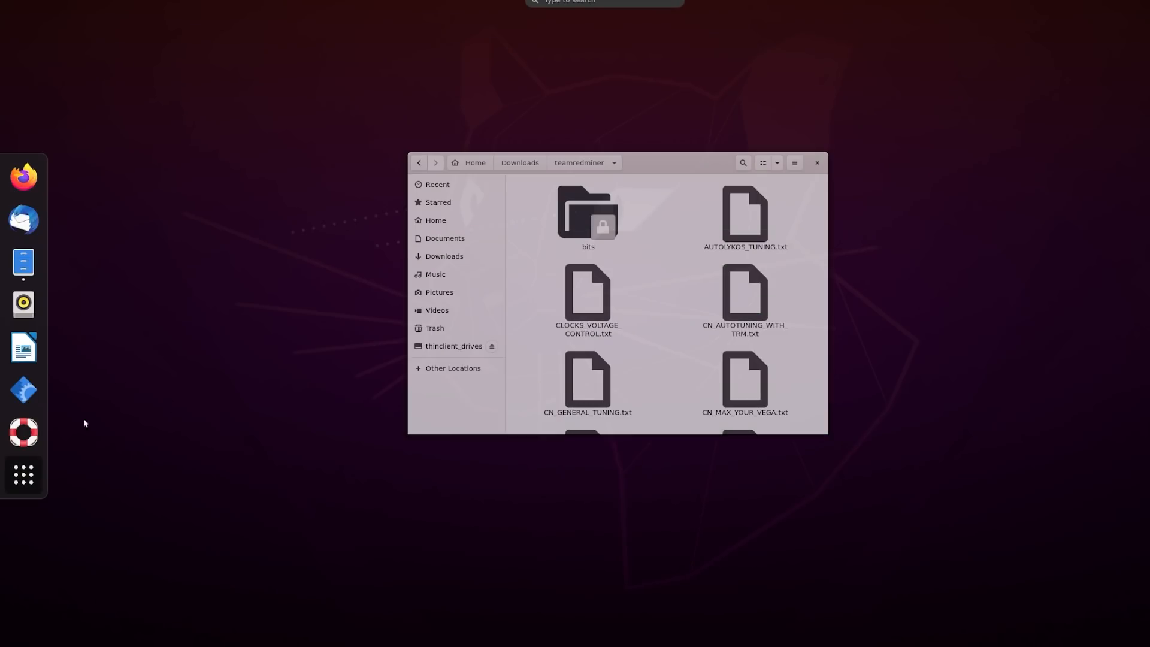
- Launch a new Terminal from Show Applications on the Ubuntu desktop
{"action": "left_click", "coordinate": [816, 161]}
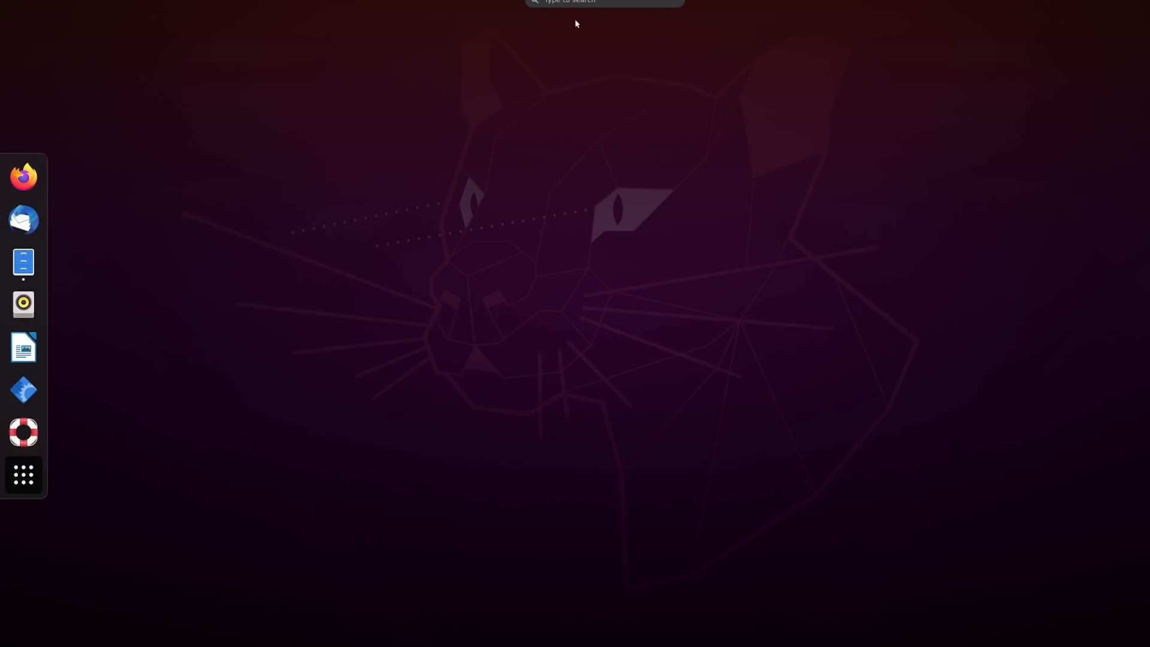
{"action": "left_click", "coordinate": [22, 474]}
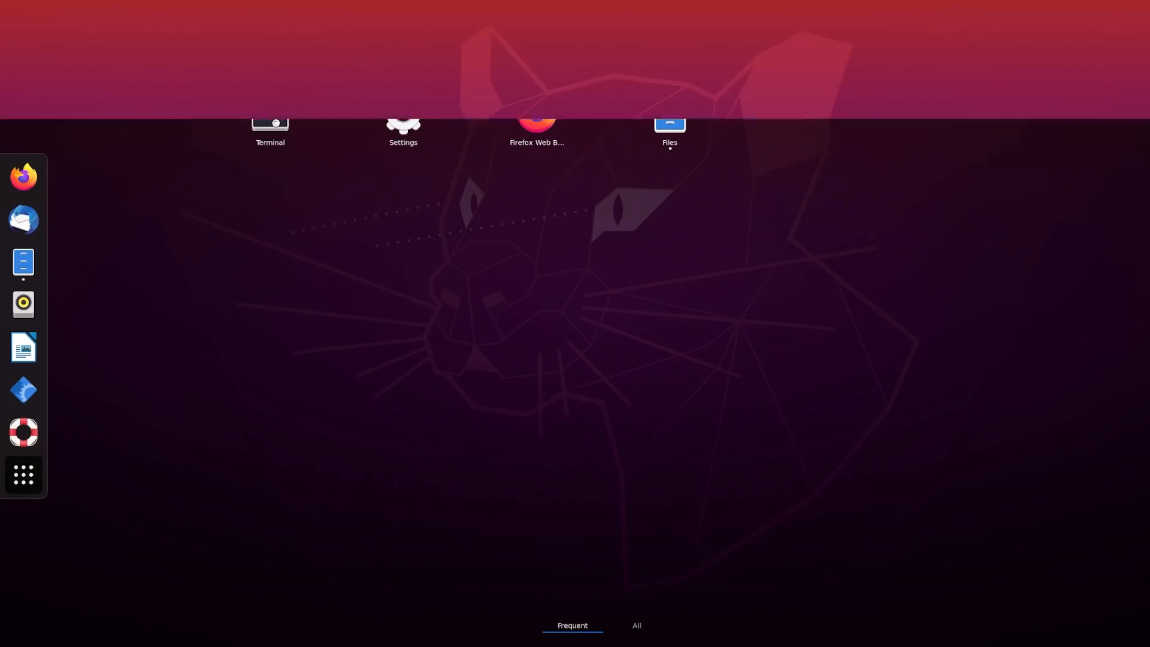
{"action": "left_click", "coordinate": [669, 125]}
{"action": "type", "text": "cd Downlo"}
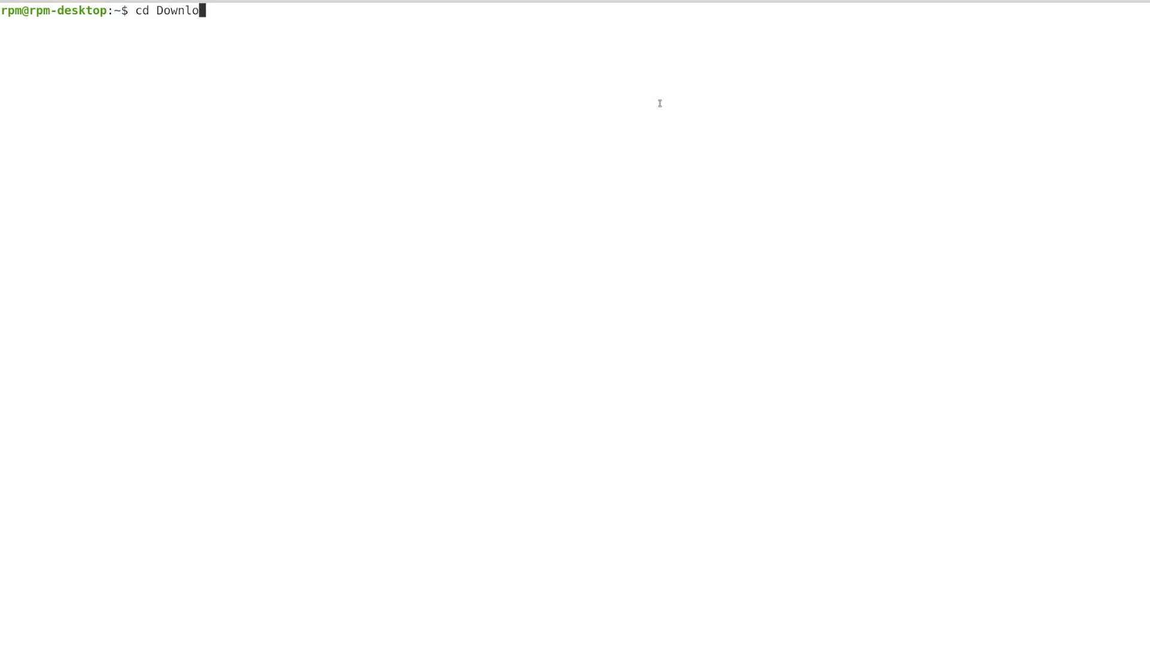
- Change directory into Downloads then teamredminer, after a failed lowercase downloads attempt
{"action": "type", "text": "download"}
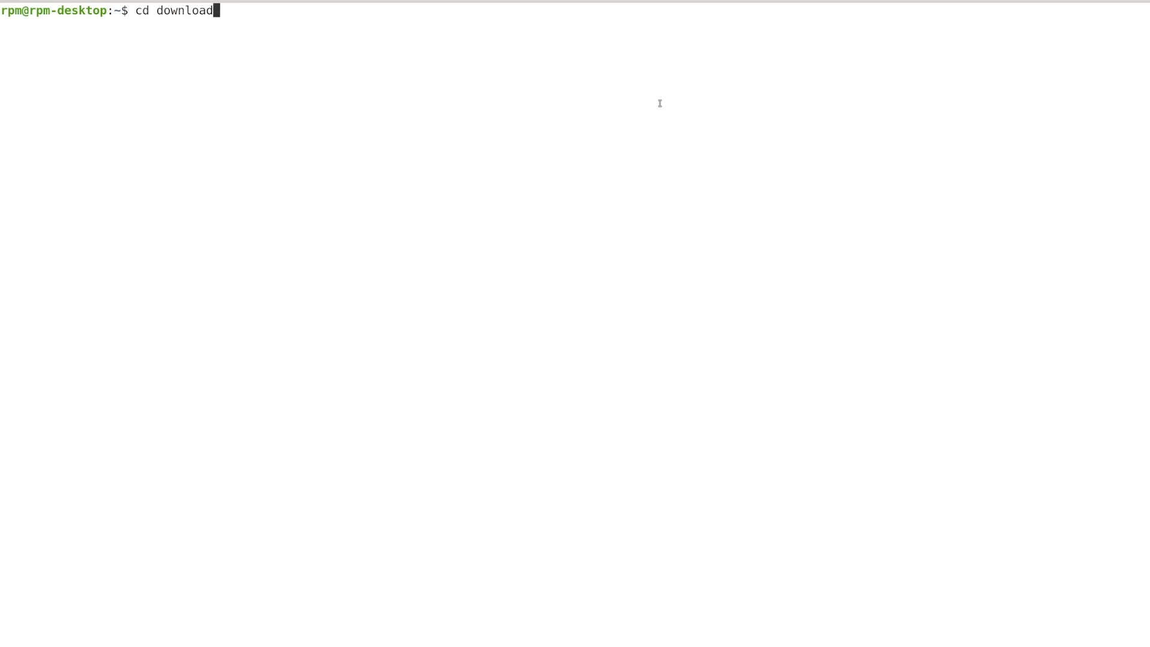
{"action": "key", "text": "Return"}
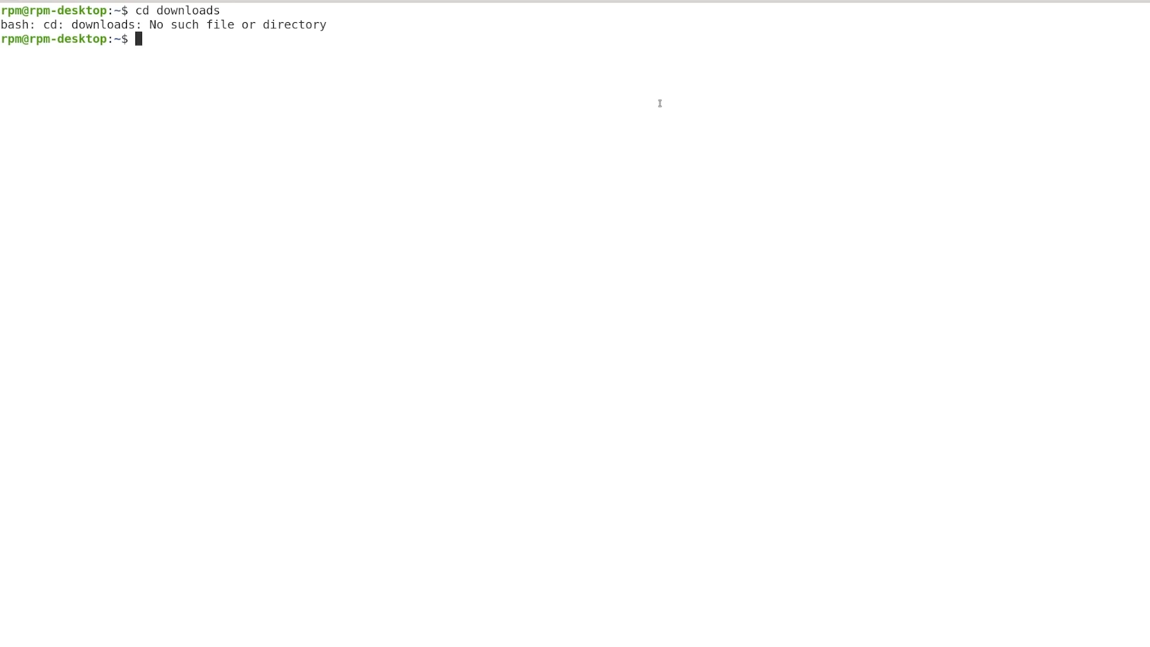
{"action": "type", "text": "cd Down"}
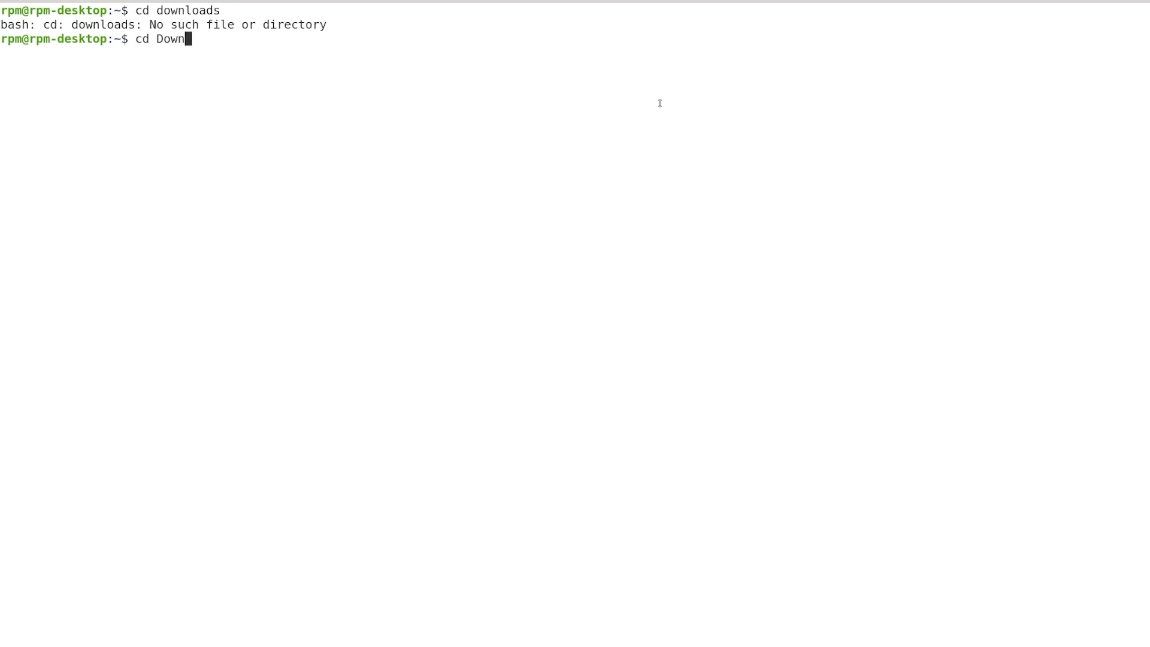
{"action": "type", "text": "loads"}
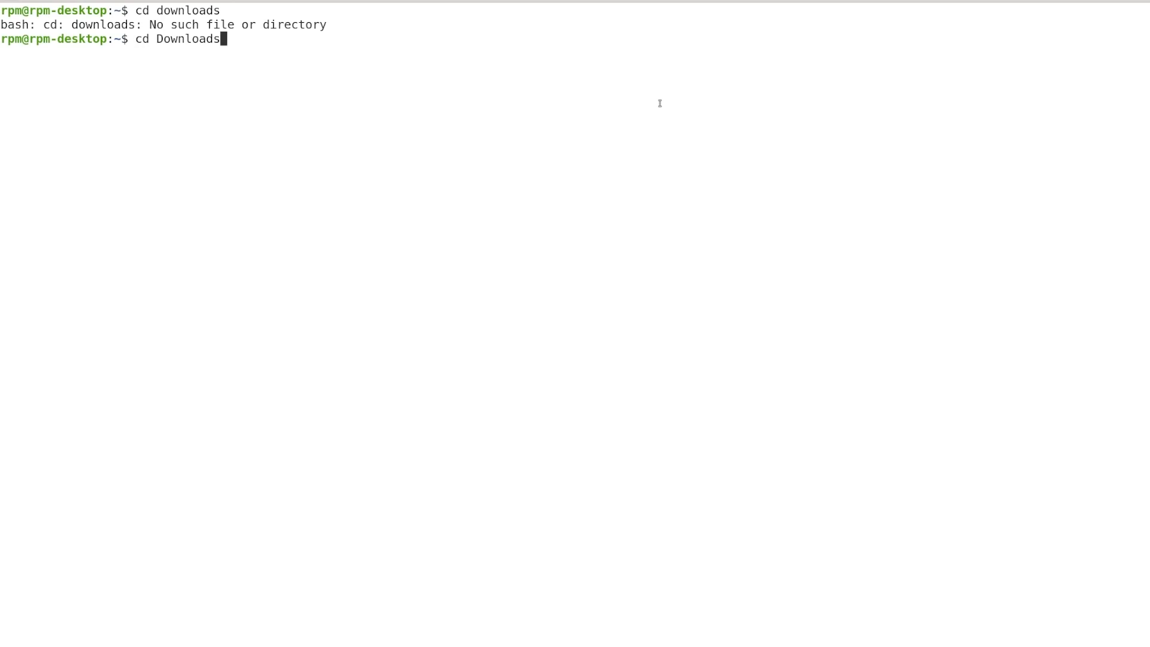
{"action": "key", "text": "Return"}
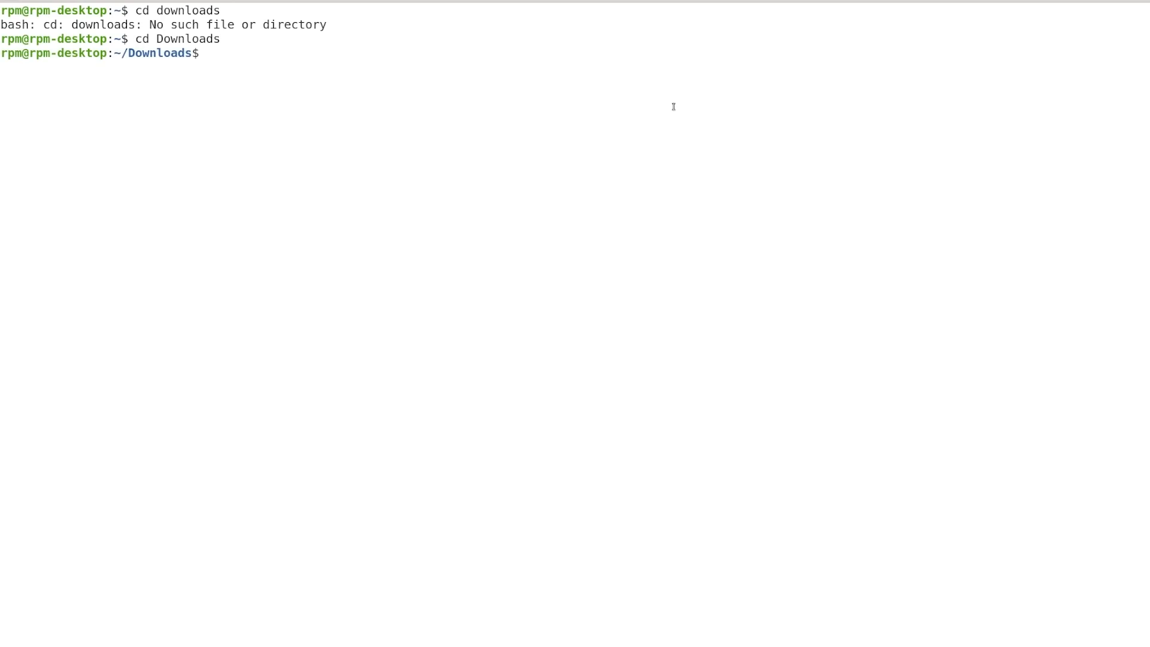
{"action": "type", "text": "cd"}
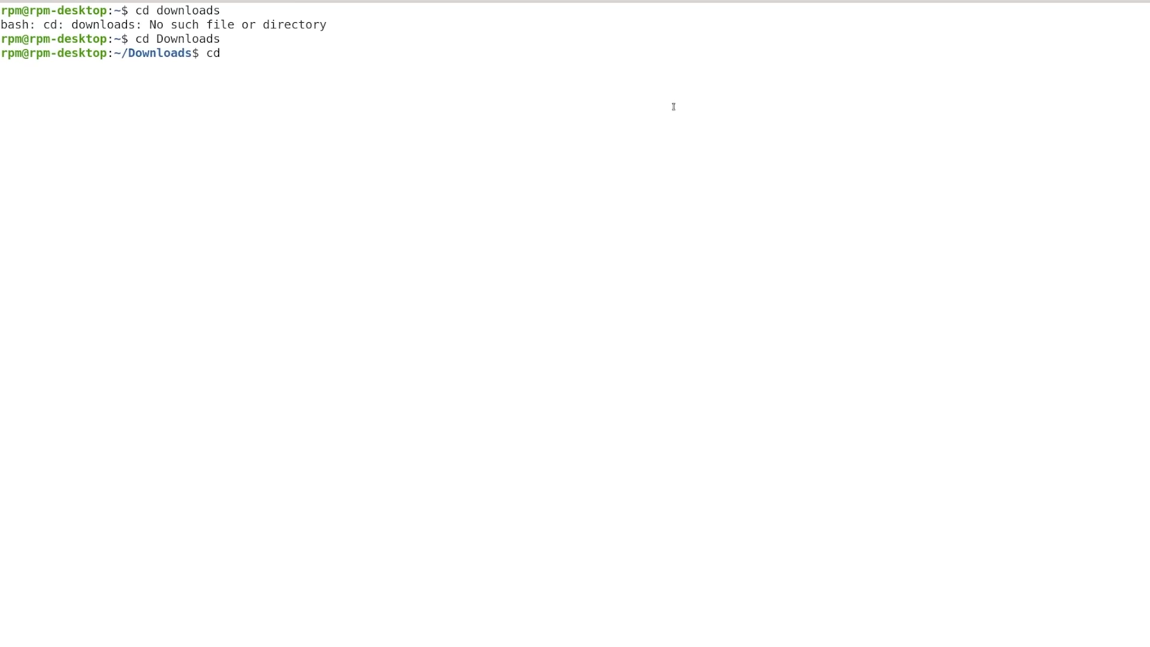
{"action": "type", "text": "teamredmi"}
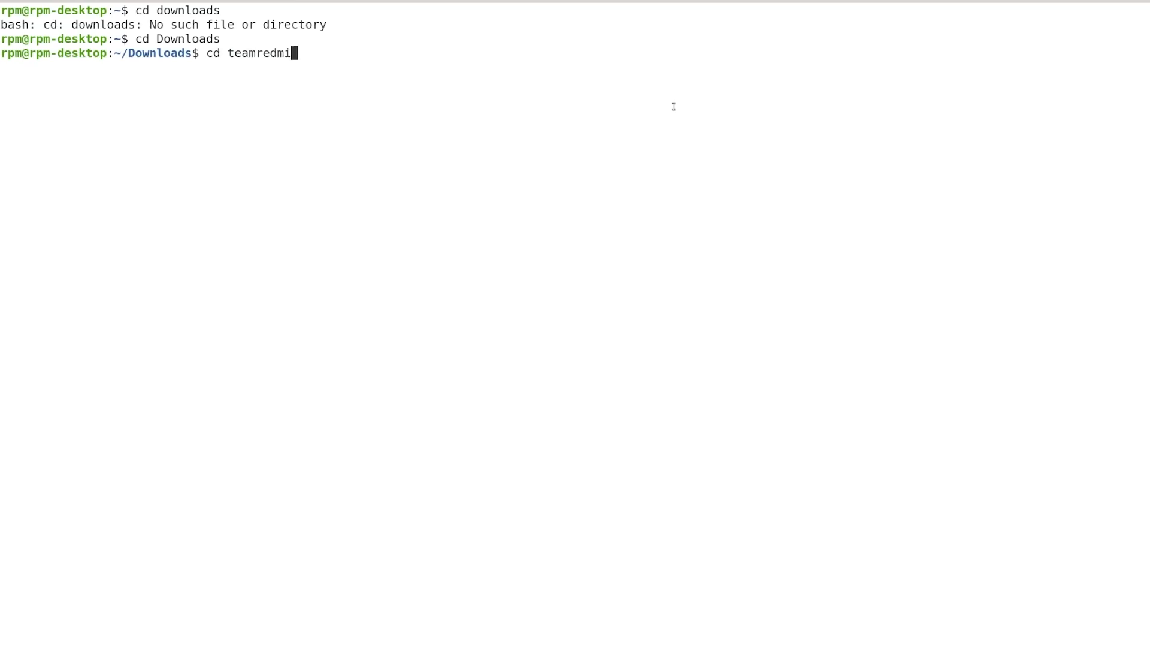
{"action": "key", "text": "Return"}
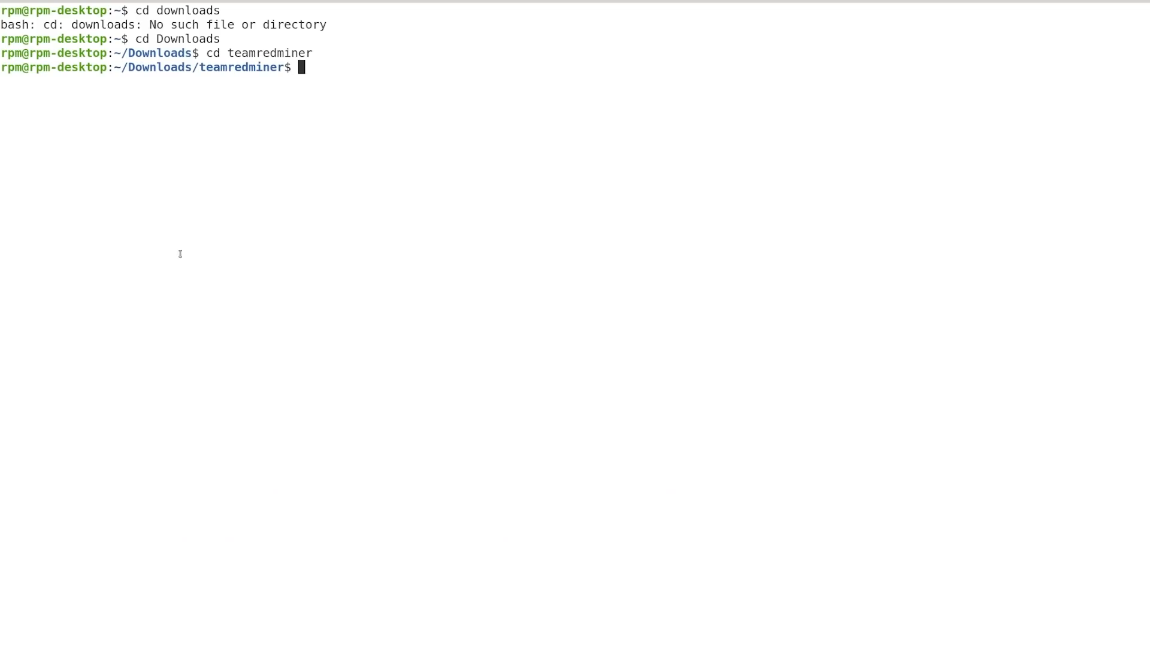
- Run sudo ./teamredminer --list_devices and highlight the detected FK33 board in the output
{"action": "type", "text": "sudo ./teamredminer --list_devices"}
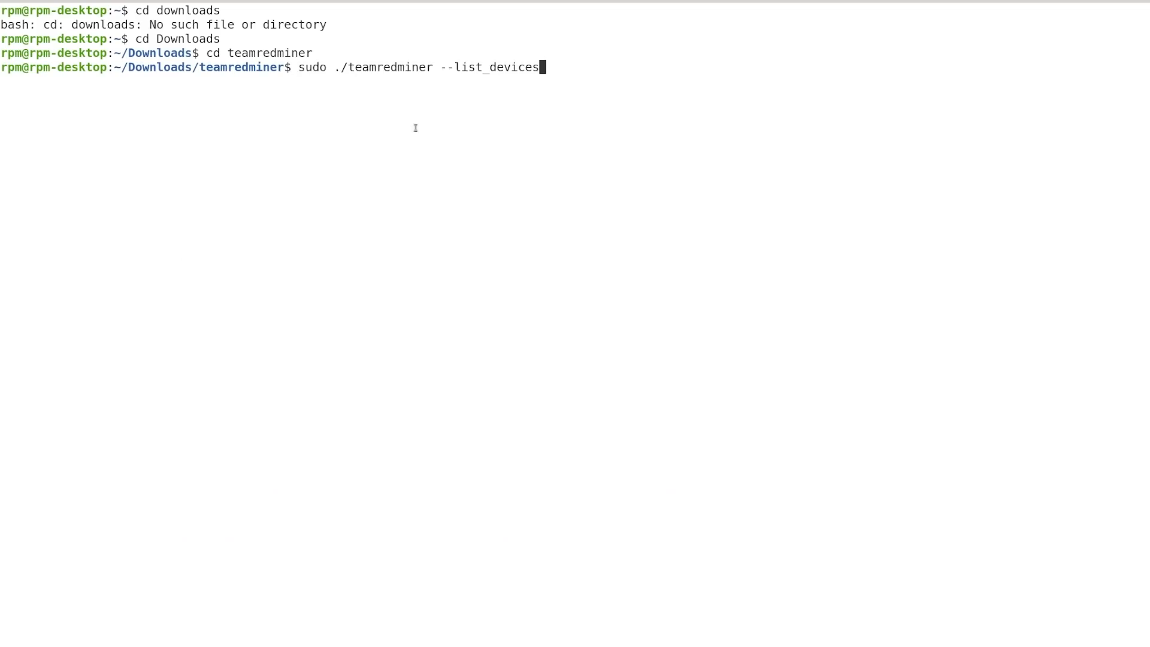
{"action": "key", "text": "Return"}
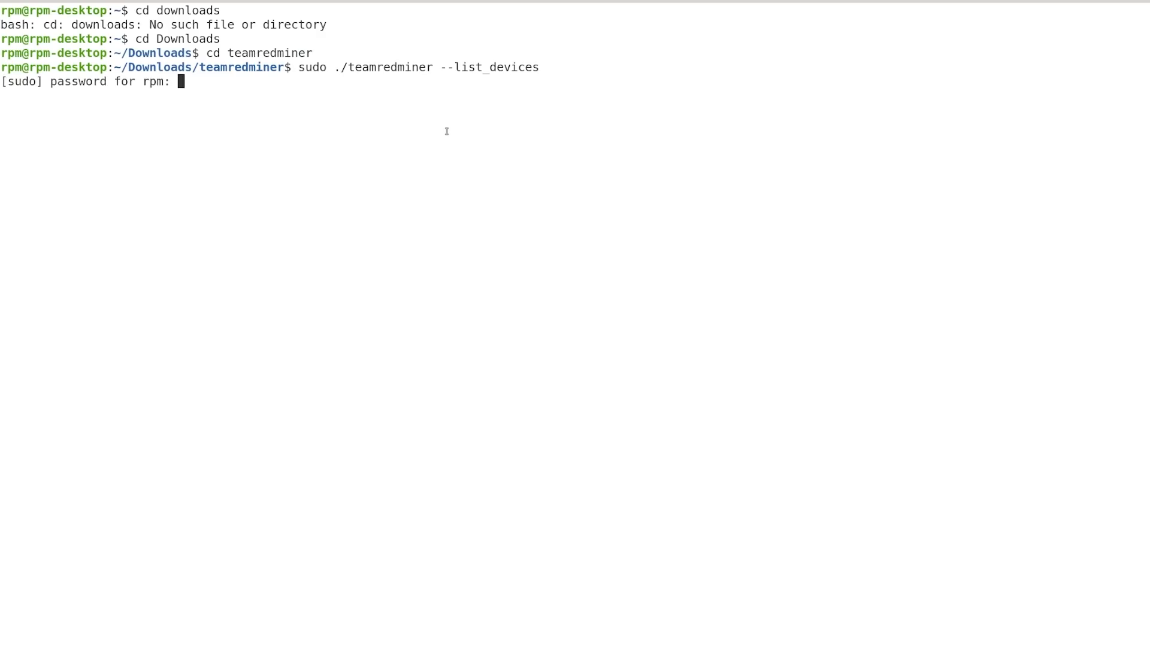
{"action": "key", "text": "Return"}
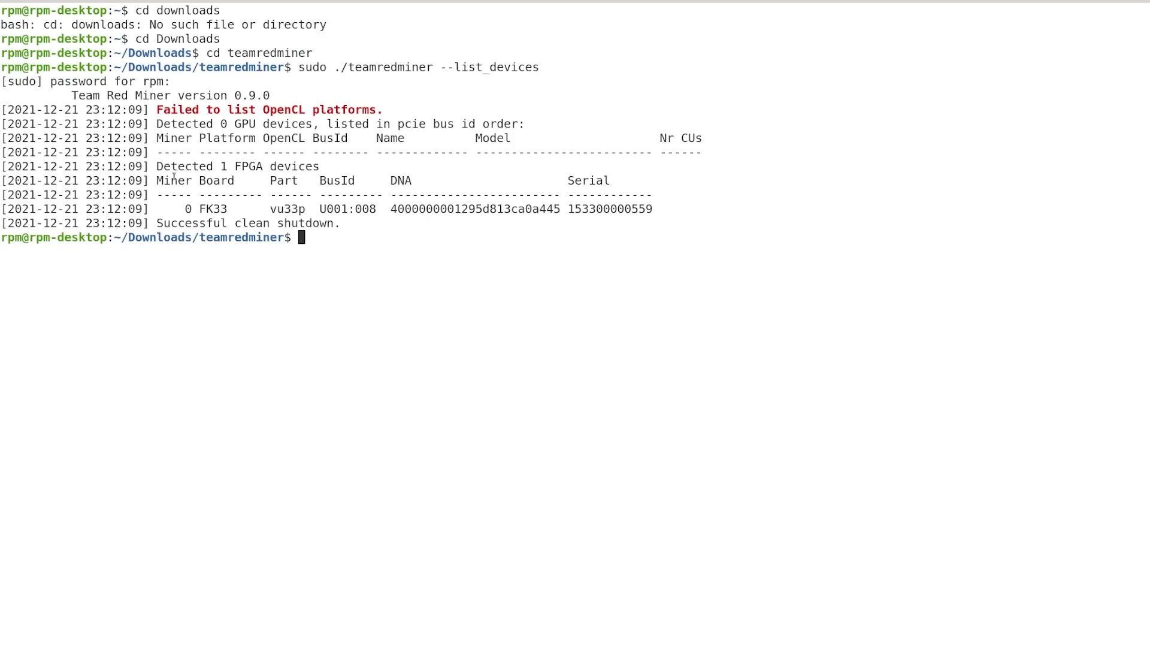
{"action": "double_click", "coordinate": [207, 208]}
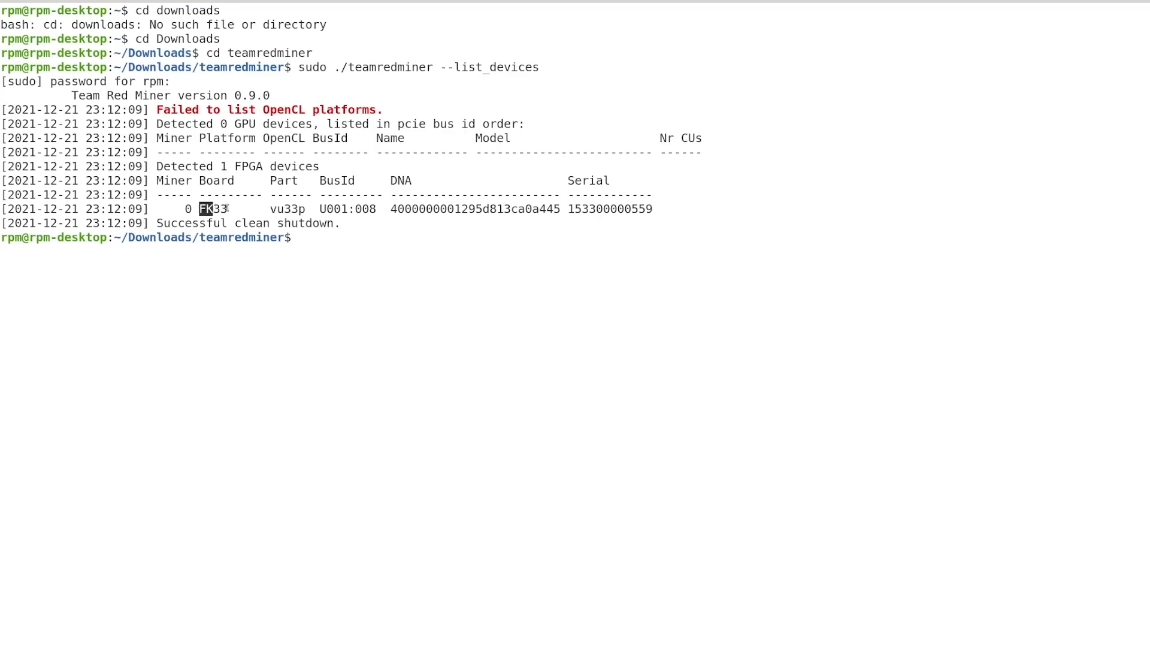
{"action": "left_click_drag", "start_coordinate": [198, 209], "coordinate": [388, 208]}
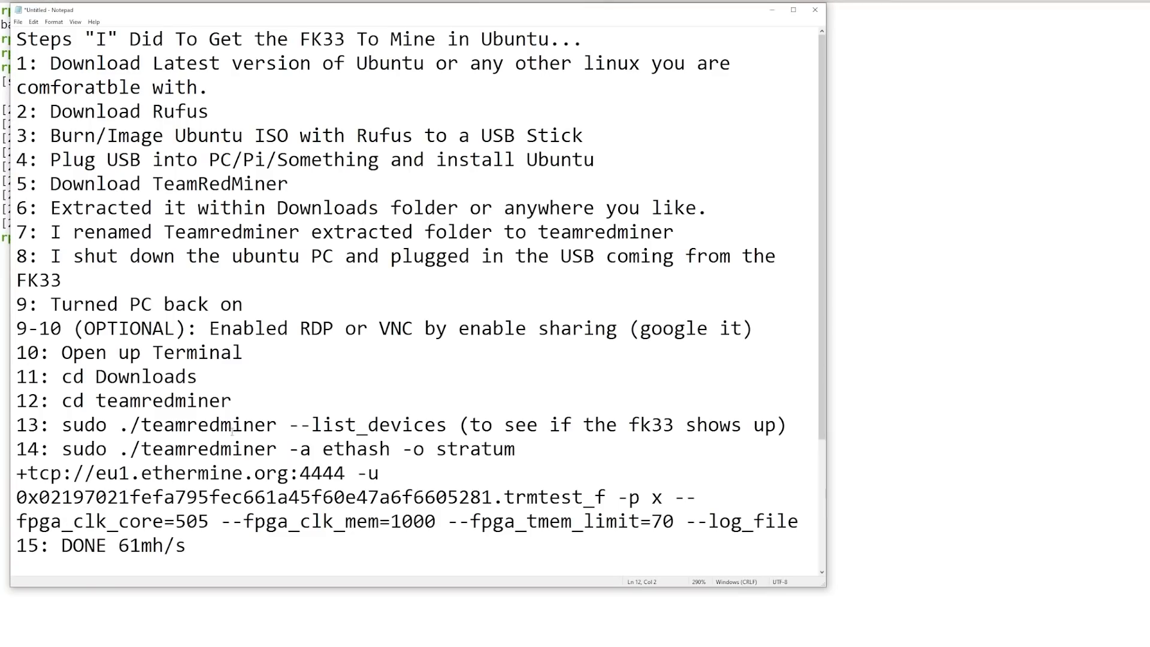
- Review the step 14 mining command in the Notepad step list
{"action": "double_click", "coordinate": [82, 449]}
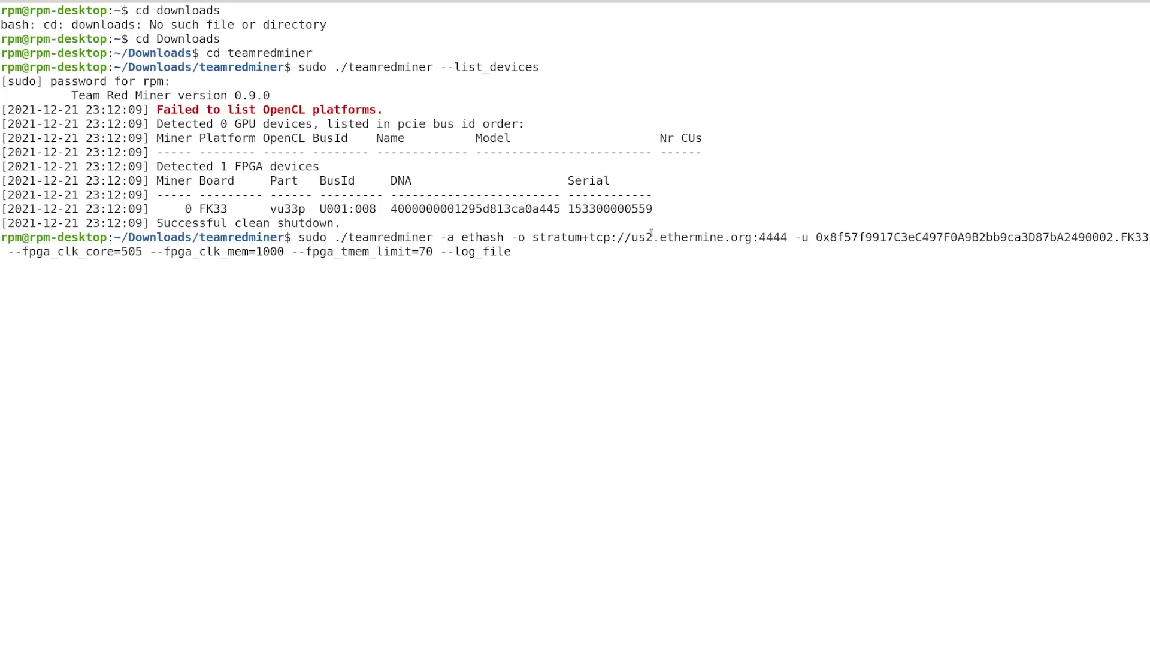
{"action": "mouse_move", "coordinate": [839, 248]}
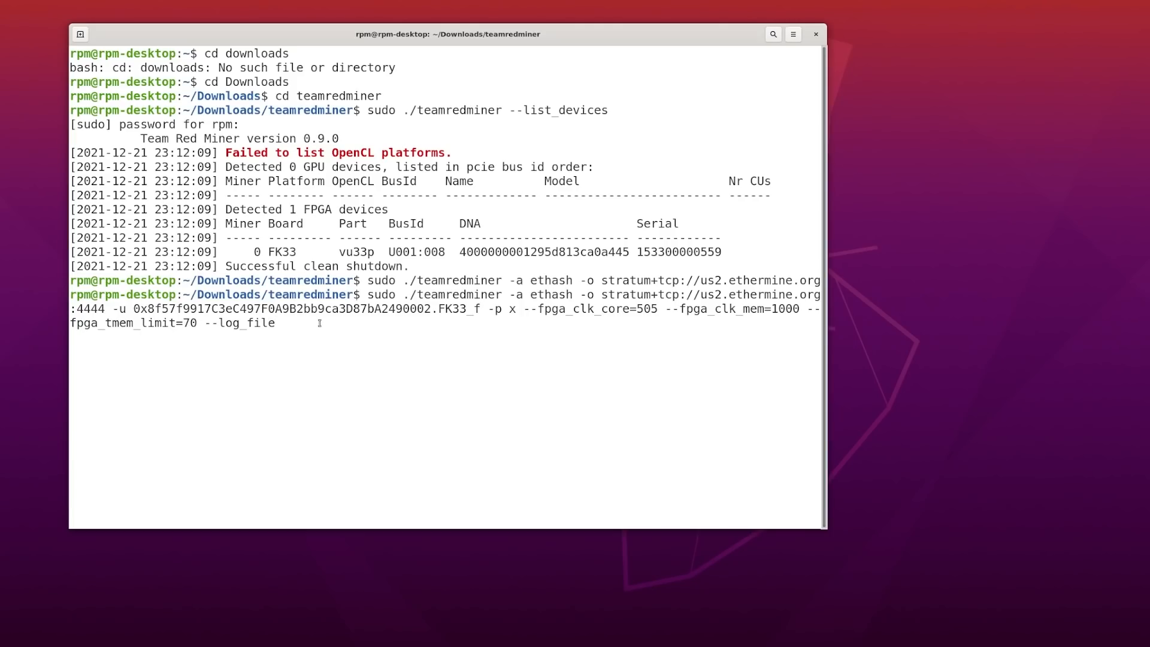
- Run sudo ./teamredminer -a ethash on us2.ethermine.org and watch it log in and build the DAG
{"action": "key", "text": "Return"}
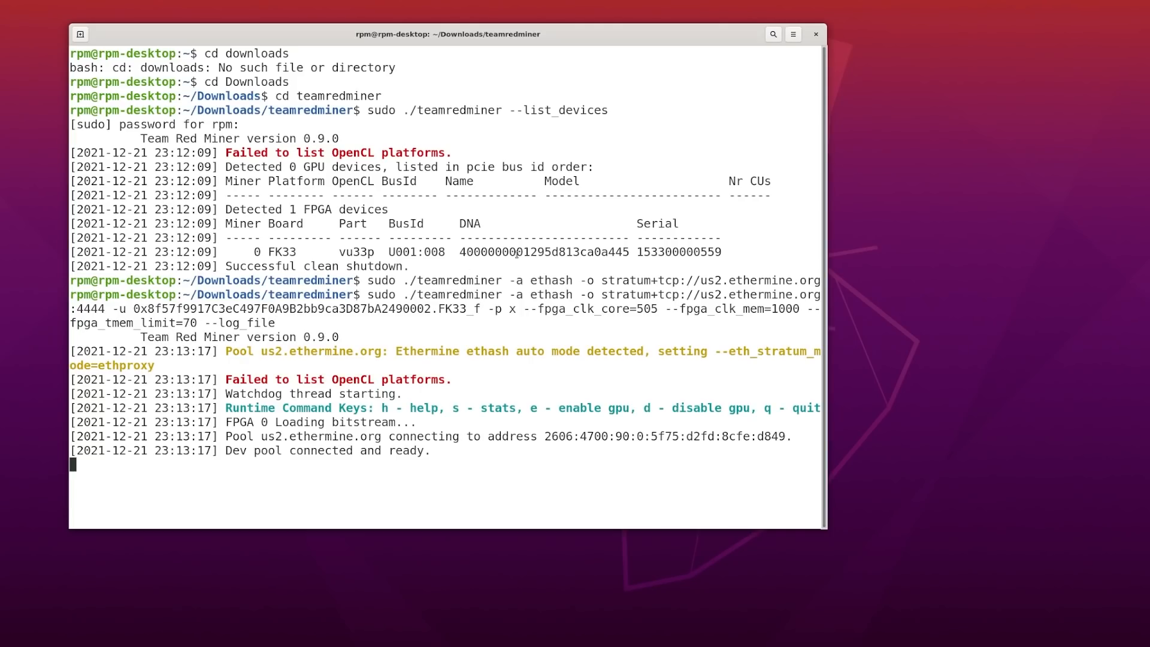
{"action": "mouse_move", "coordinate": [304, 384]}
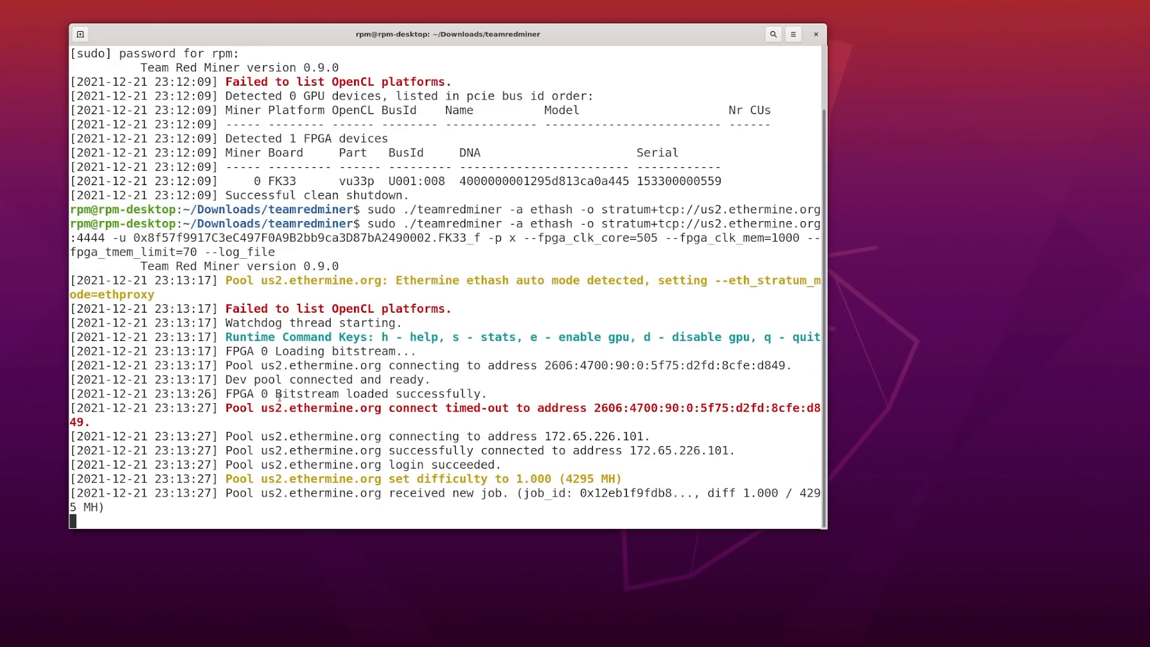
{"action": "scroll", "scroll_direction": "down", "scroll_amount": 3}
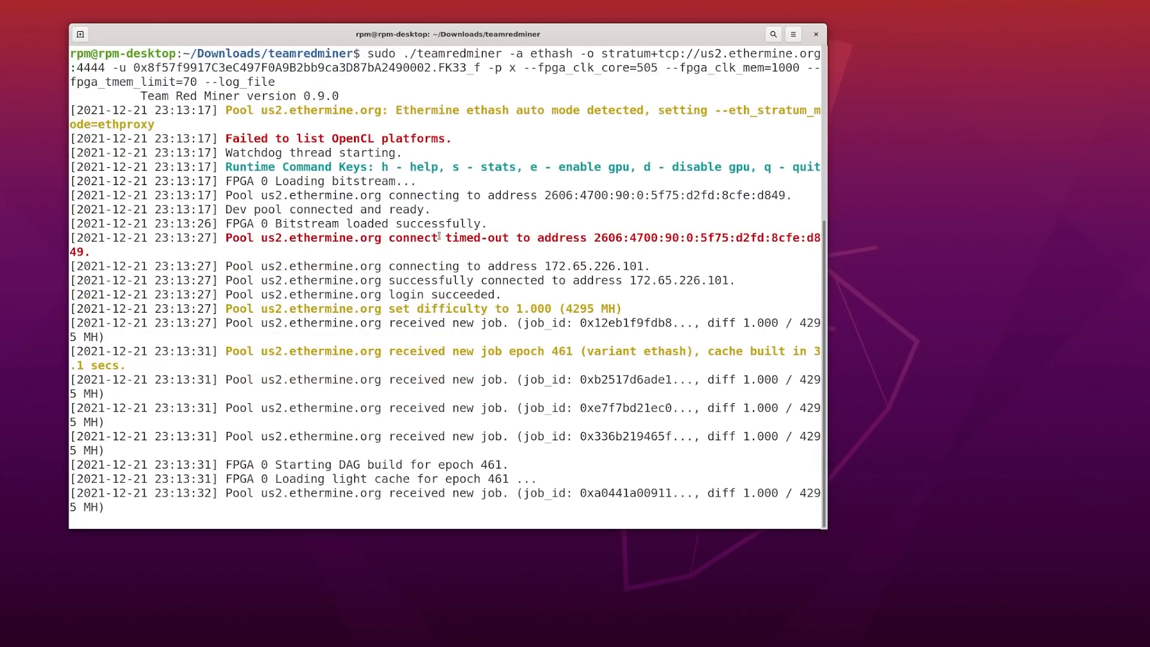
{"action": "scroll", "scroll_direction": "down", "scroll_amount": 3}
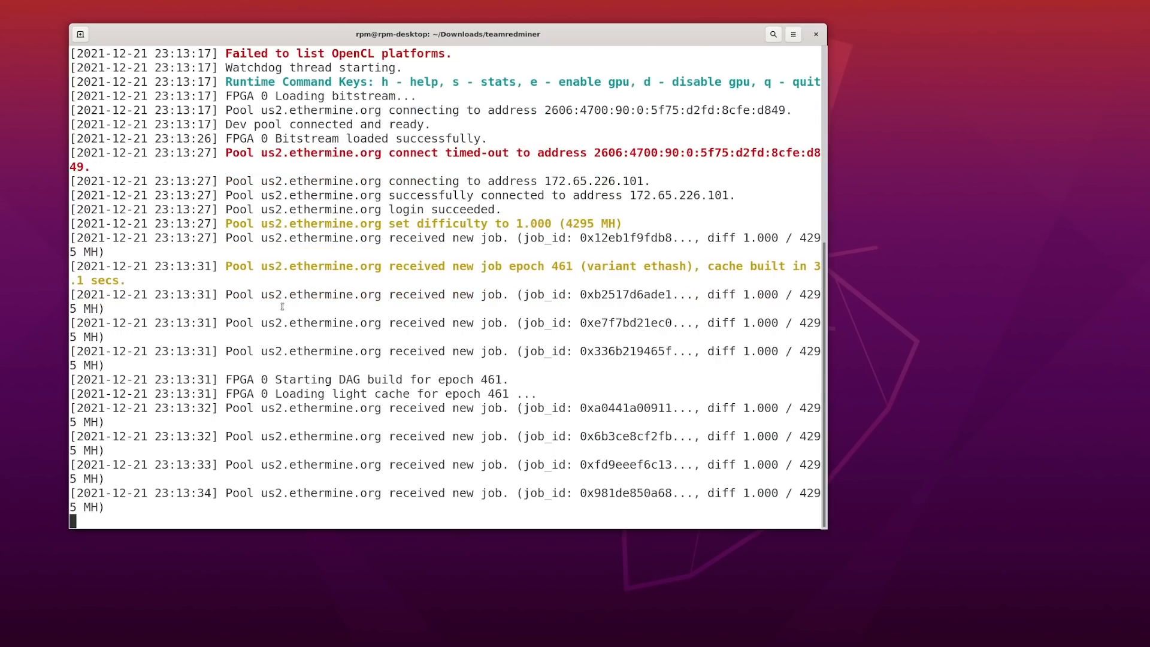
{"action": "scroll", "scroll_direction": "down", "scroll_amount": 3}
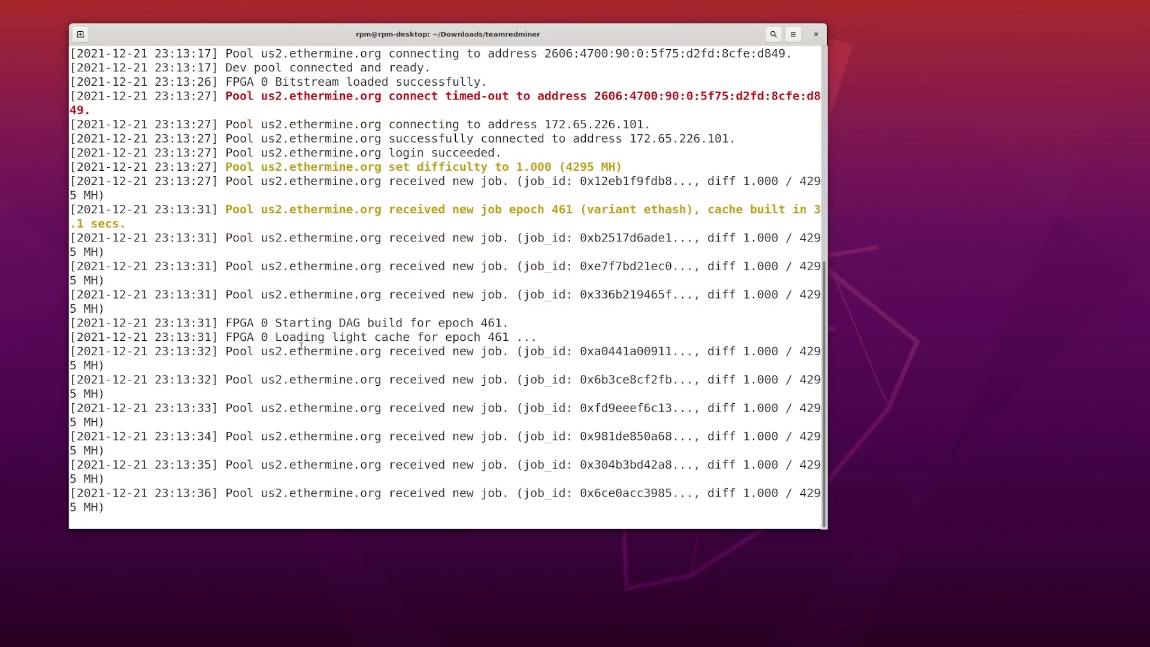
{"action": "scroll", "scroll_direction": "down", "scroll_amount": 3}
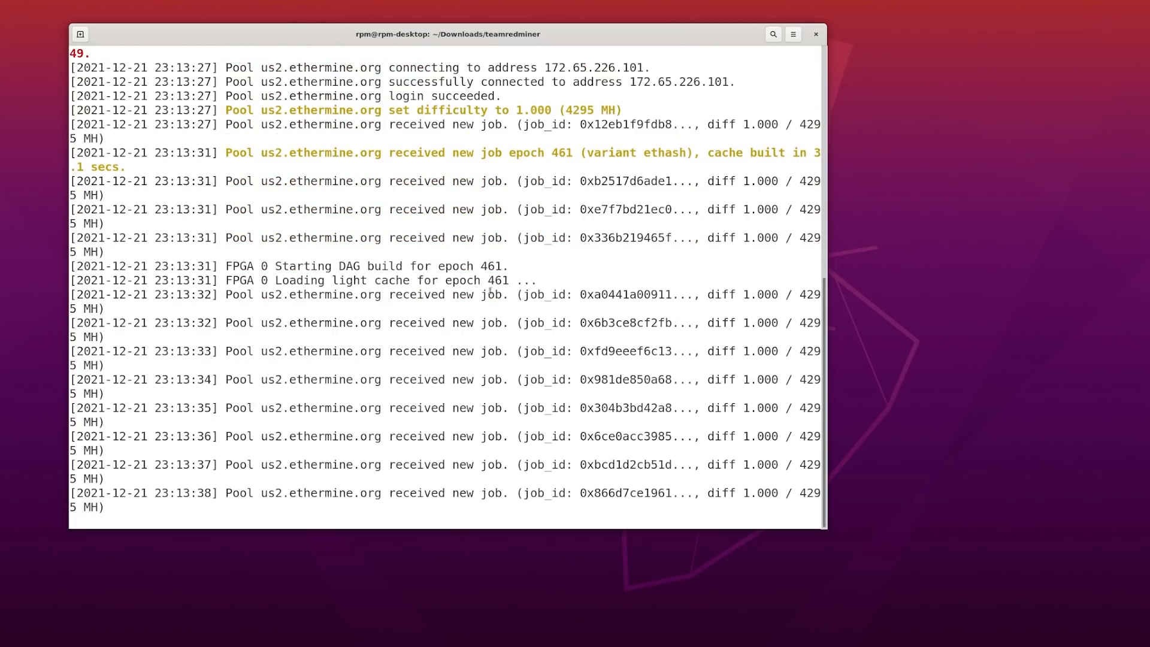
{"action": "scroll", "scroll_direction": "down", "scroll_amount": 3}
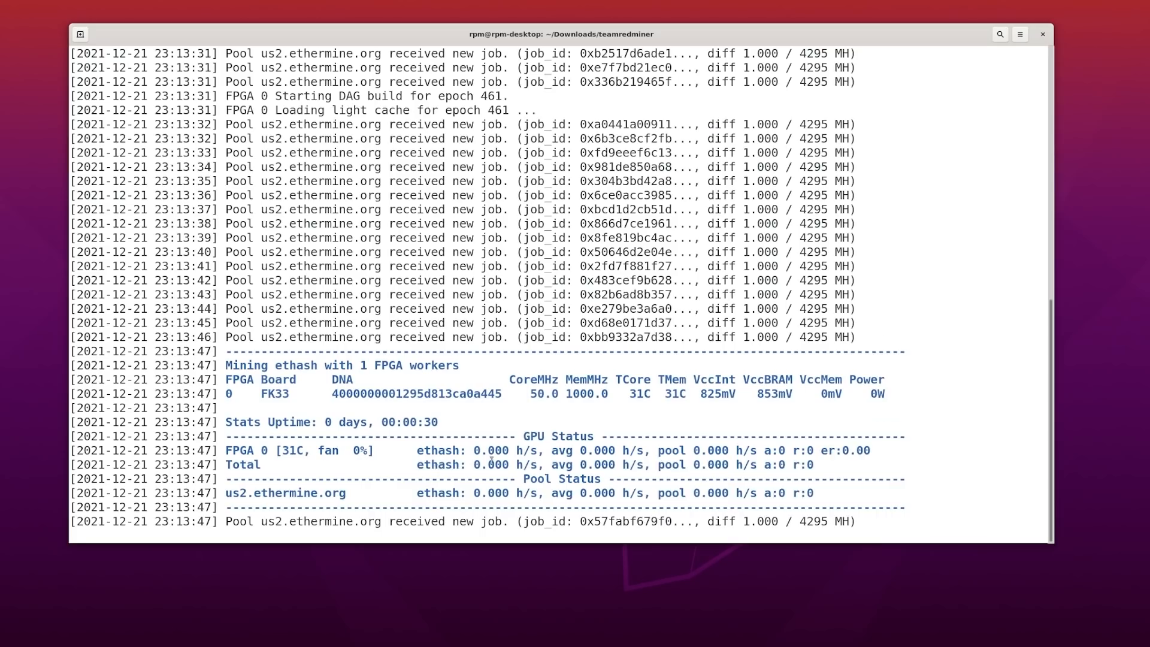
{"action": "scroll", "scroll_direction": "down", "scroll_amount": 3}
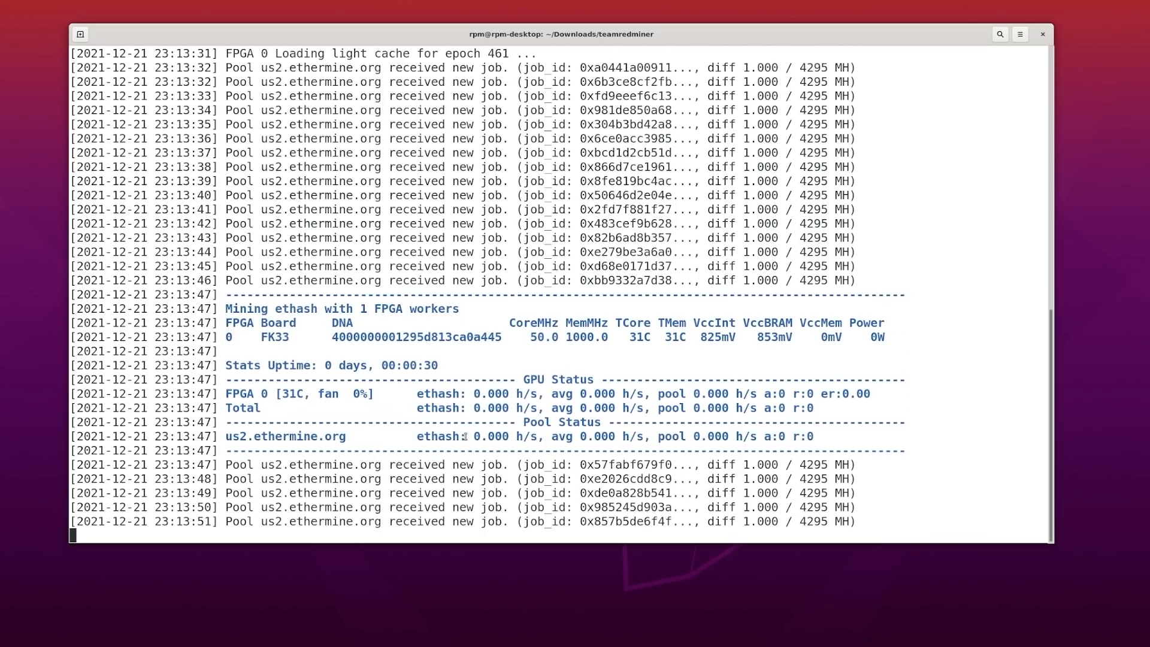
{"action": "scroll", "scroll_direction": "down", "scroll_amount": 3}
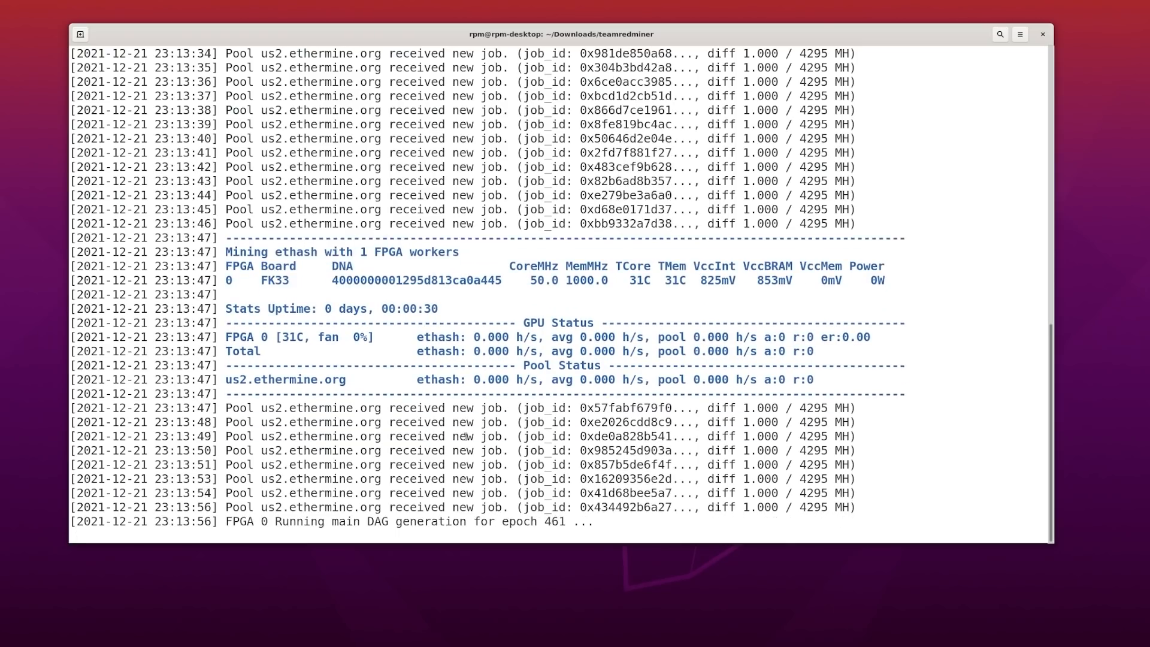
{"action": "scroll", "scroll_direction": "down", "scroll_amount": 3}
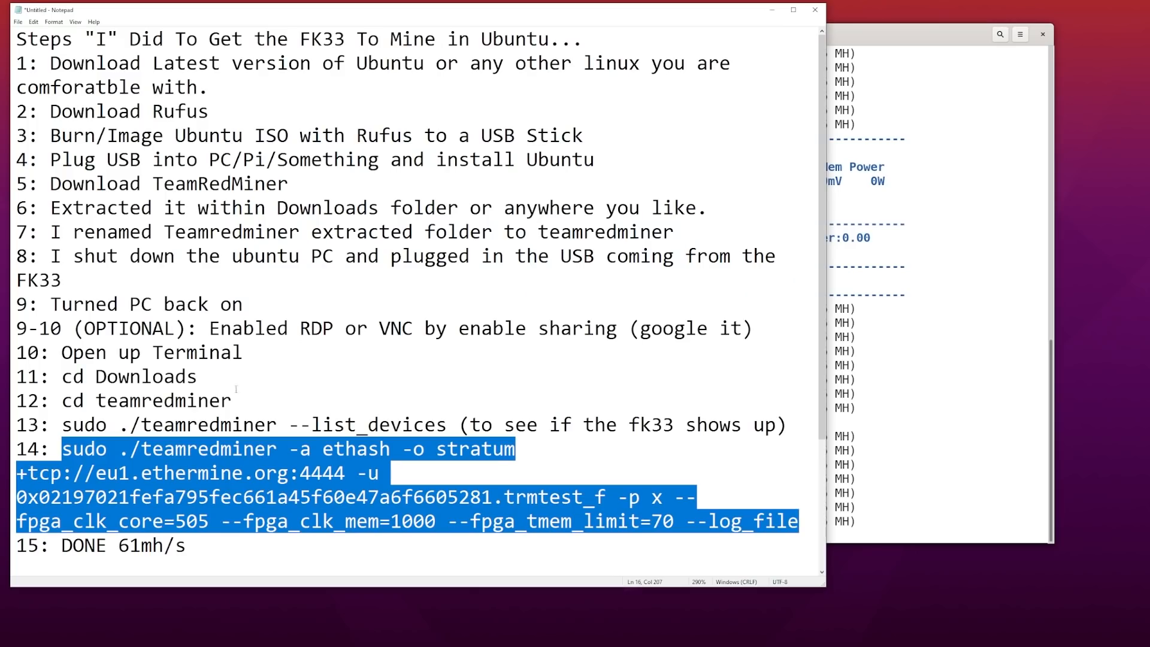
- Review the VM and overclocking notes and pick out --fpga_clk_mem=1000 in step 14
{"action": "scroll", "scroll_direction": "down", "scroll_amount": 3}
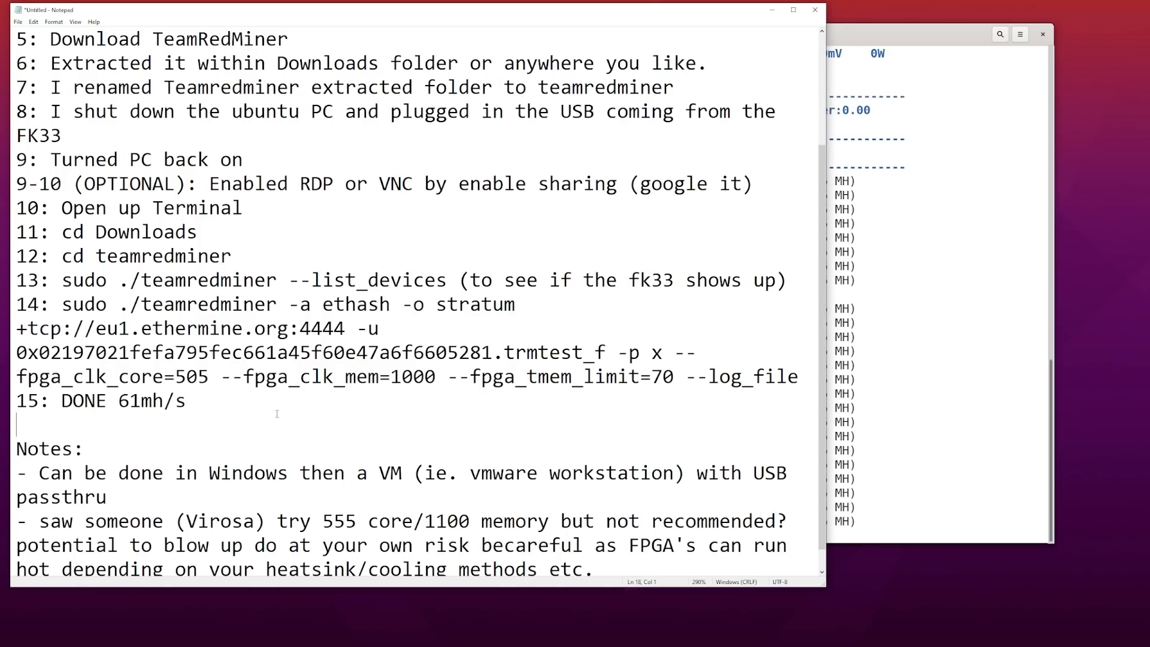
{"action": "scroll", "scroll_direction": "down", "scroll_amount": 3}
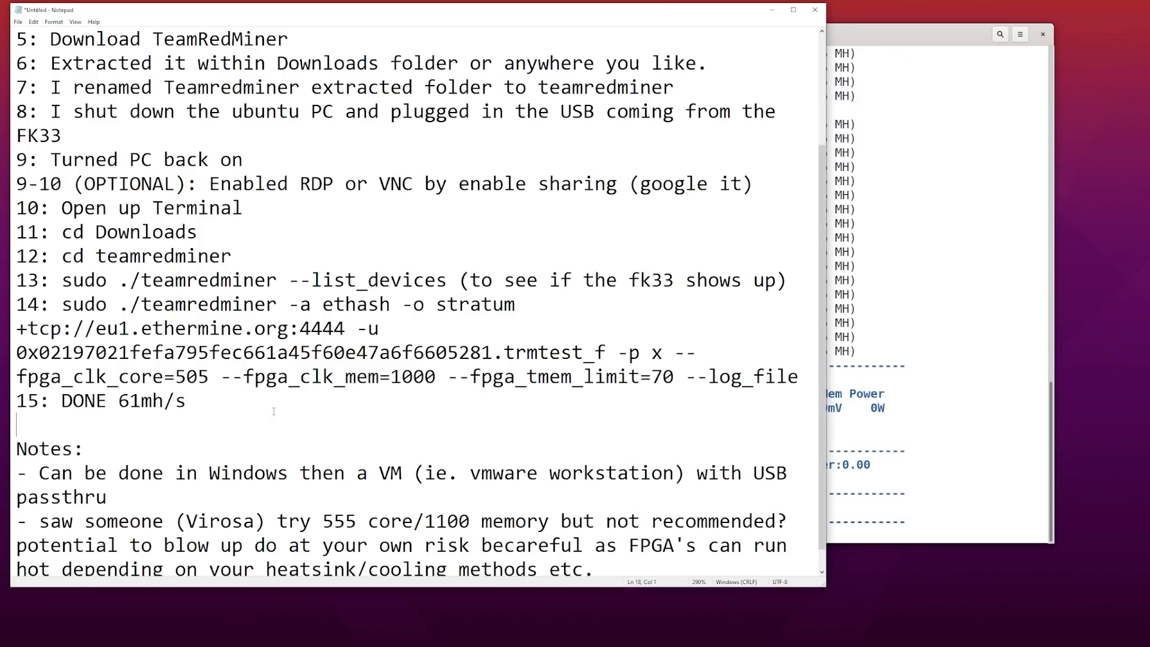
{"action": "scroll", "scroll_direction": "down", "scroll_amount": 3}
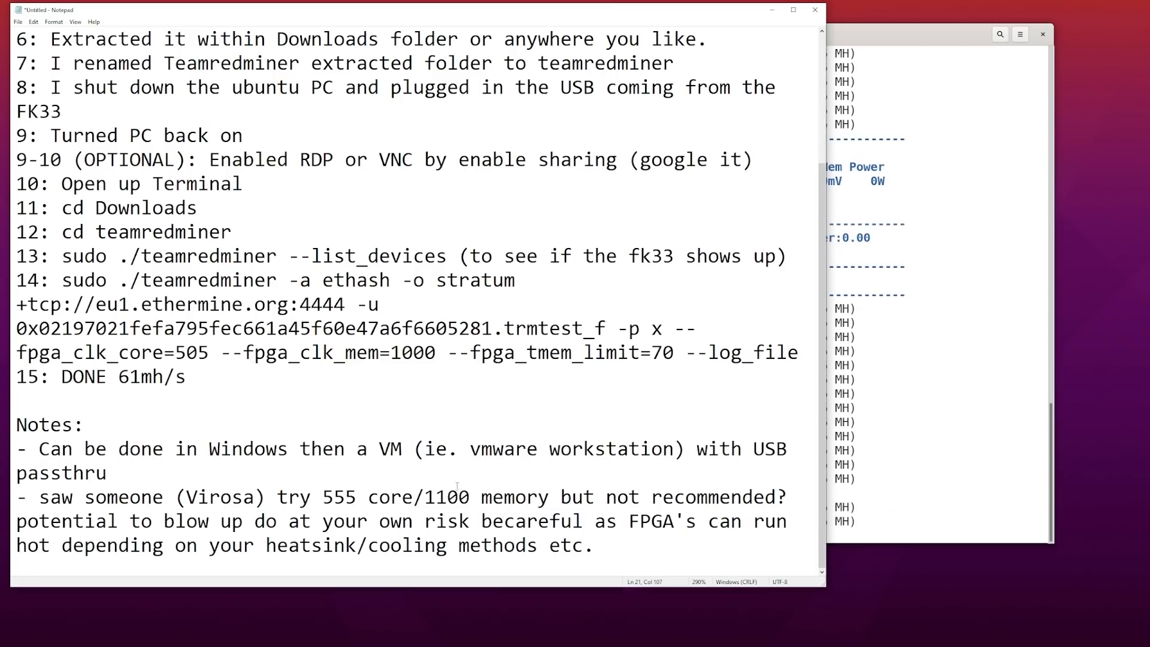
{"action": "left_click", "coordinate": [186, 496]}
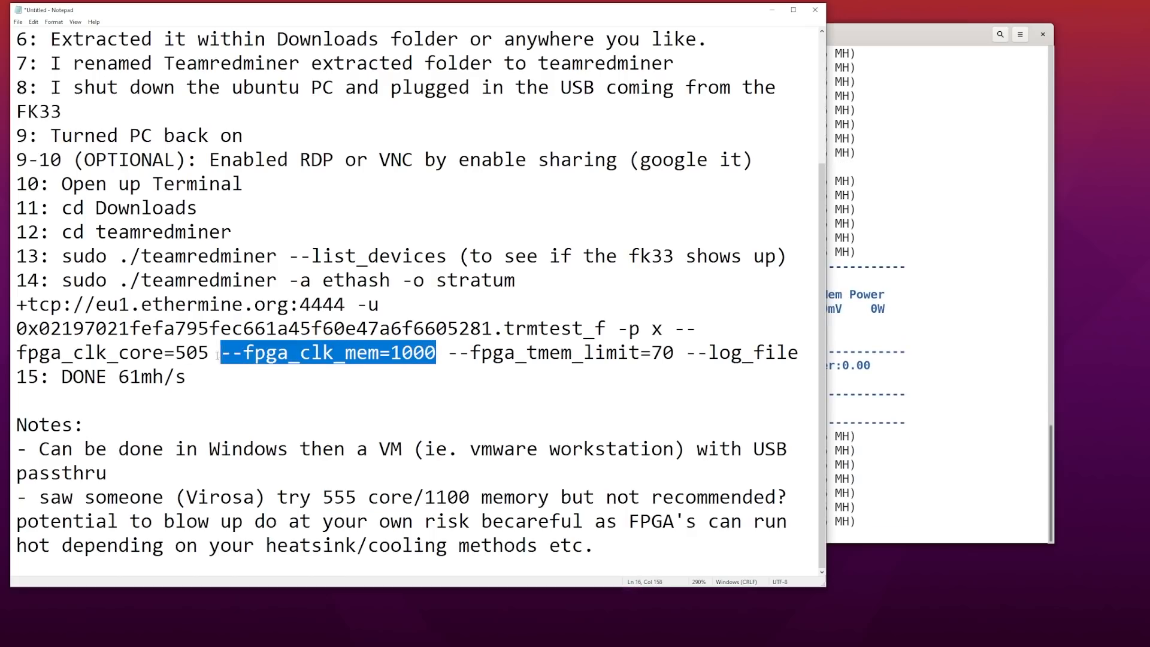
{"action": "double_click", "coordinate": [412, 352]}
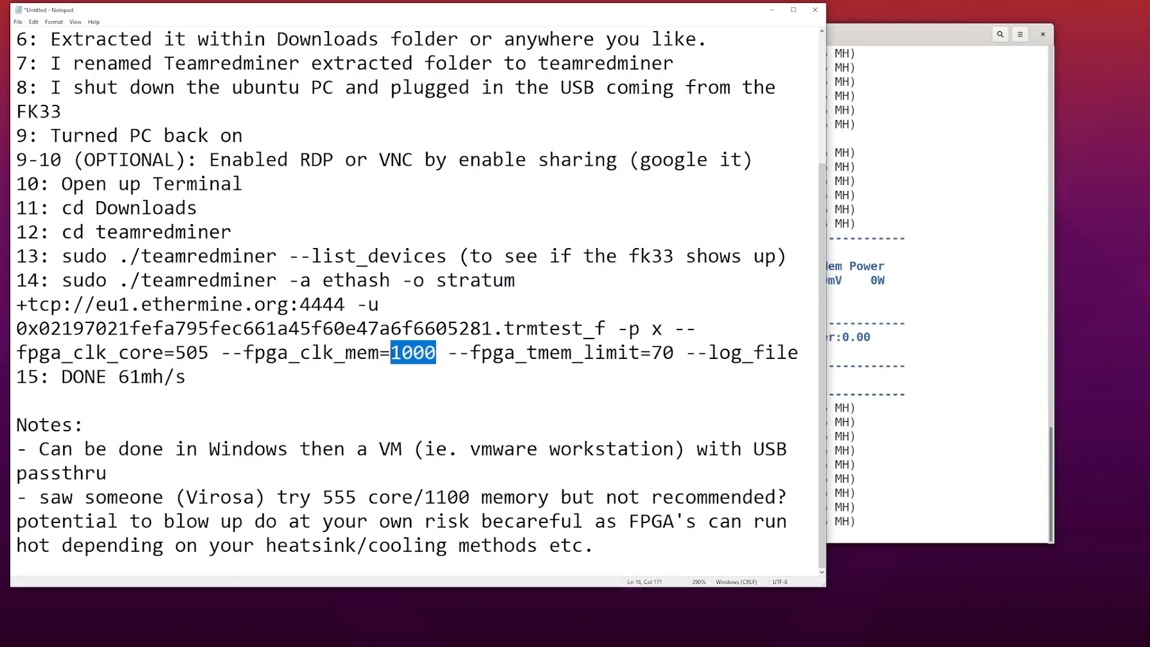
{"action": "left_click", "coordinate": [435, 352]}
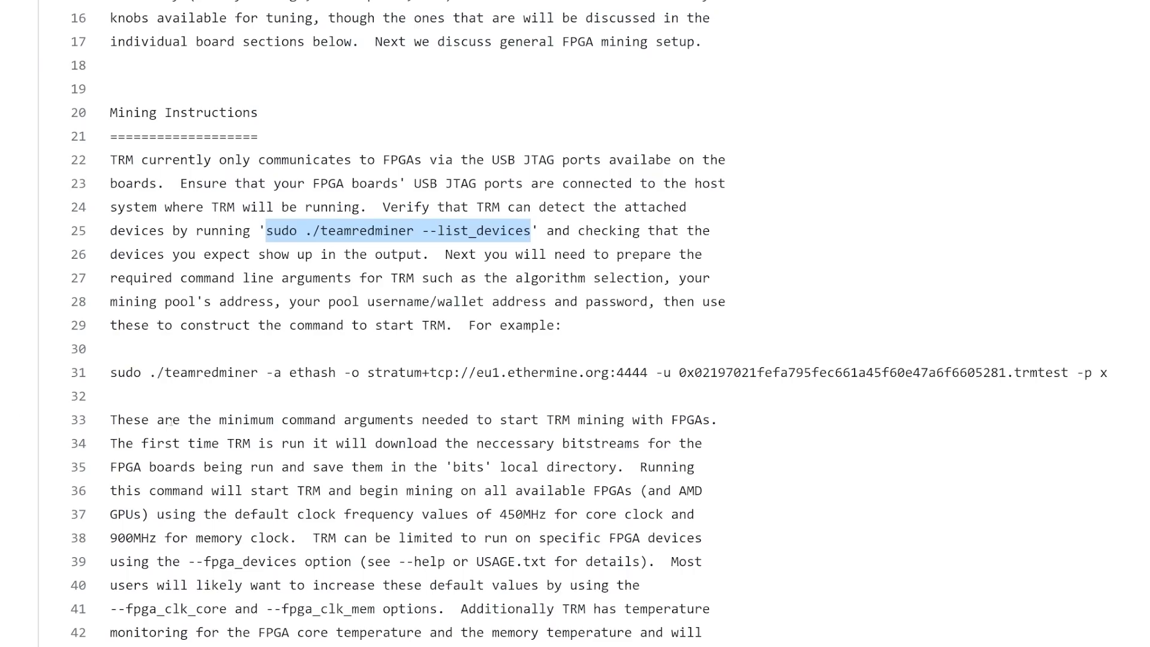
- Highlight the guide's typical sudo ./teamredminer ethash start command on line 50
{"action": "scroll", "scroll_direction": "down", "scroll_amount": 3}
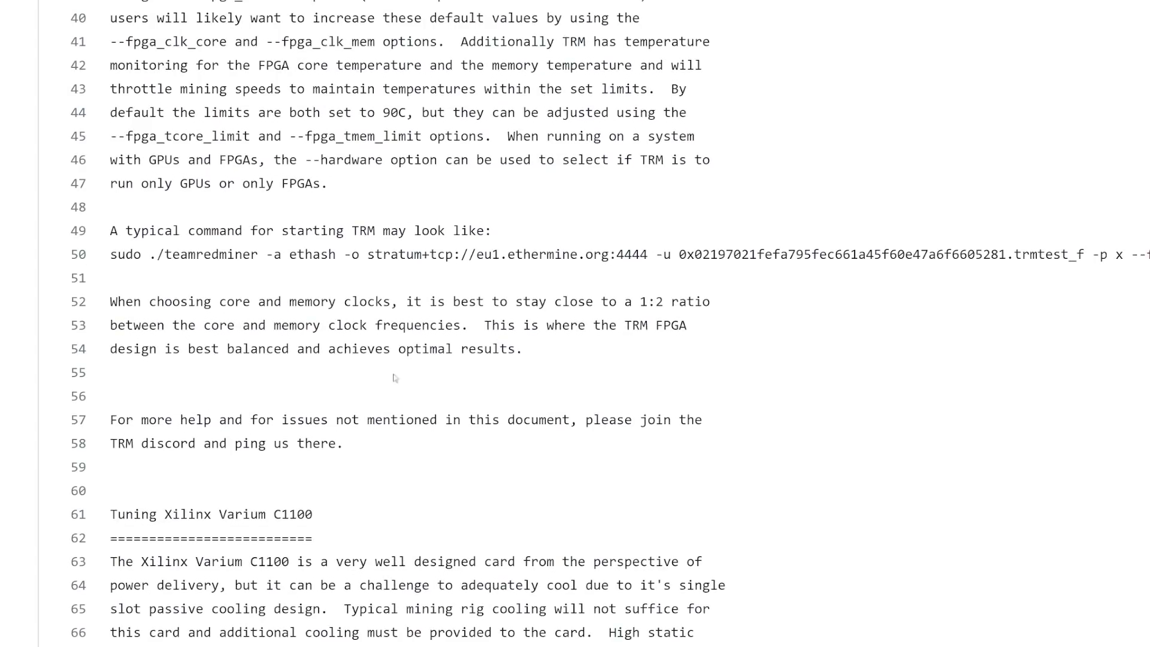
{"action": "left_click_drag", "start_coordinate": [197, 230], "coordinate": [491, 230]}
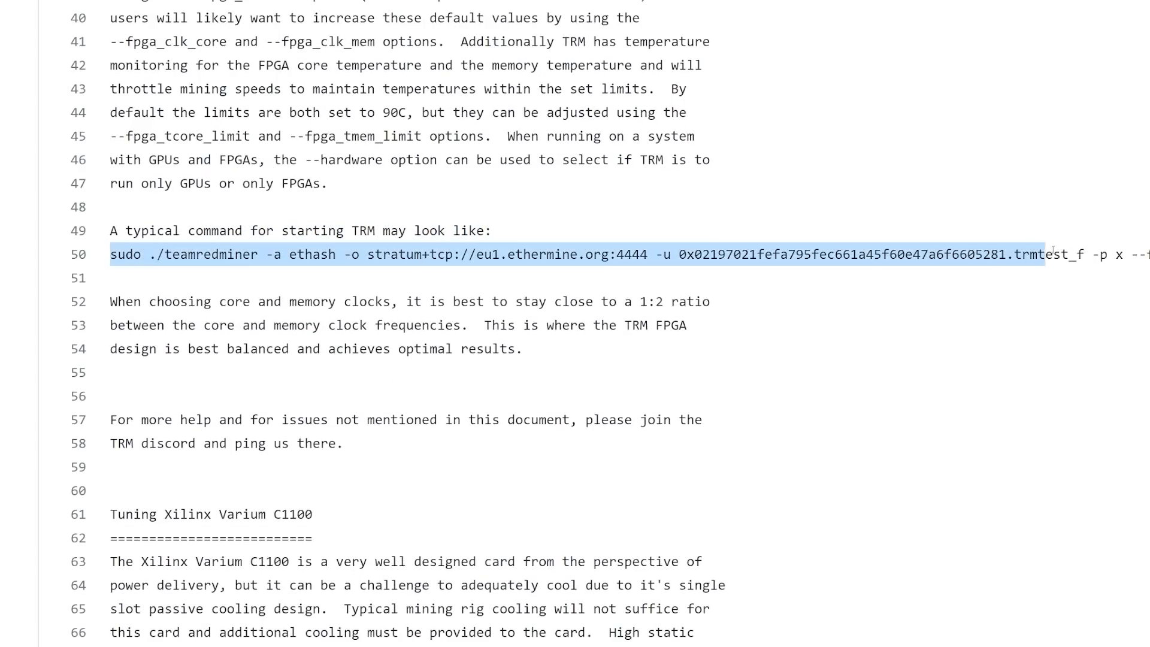
{"action": "scroll", "scroll_direction": "right", "scroll_amount": 3}
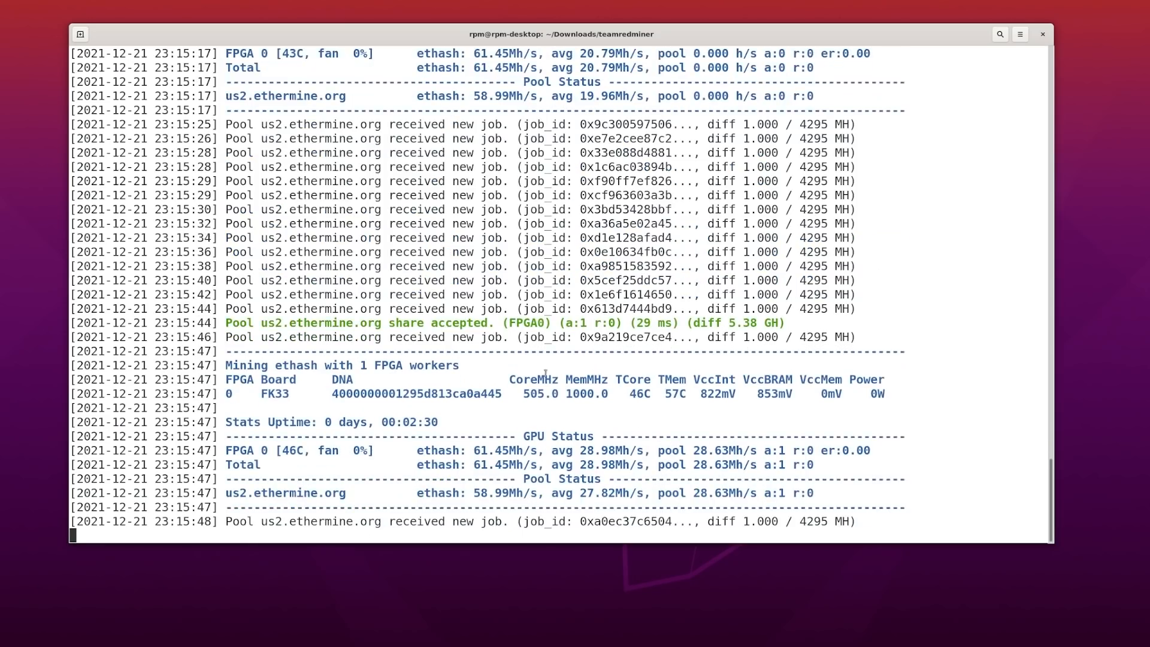
- Scroll the miner output to the FK33's 61.45 Mh/s hashrate and accepted share
{"action": "scroll", "scroll_direction": "down", "scroll_amount": 3}
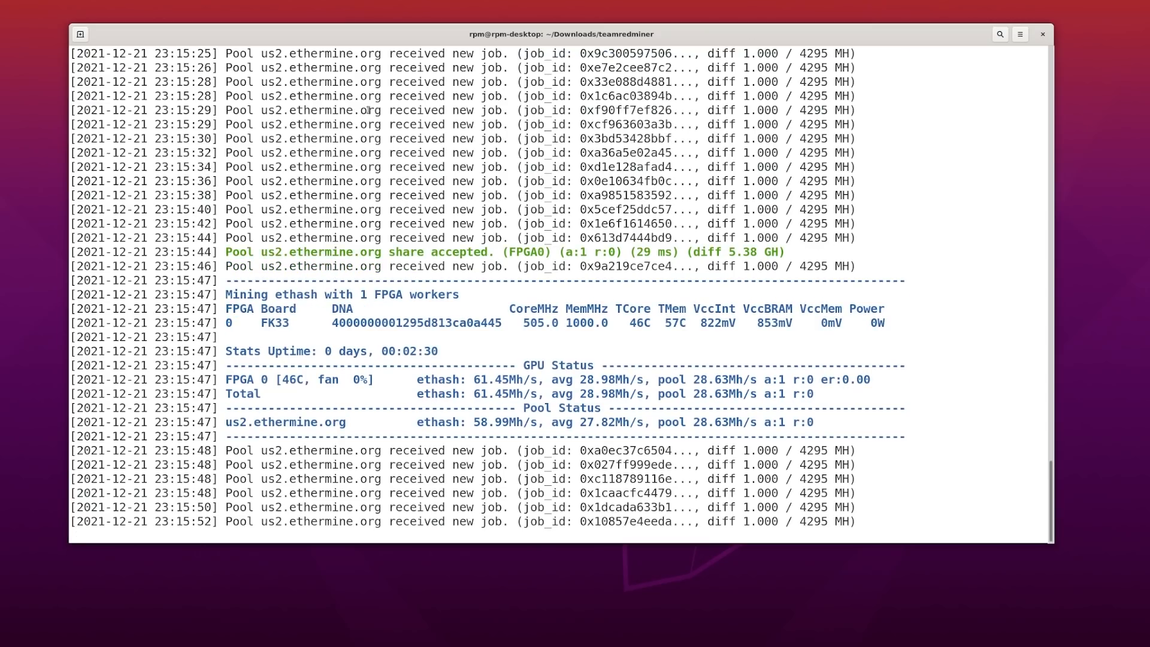
{"action": "scroll", "scroll_direction": "down", "scroll_amount": 3}
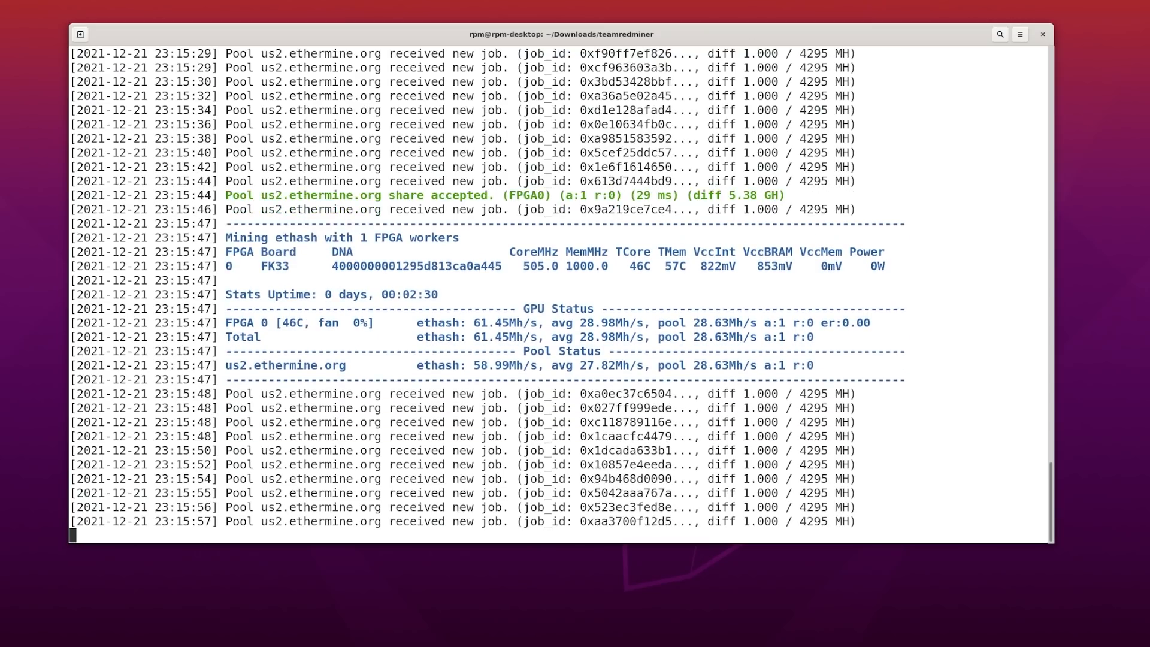
{"action": "scroll", "scroll_direction": "down", "scroll_amount": 3}
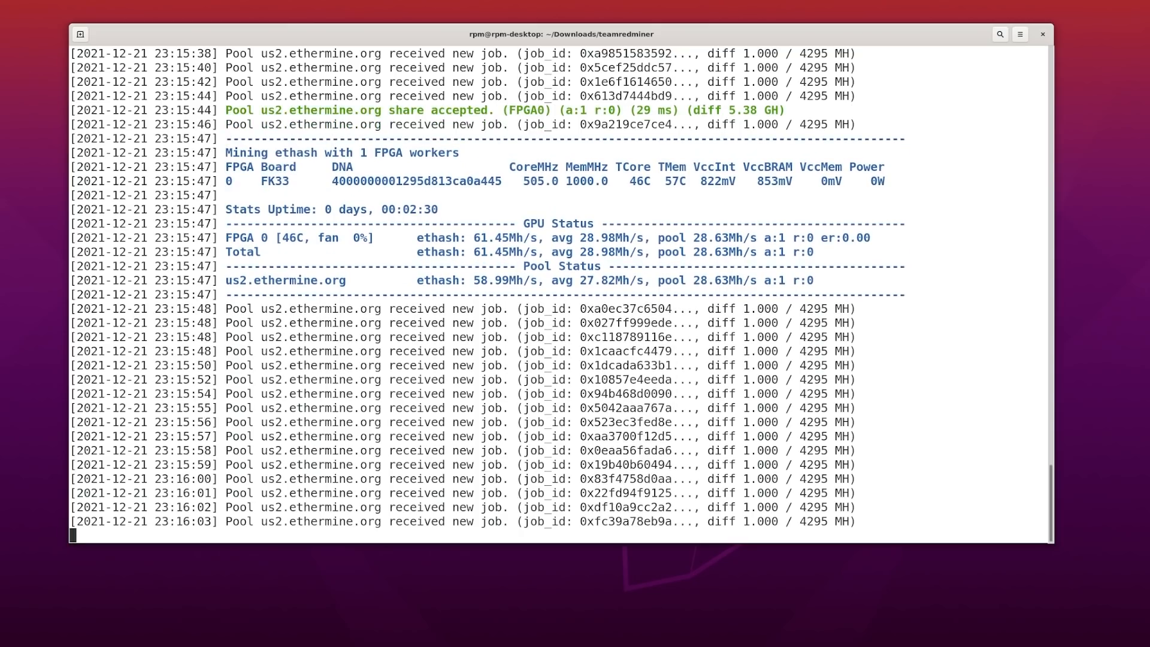
{"action": "scroll", "scroll_direction": "down", "scroll_amount": 3}
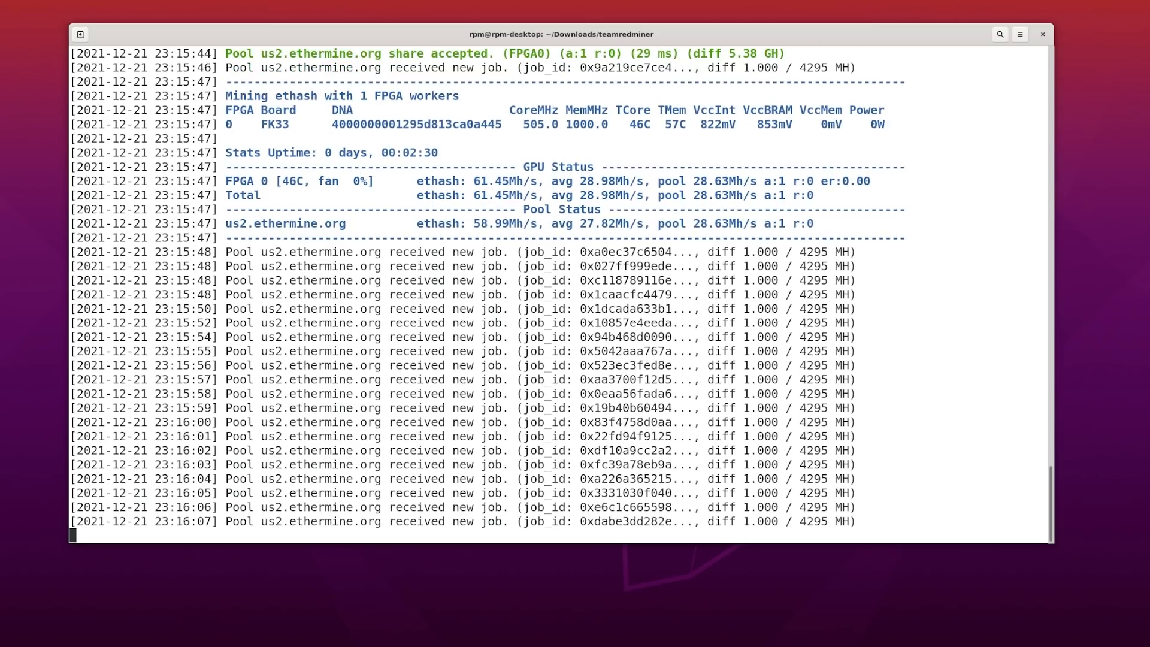
{"action": "scroll", "scroll_direction": "down", "scroll_amount": 3}
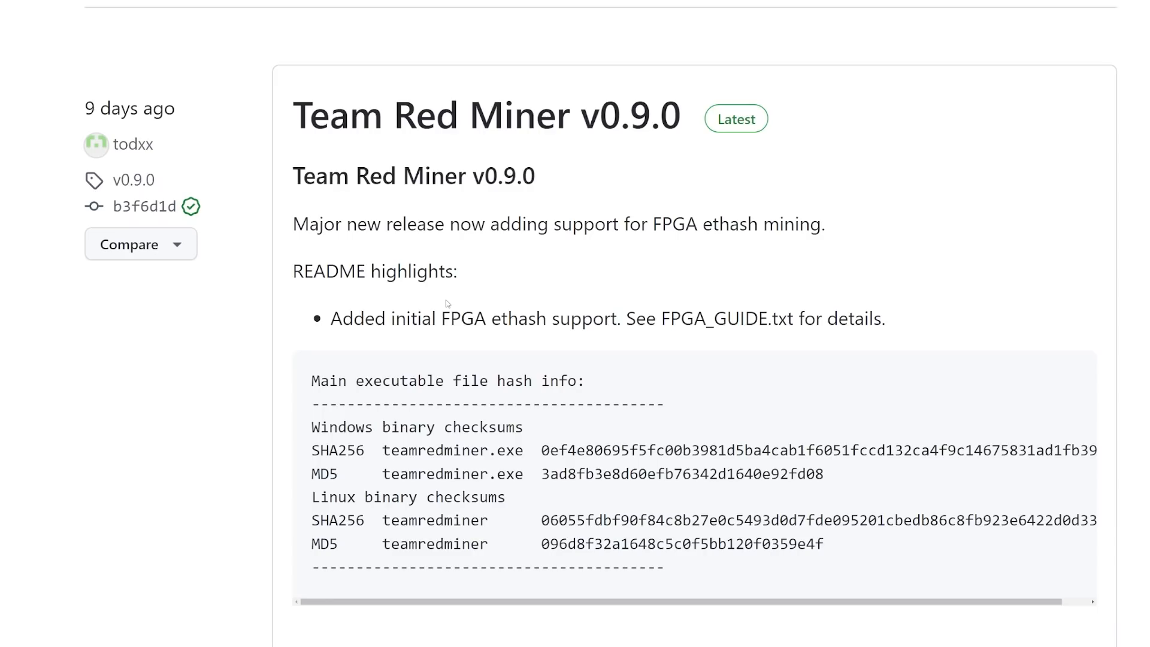
{"action": "mouse_move", "coordinate": [446, 304]}
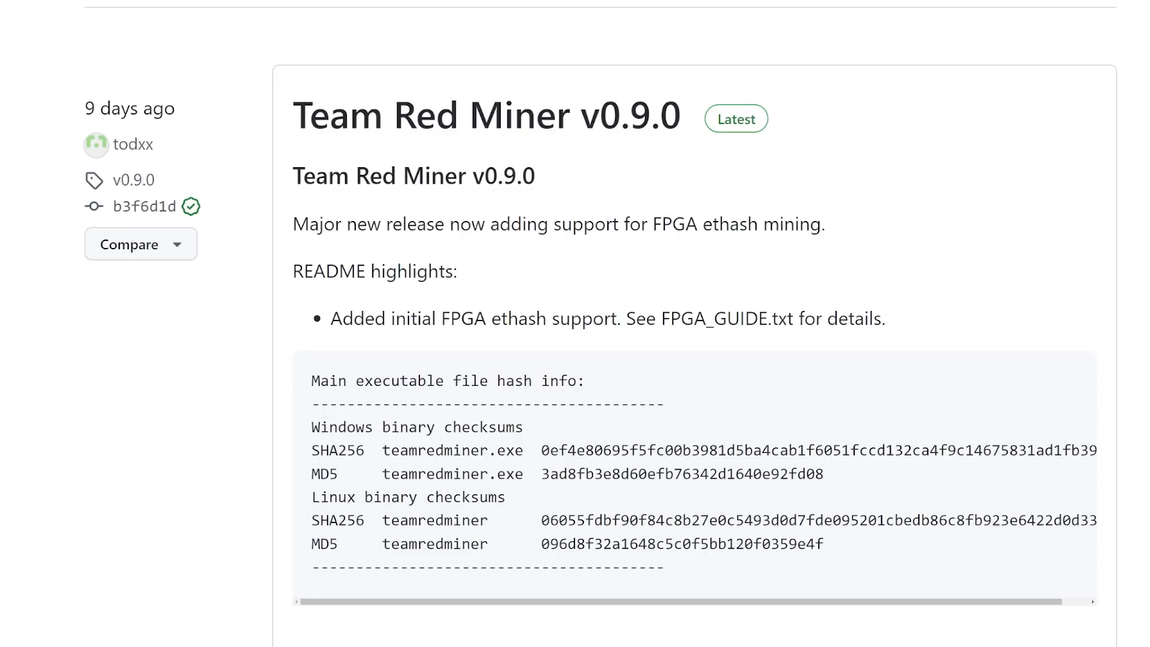